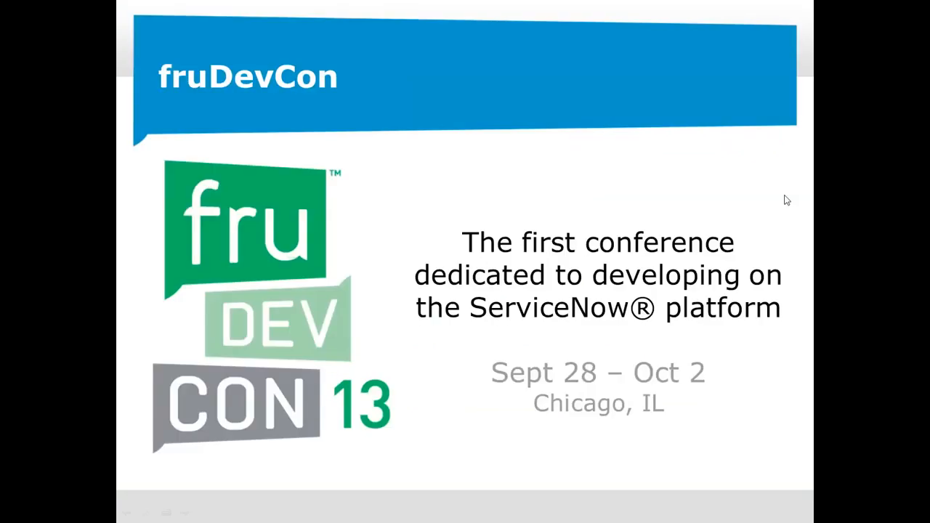
pyautogui.moveTo(768, 33)
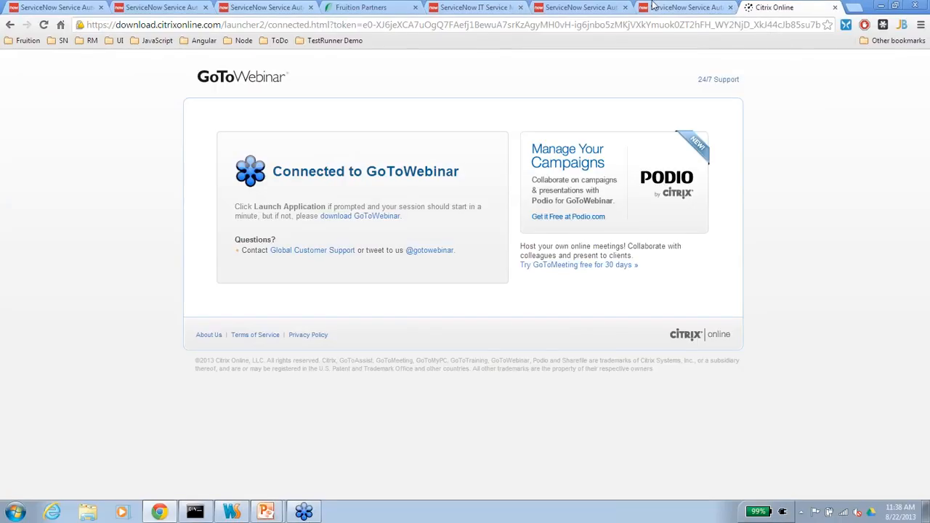
# View the Shared Drive item in the Service Catalog, tick HR Department, then return to the catalog home
pyautogui.click(54, 7)
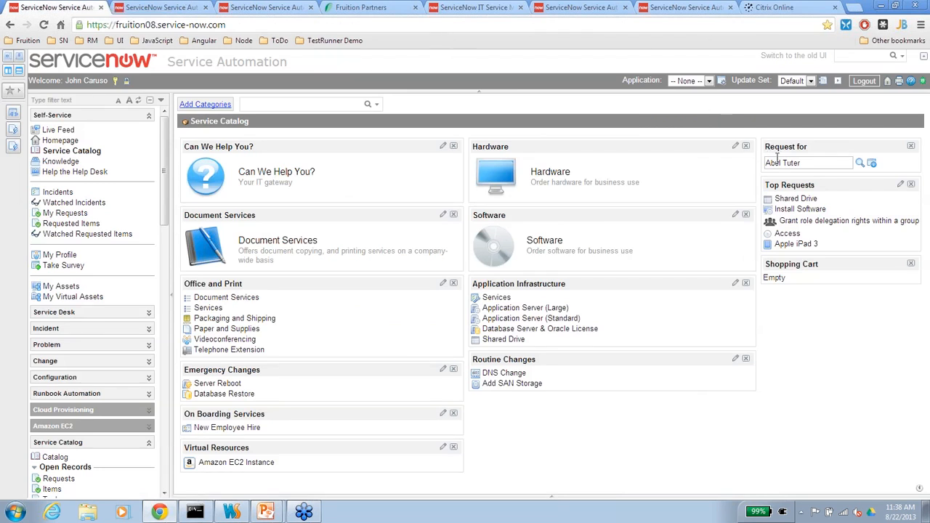
pyautogui.moveTo(796, 199)
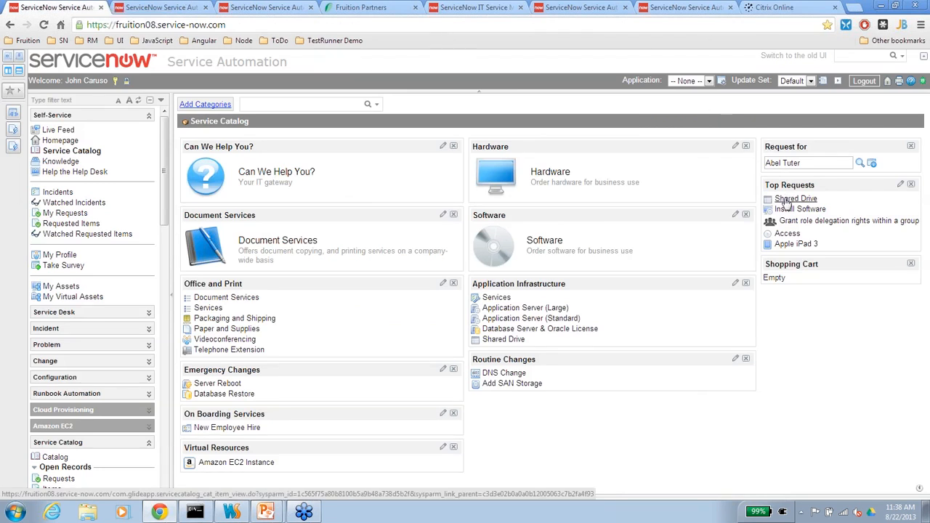
pyautogui.click(795, 198)
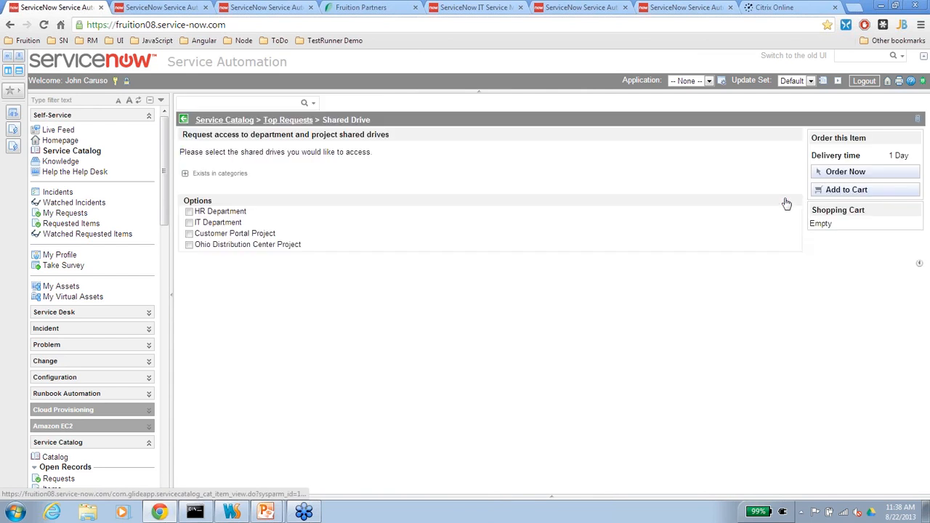
pyautogui.moveTo(423, 153)
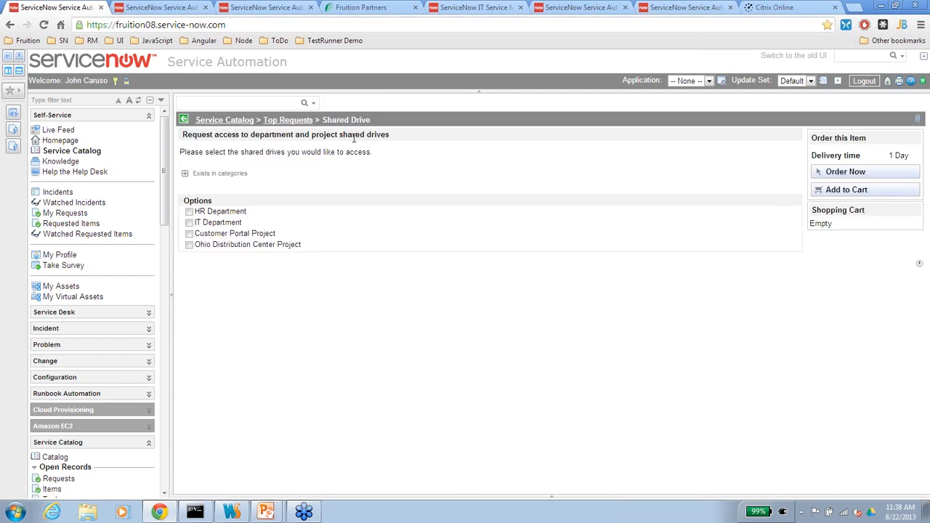
pyautogui.moveTo(361, 172)
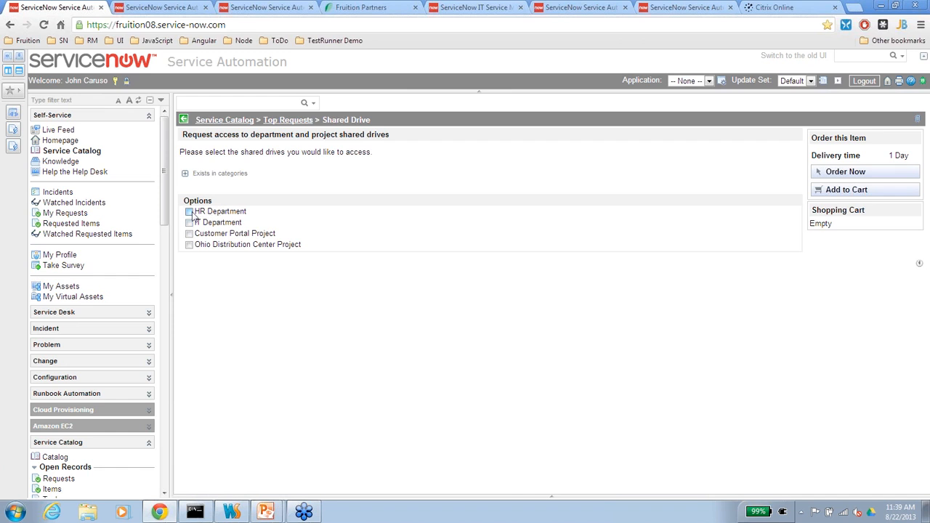
pyautogui.click(188, 211)
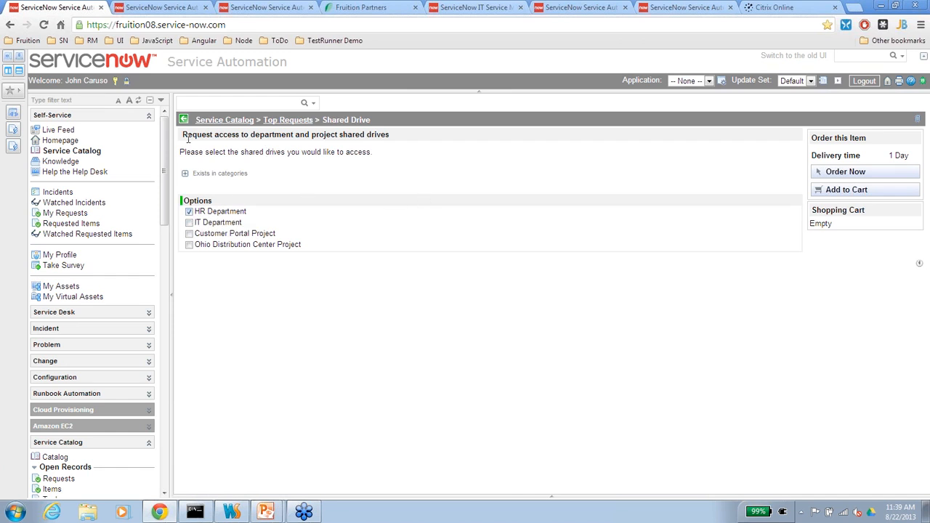
pyautogui.click(71, 151)
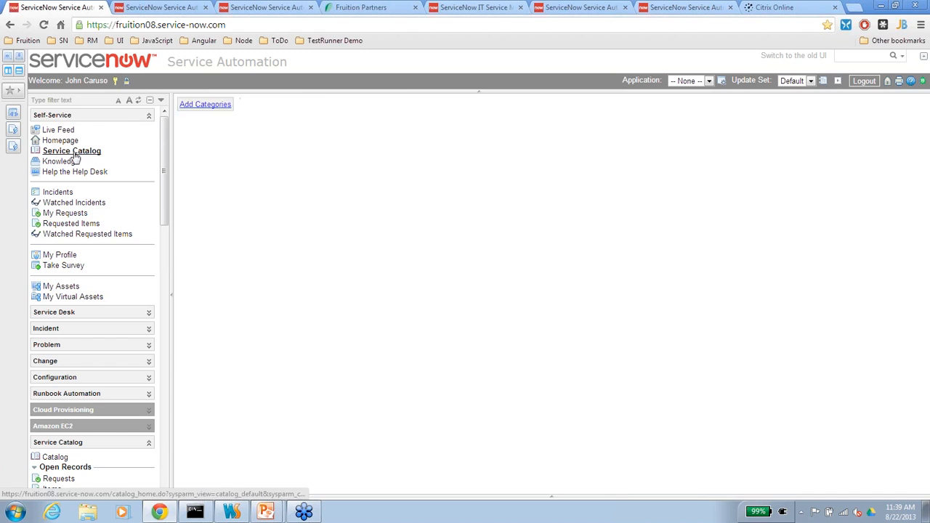
pyautogui.click(72, 150)
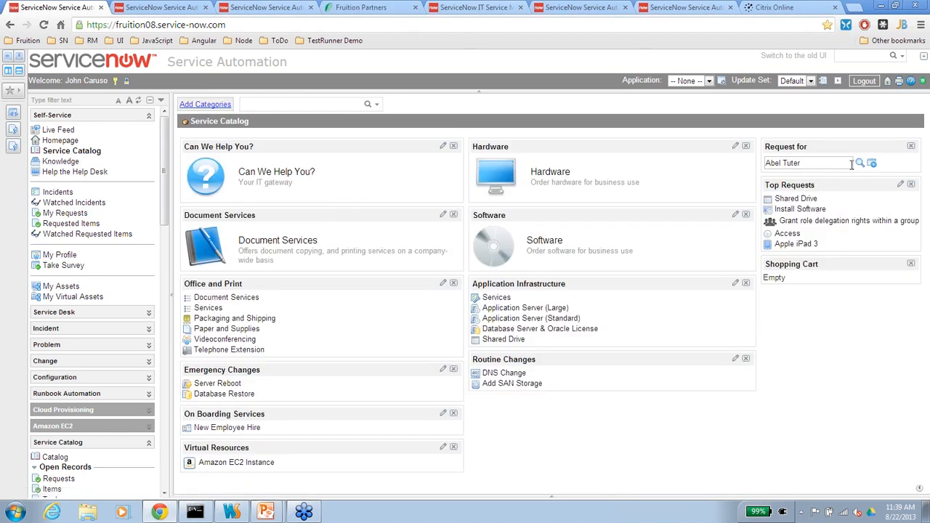
# Inspect the Request for user's full record and come back to the Service Catalog
pyautogui.click(872, 162)
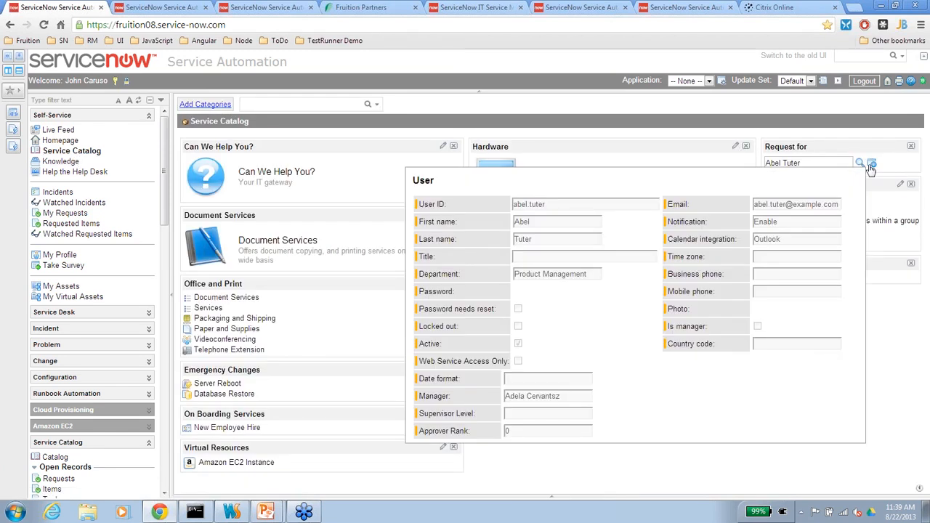
pyautogui.click(871, 163)
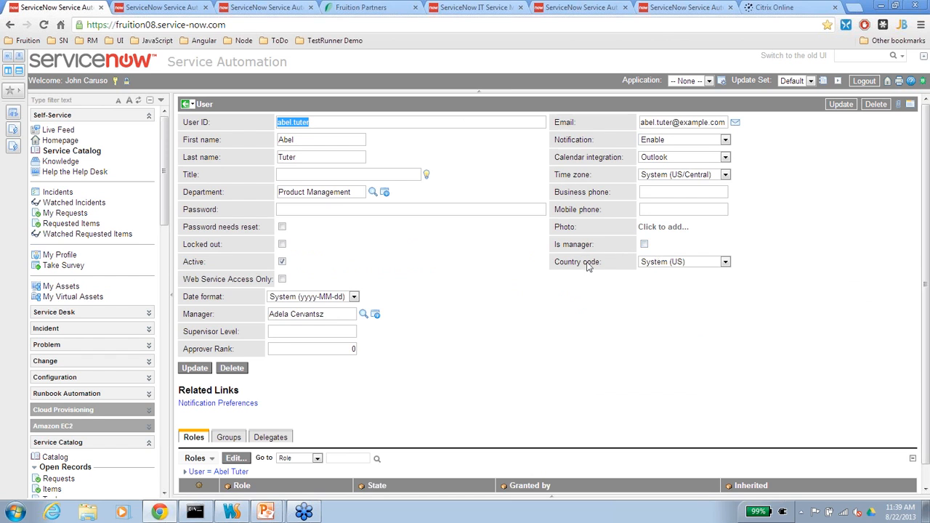
pyautogui.click(12, 24)
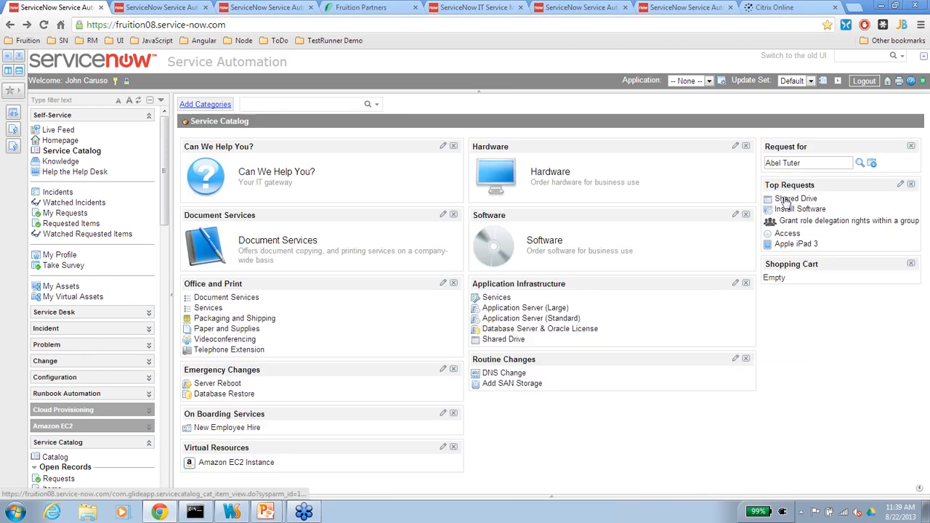
# Order the Shared Drive item with HR Department access and view the requested item's Approvers
pyautogui.click(795, 199)
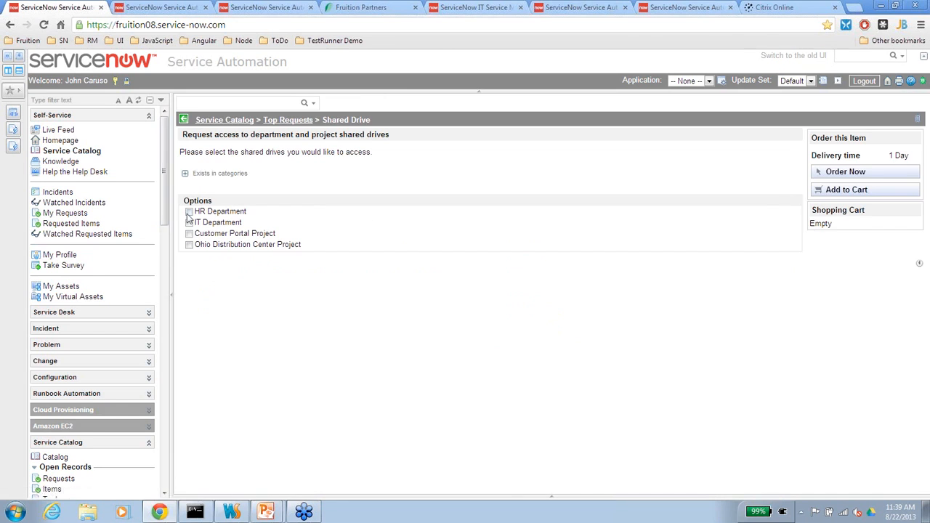
pyautogui.click(189, 211)
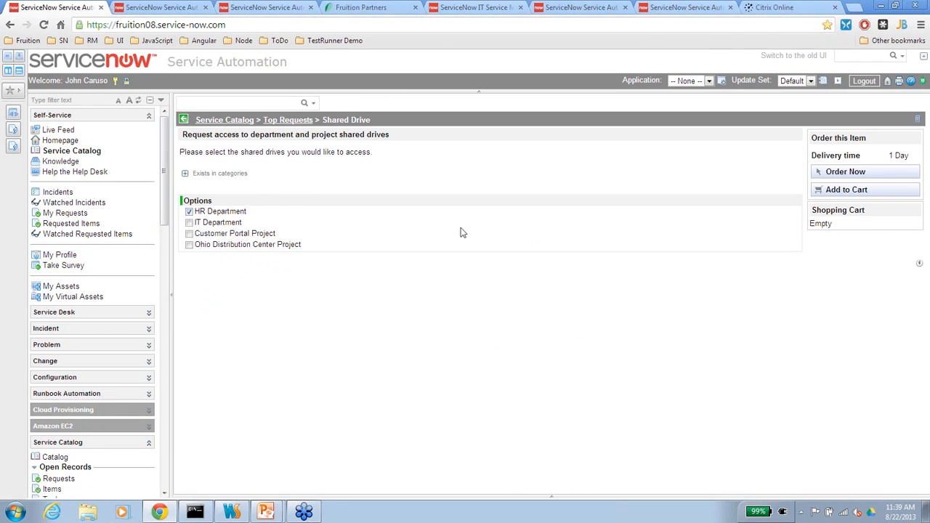
pyautogui.moveTo(776, 181)
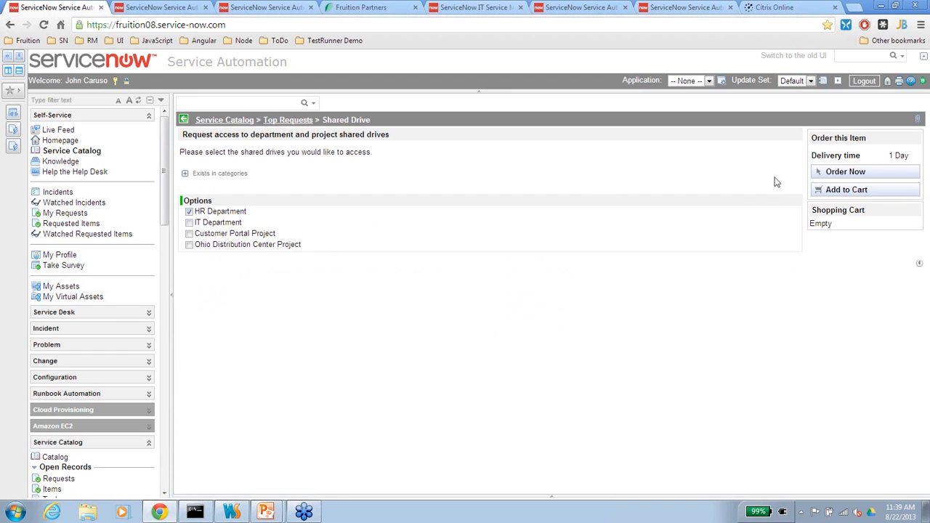
pyautogui.click(844, 171)
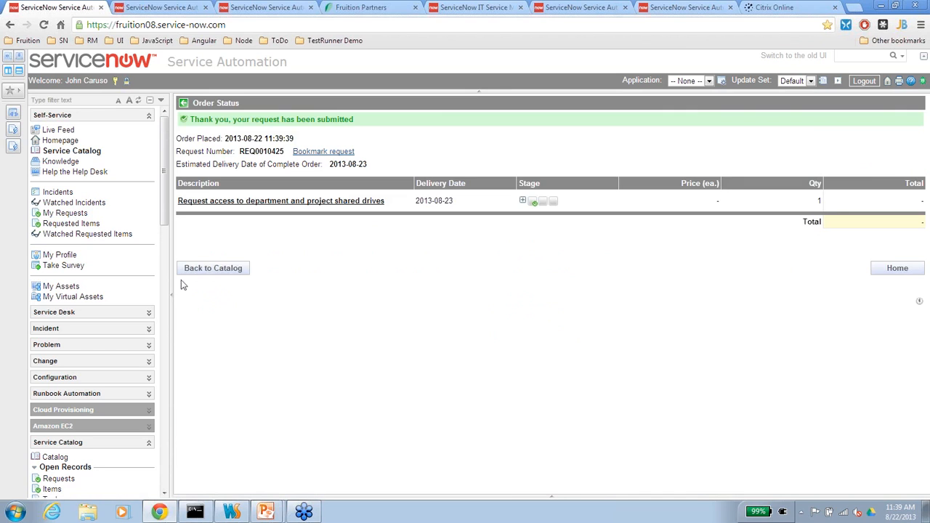
pyautogui.moveTo(160, 263)
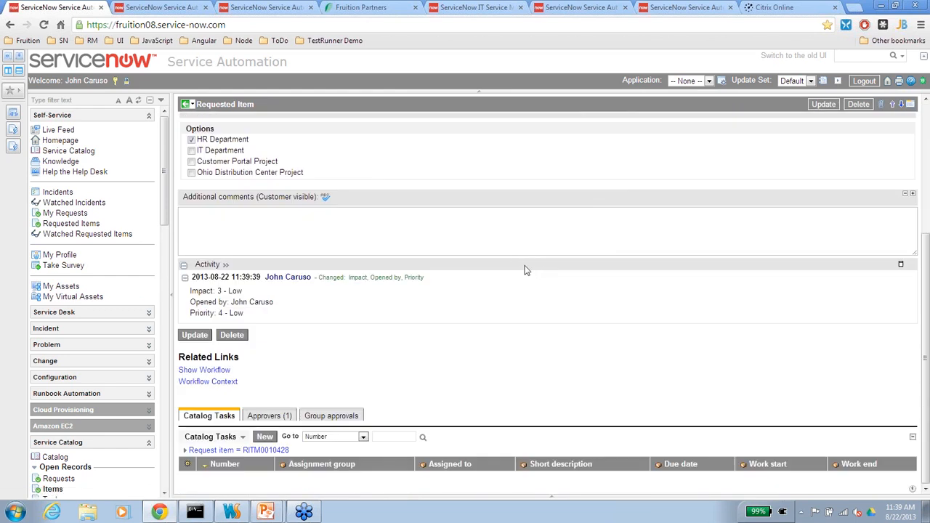
pyautogui.click(269, 415)
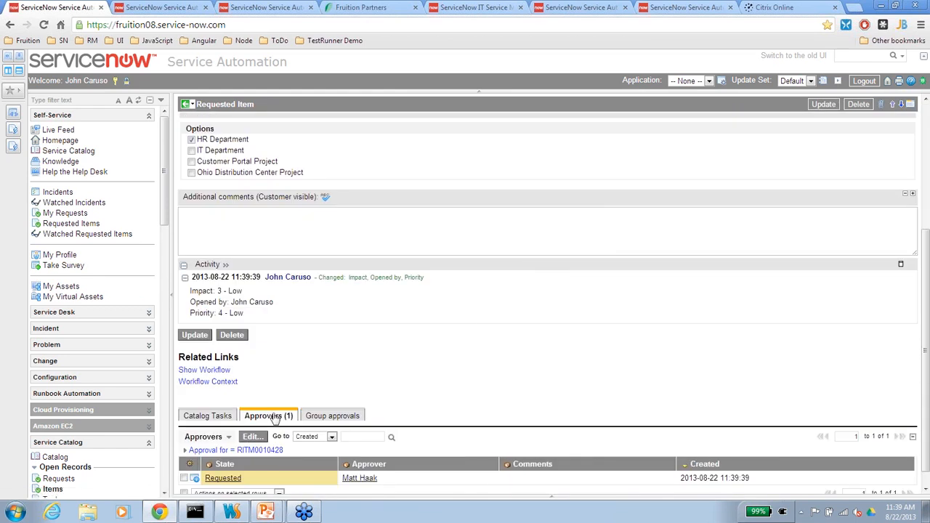
pyautogui.moveTo(464, 390)
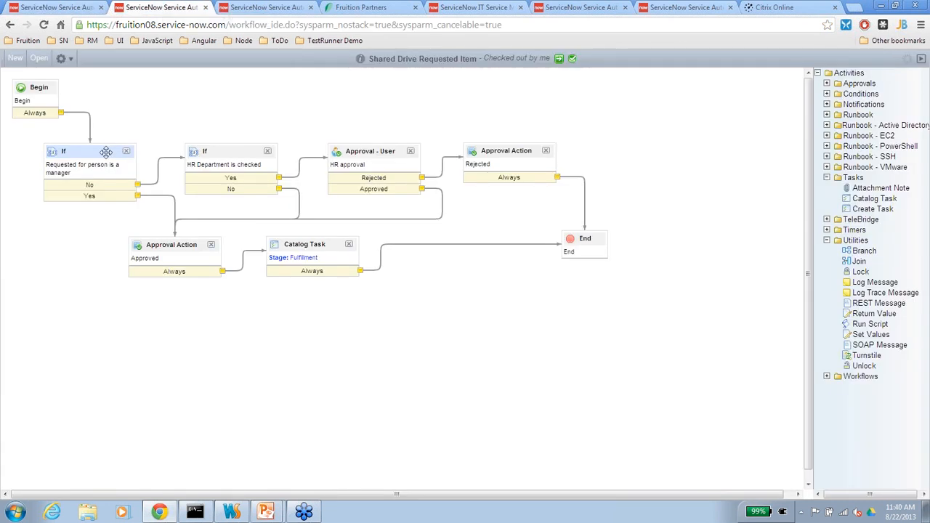
# Review the 'Requested for person is a manager' If activity's condition in the workflow editor
pyautogui.doubleClick(89, 163)
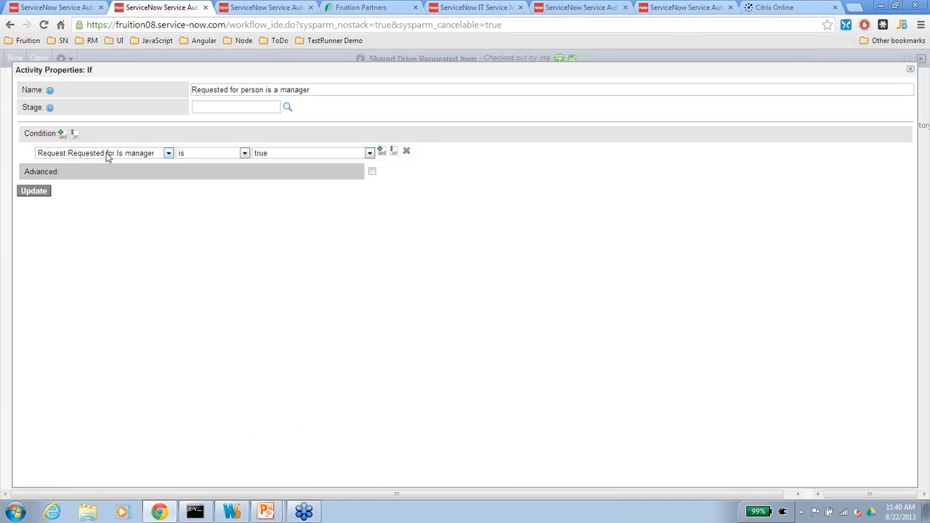
pyautogui.moveTo(903, 67)
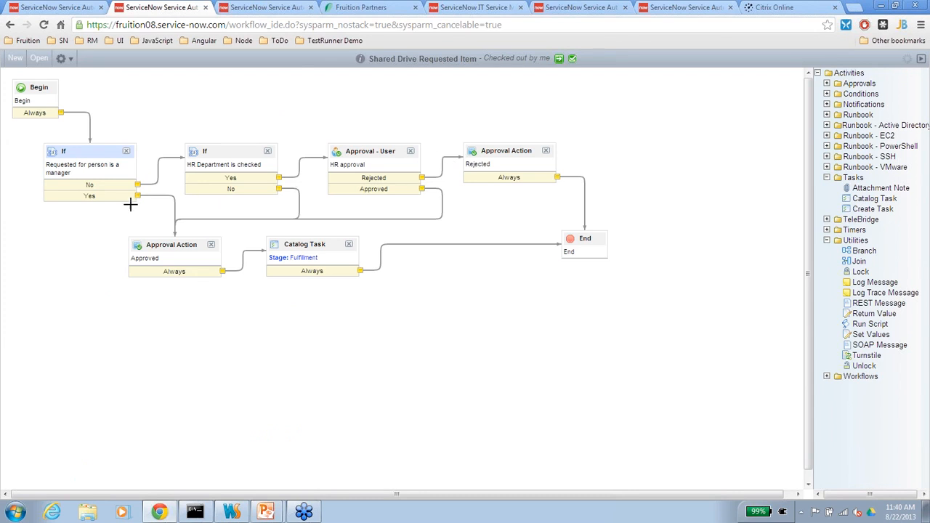
pyautogui.moveTo(188, 256)
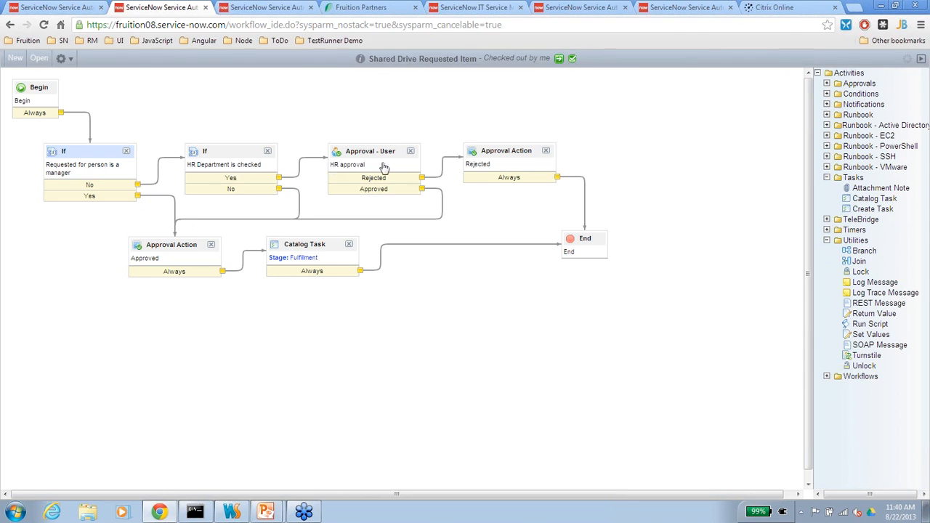
pyautogui.moveTo(245, 115)
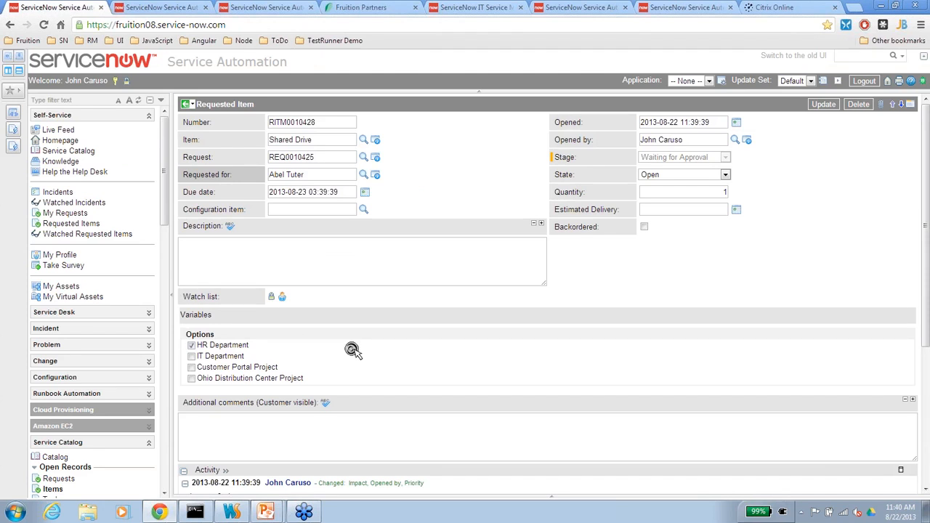
# View the requested item's running workflow, then switch to the Shared Drive FP.Test.Run results page
pyautogui.scroll(-3)
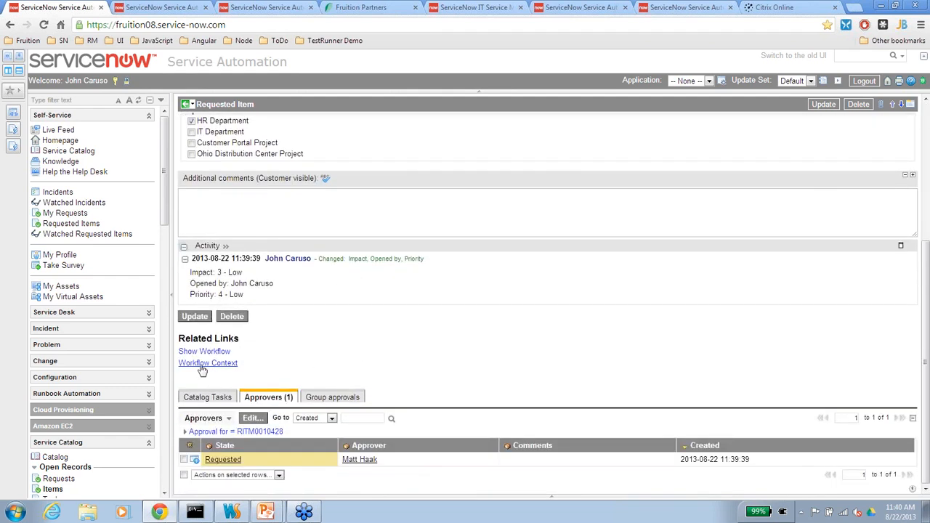
pyautogui.moveTo(284, 311)
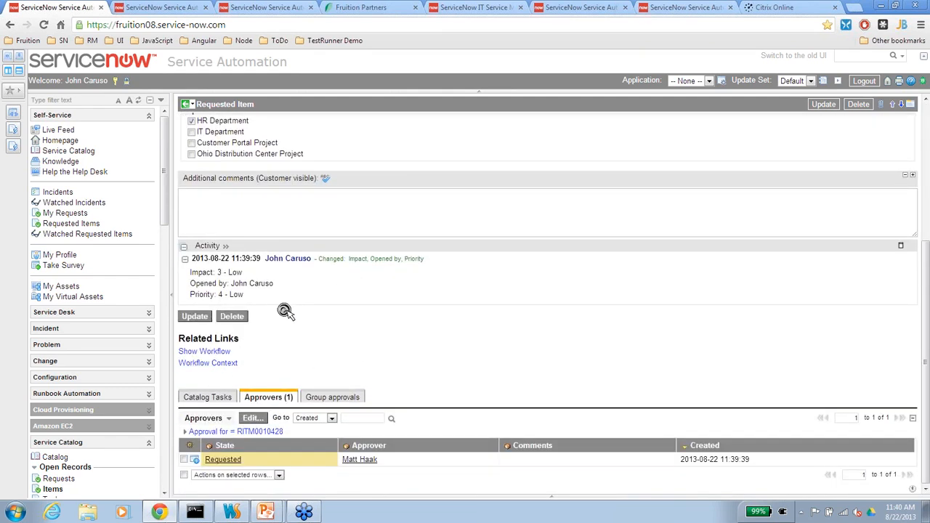
pyautogui.click(204, 351)
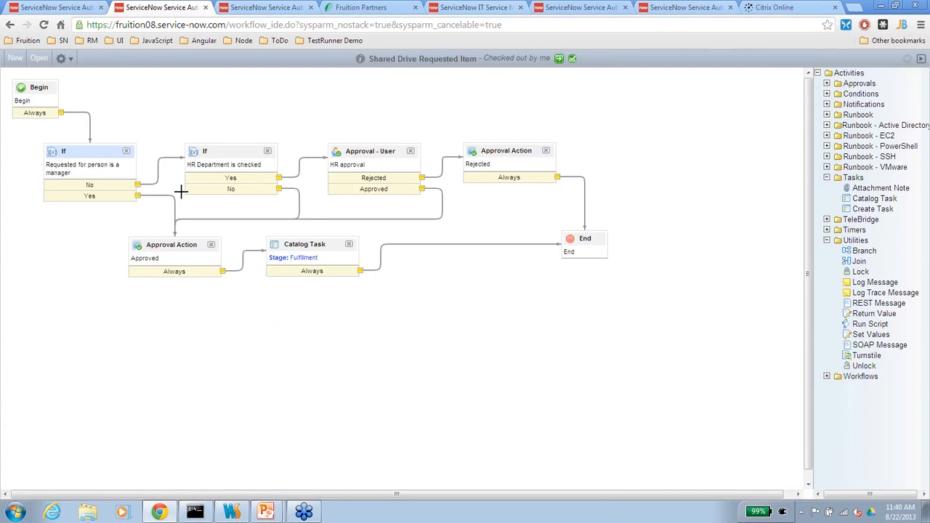
pyautogui.click(54, 7)
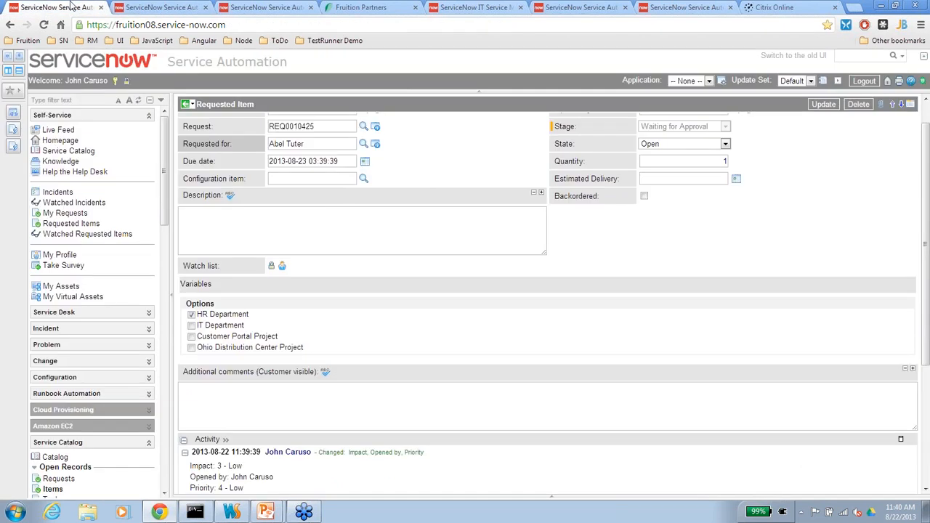
pyautogui.moveTo(55, 7)
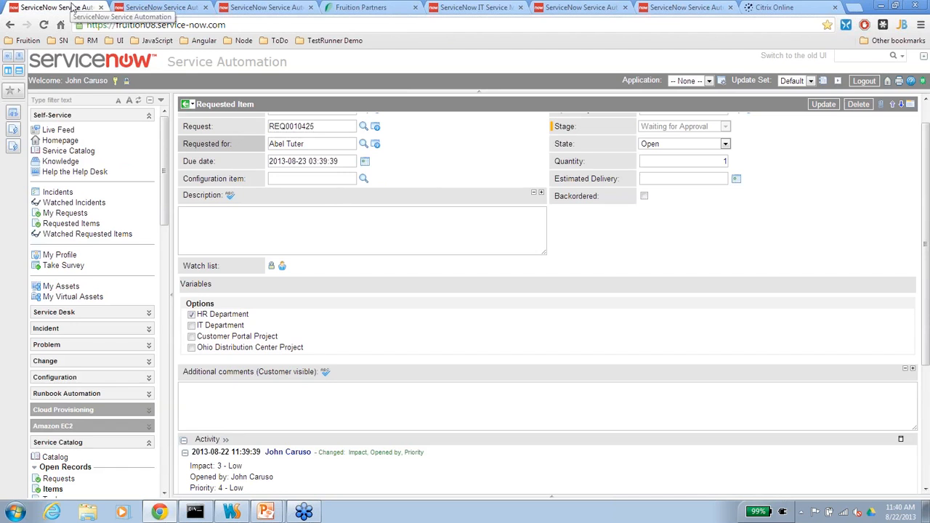
pyautogui.moveTo(235, 110)
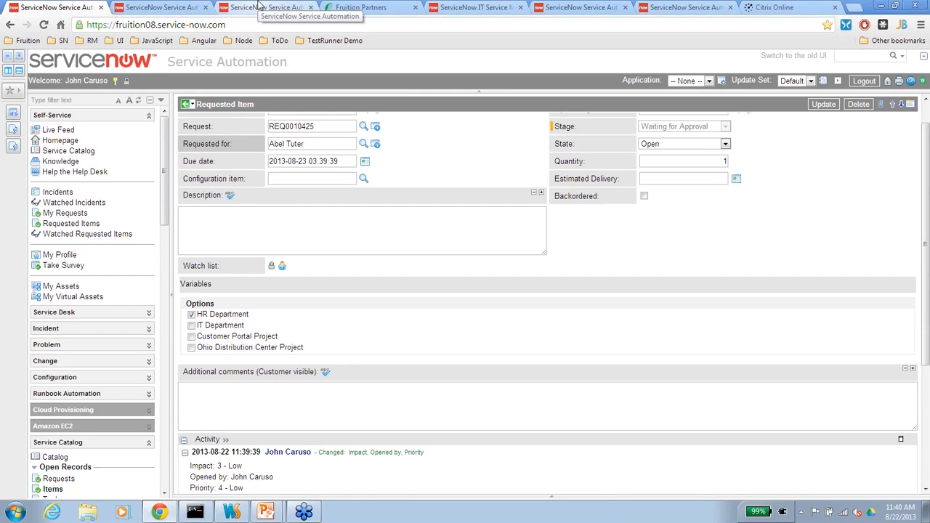
pyautogui.click(273, 7)
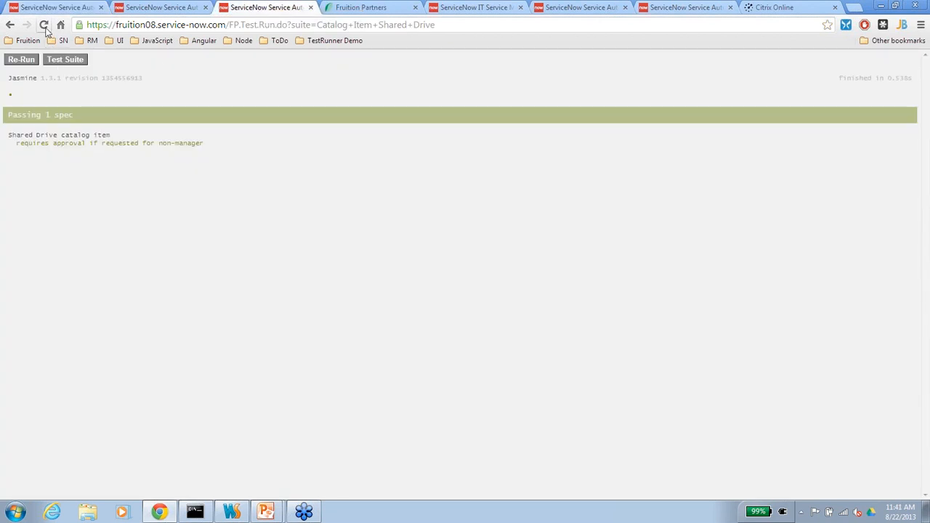
# Reload the Jasmine suite and highlight the 'finished in' duration, still 1 spec passing
pyautogui.click(45, 24)
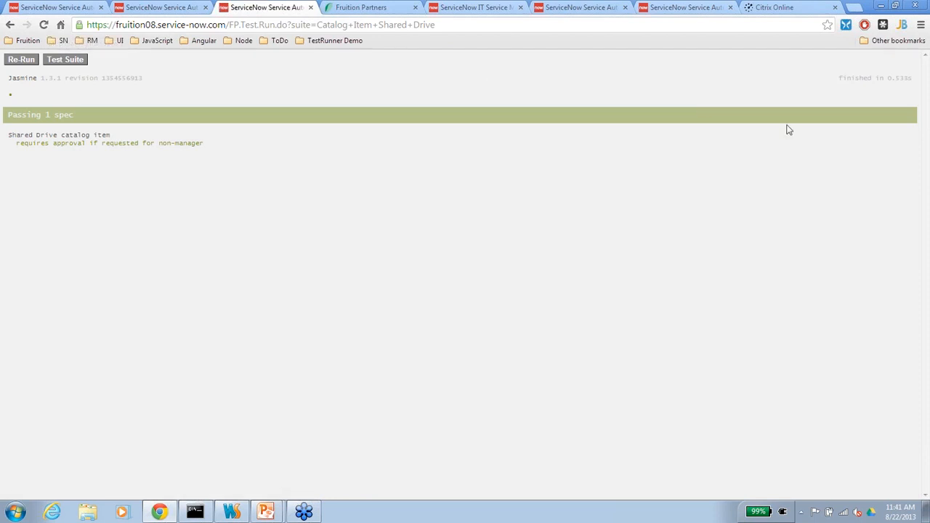
pyautogui.doubleClick(898, 78)
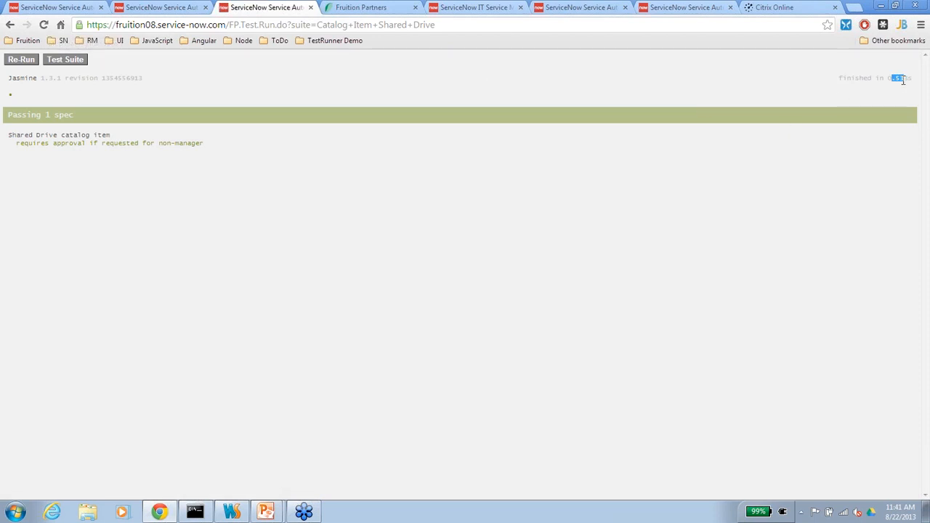
pyautogui.moveTo(766, 146)
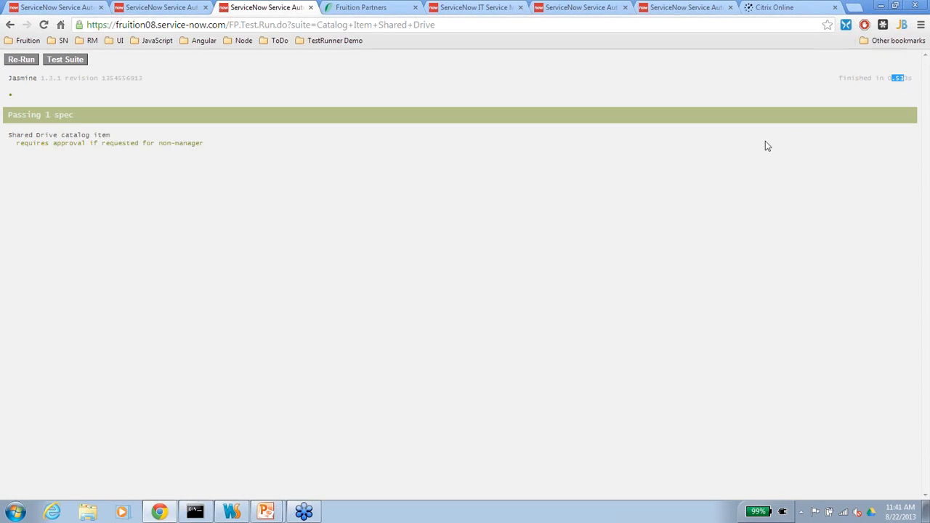
pyautogui.moveTo(228, 380)
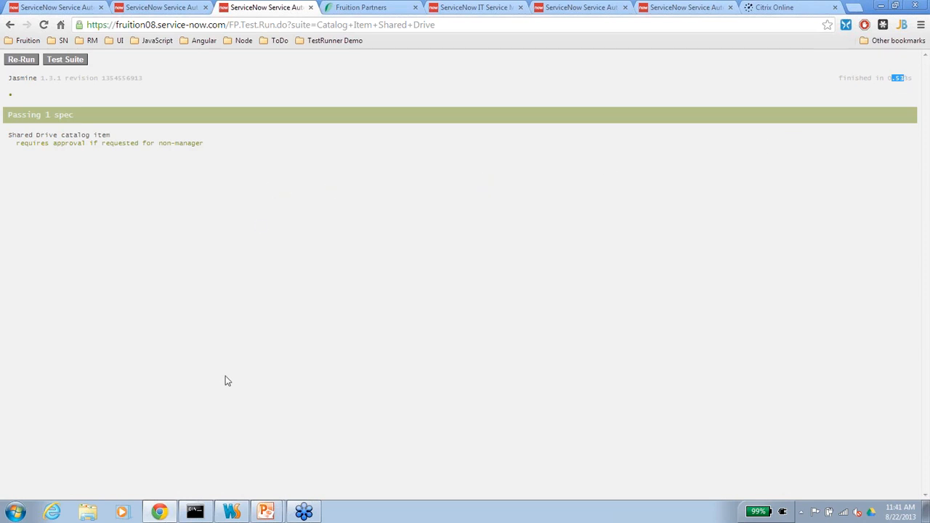
pyautogui.moveTo(233, 505)
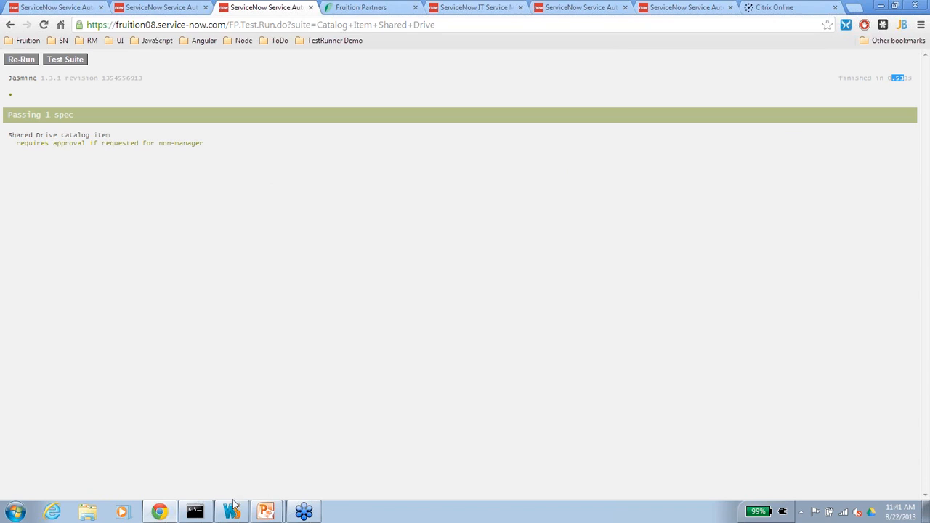
pyautogui.moveTo(231, 511)
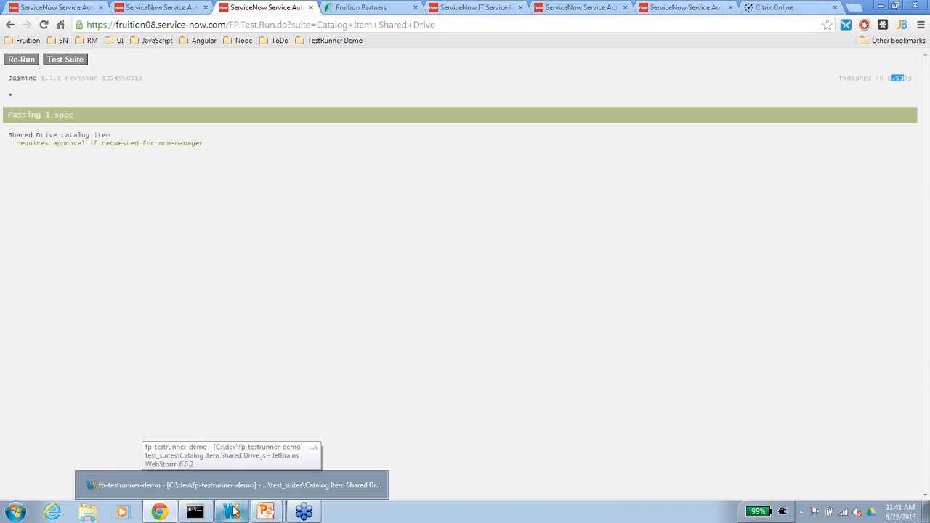
pyautogui.click(232, 485)
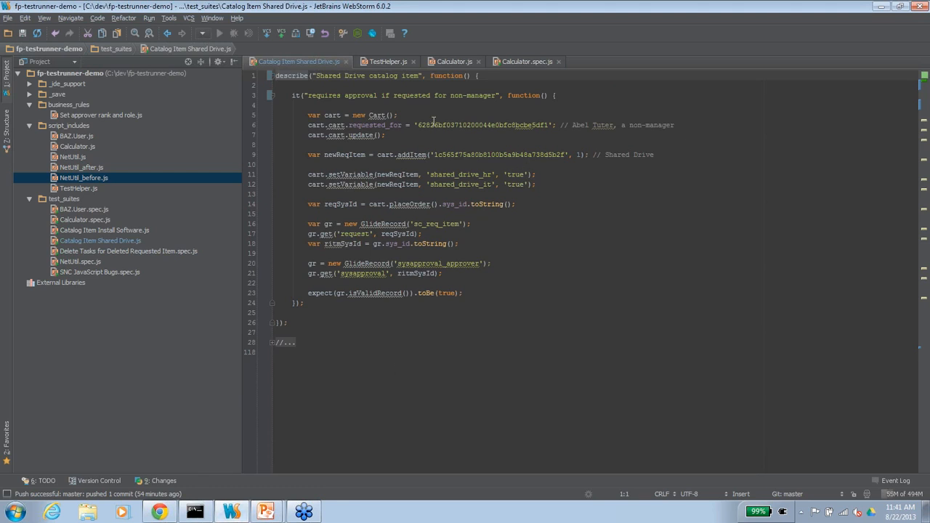
pyautogui.moveTo(330, 93)
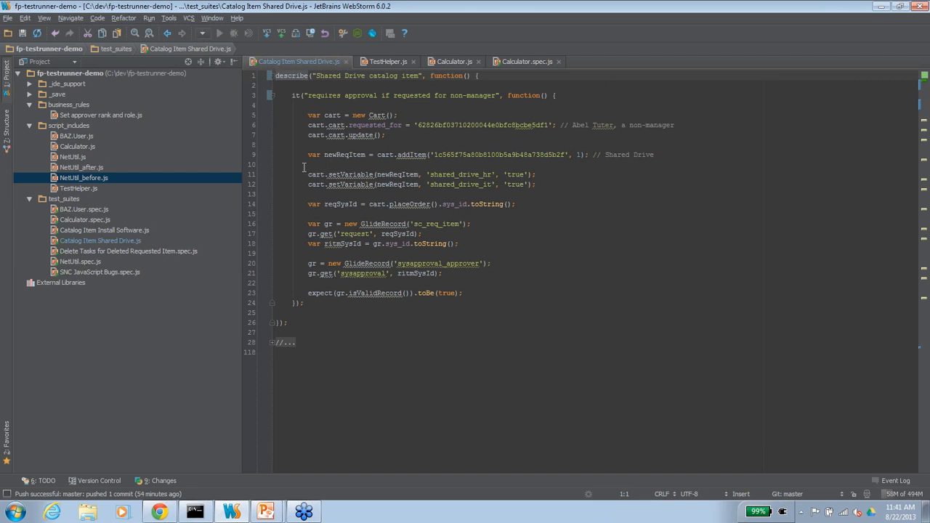
pyautogui.moveTo(344, 107)
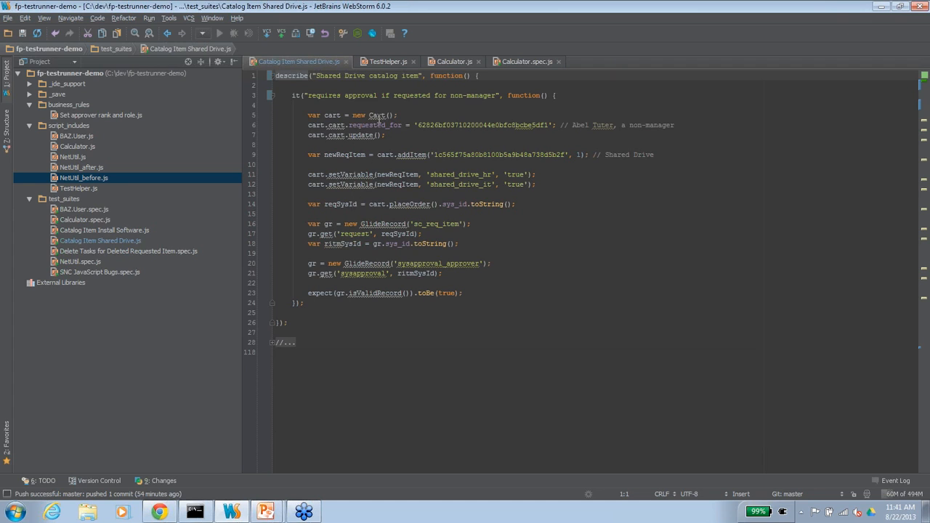
pyautogui.moveTo(376, 115)
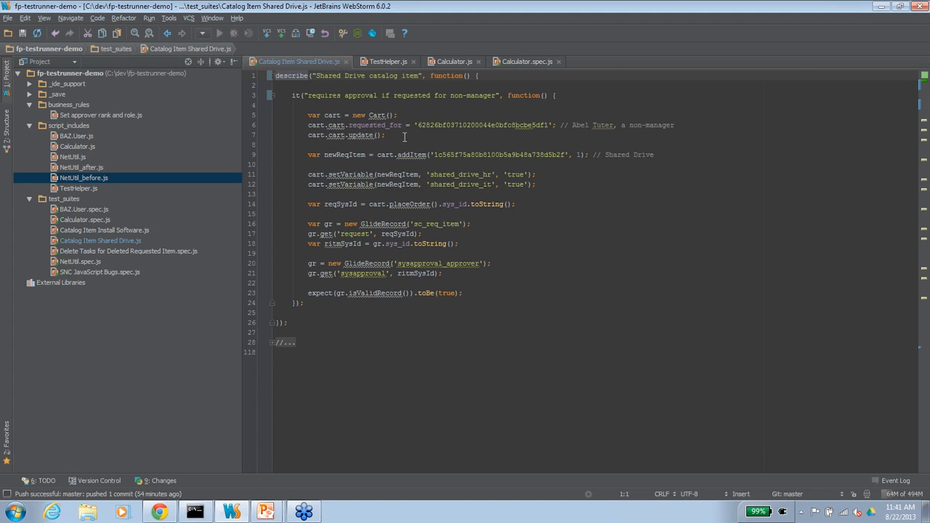
pyautogui.moveTo(578, 125)
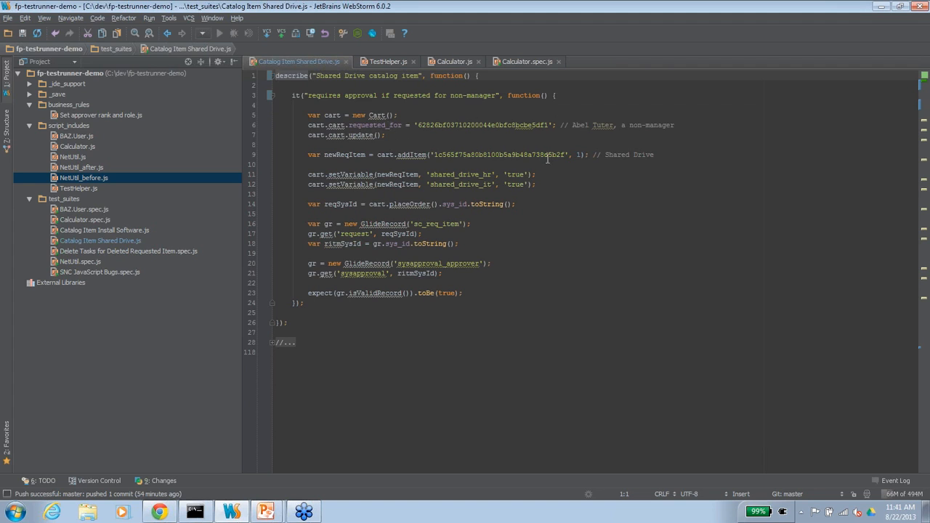
pyautogui.moveTo(554, 179)
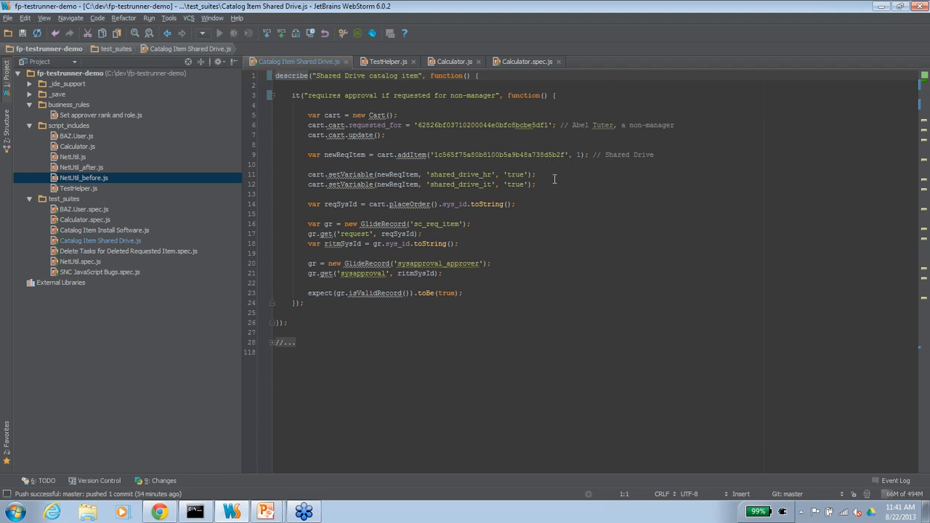
pyautogui.moveTo(497, 175)
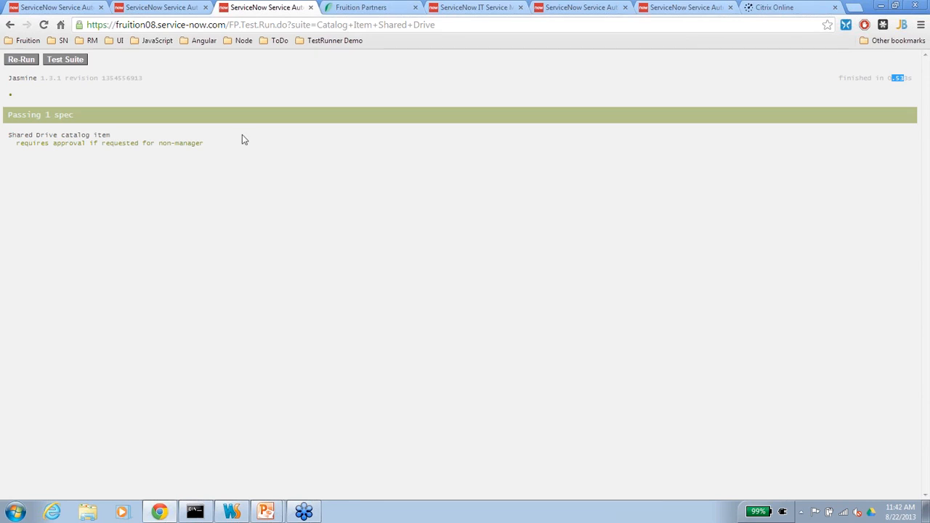
pyautogui.moveTo(160, 7)
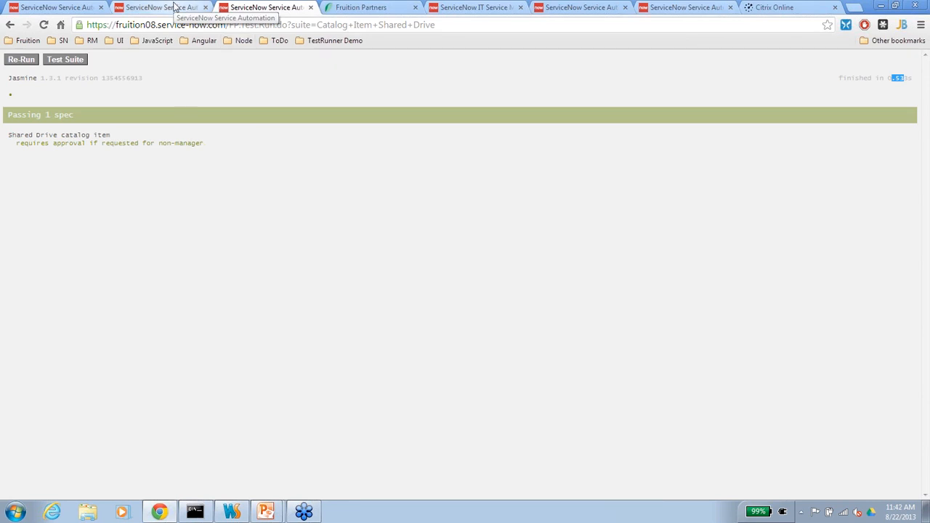
# Set the If activity's Is manager value to false and rerun the suite so the spec fails
pyautogui.click(159, 7)
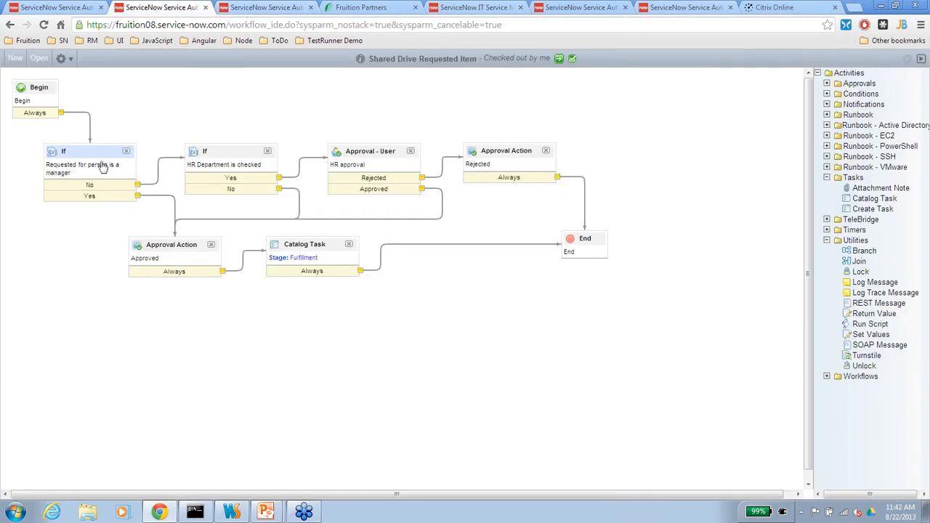
pyautogui.doubleClick(90, 156)
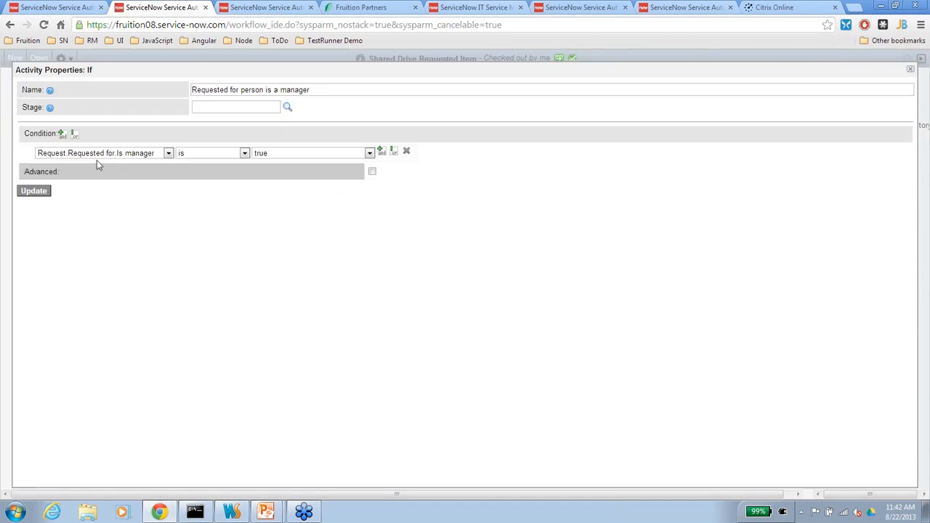
pyautogui.click(312, 153)
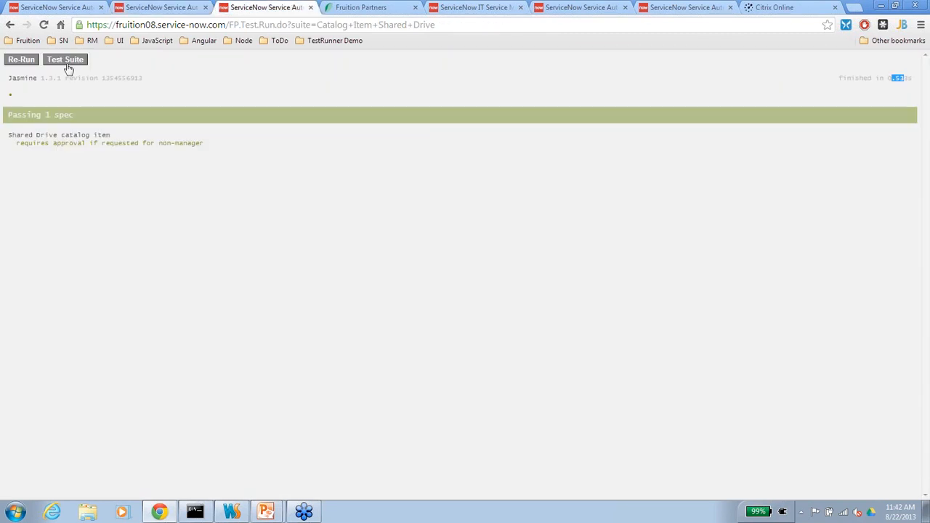
pyautogui.click(21, 59)
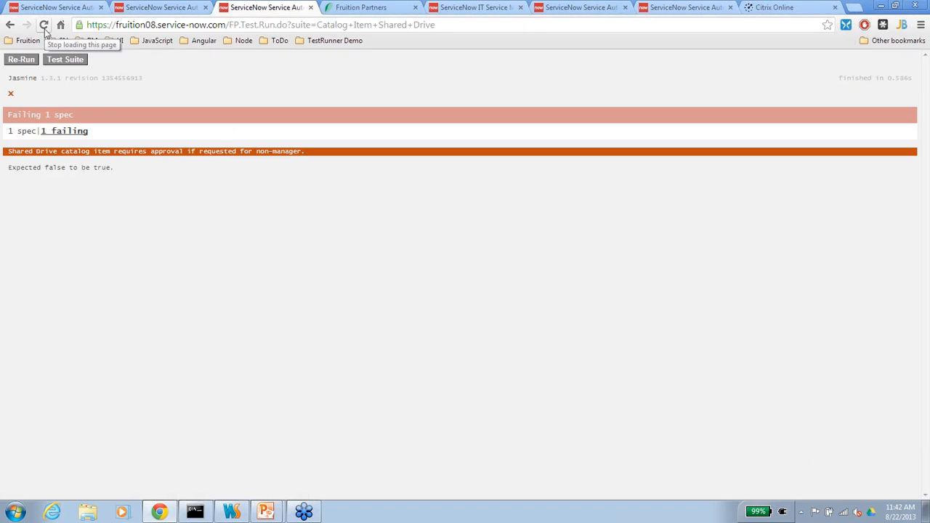
pyautogui.click(159, 7)
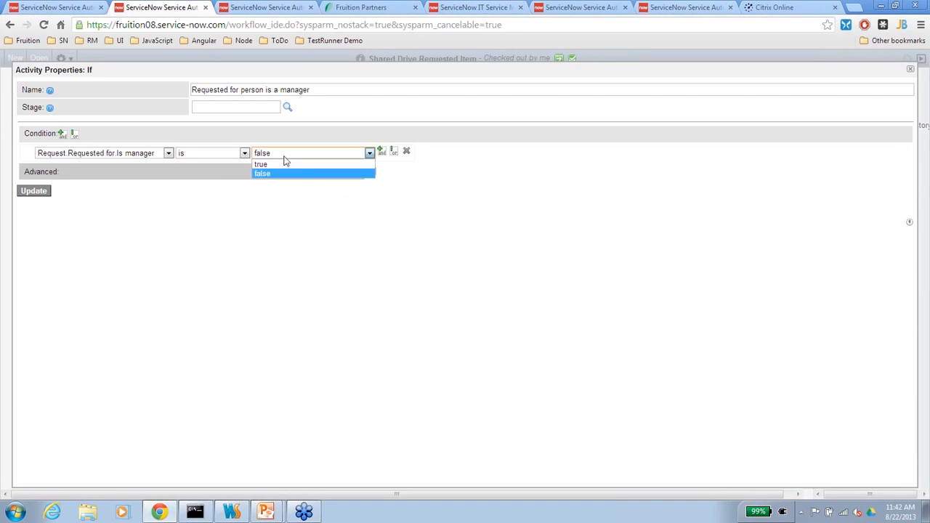
# Replace the manager condition row with an advanced isManager script on the If activity and Update it
pyautogui.click(260, 163)
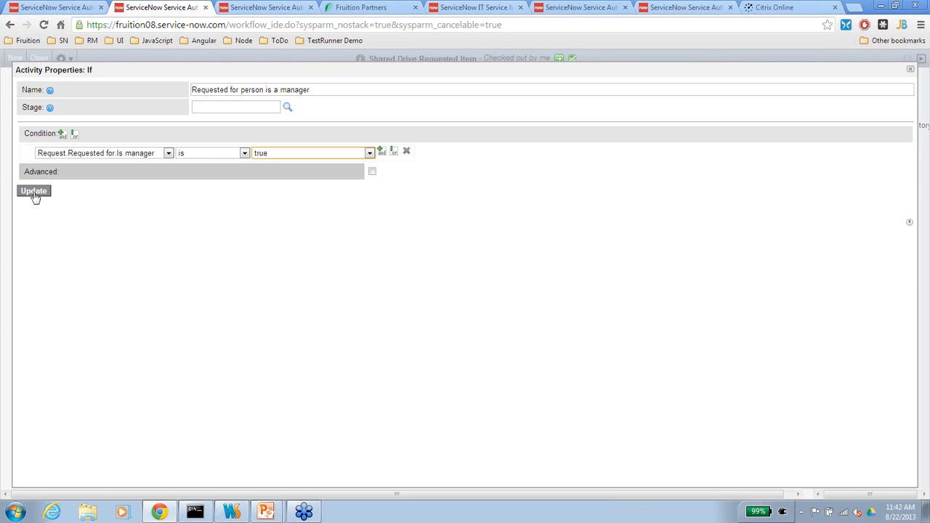
pyautogui.moveTo(407, 151)
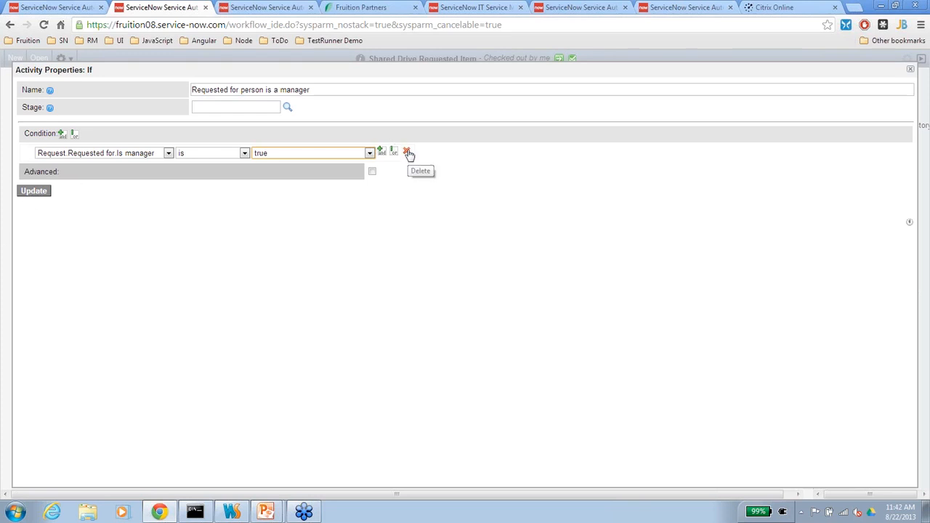
pyautogui.click(409, 153)
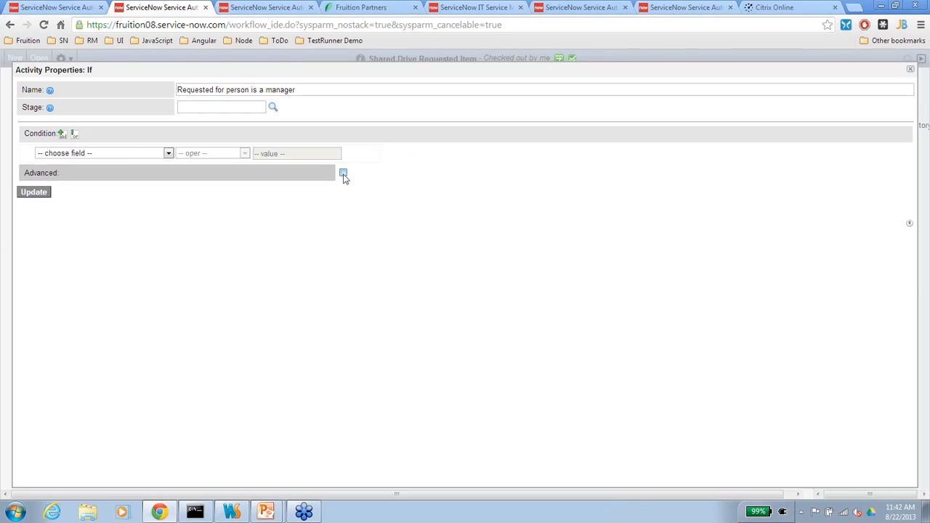
pyautogui.click(343, 172)
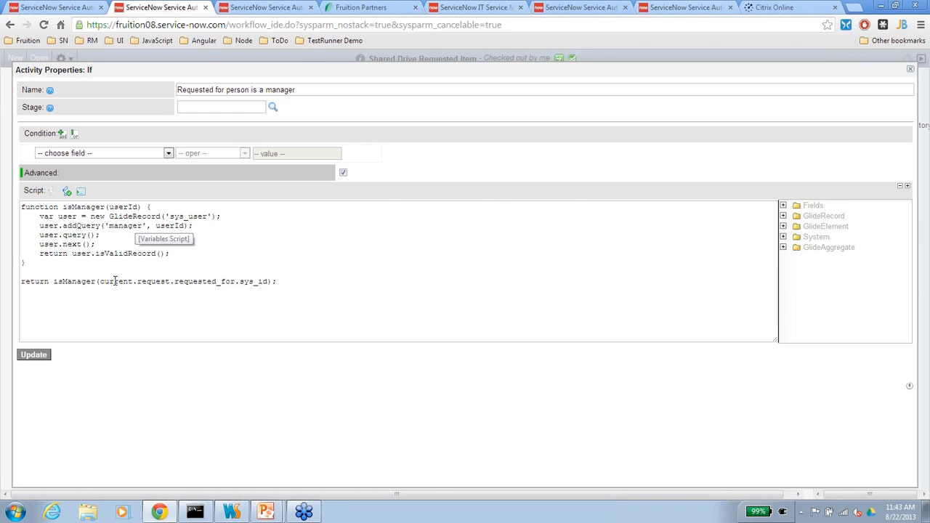
pyautogui.moveTo(240, 283)
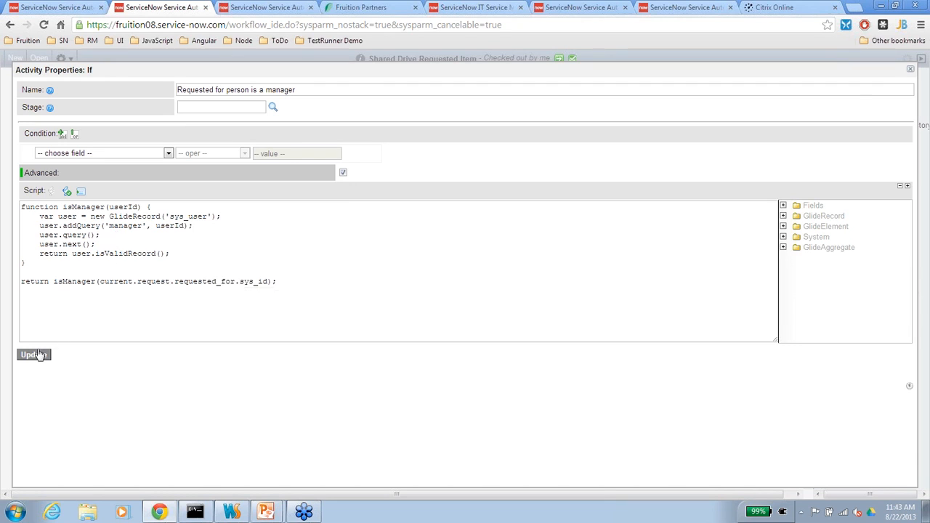
pyautogui.click(33, 354)
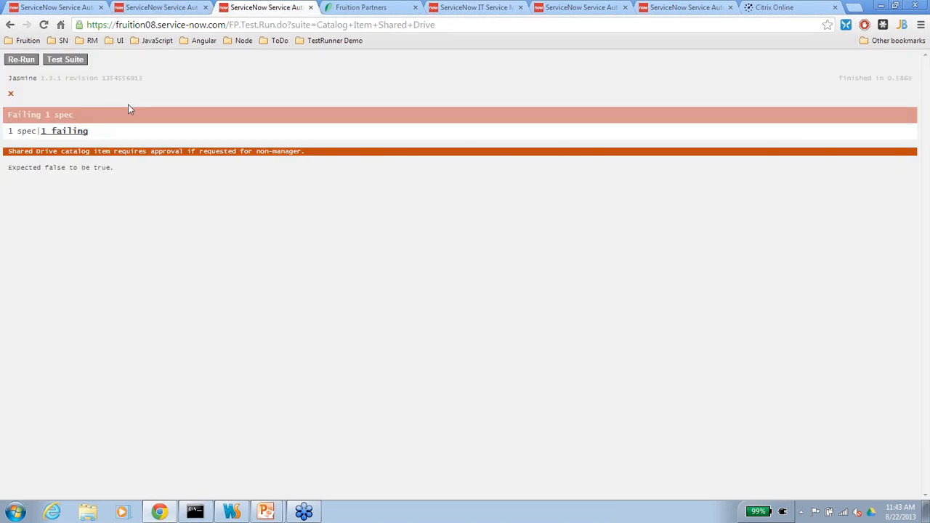
# Re-Run the suite so the approval spec passes, reviewing the If activity's script along the way
pyautogui.click(21, 58)
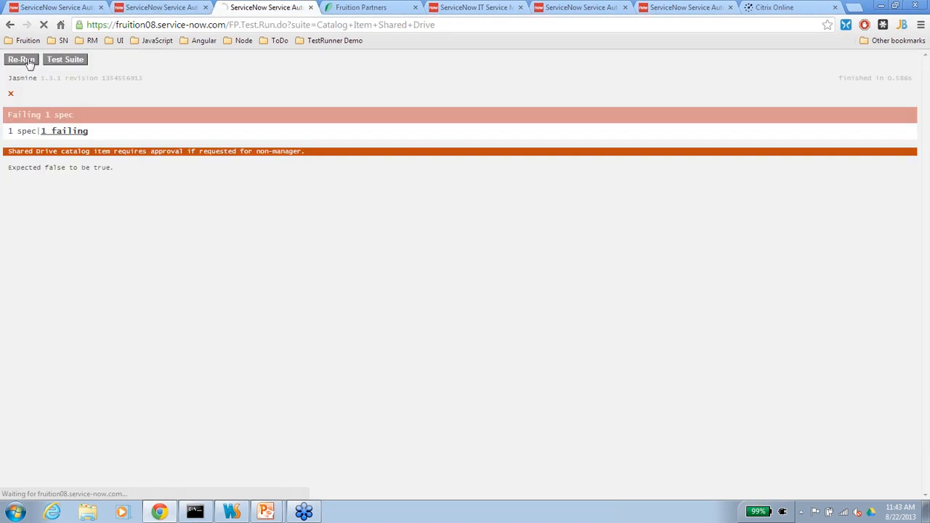
pyautogui.click(20, 59)
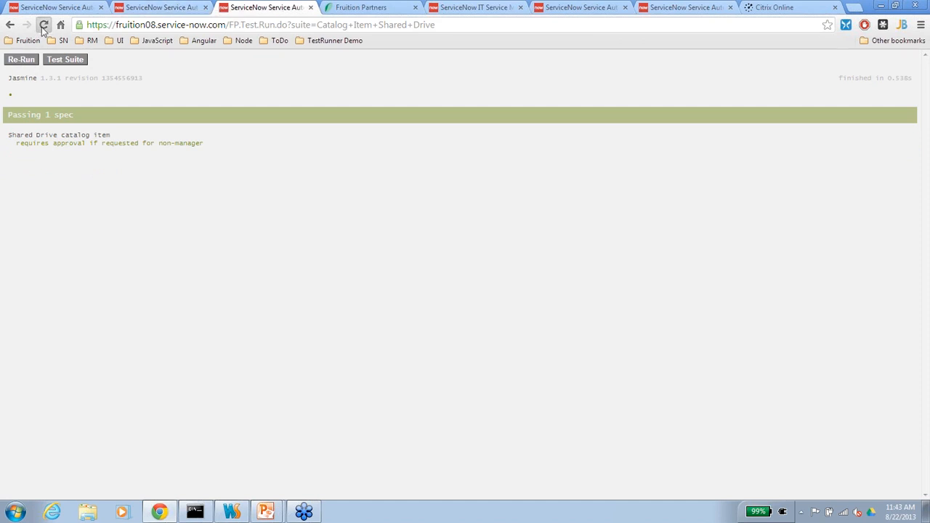
pyautogui.click(160, 7)
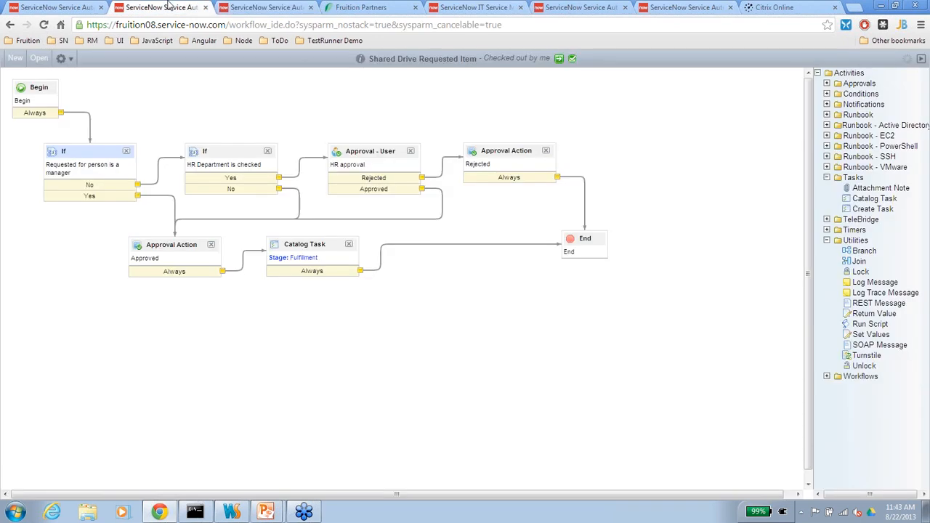
pyautogui.doubleClick(61, 164)
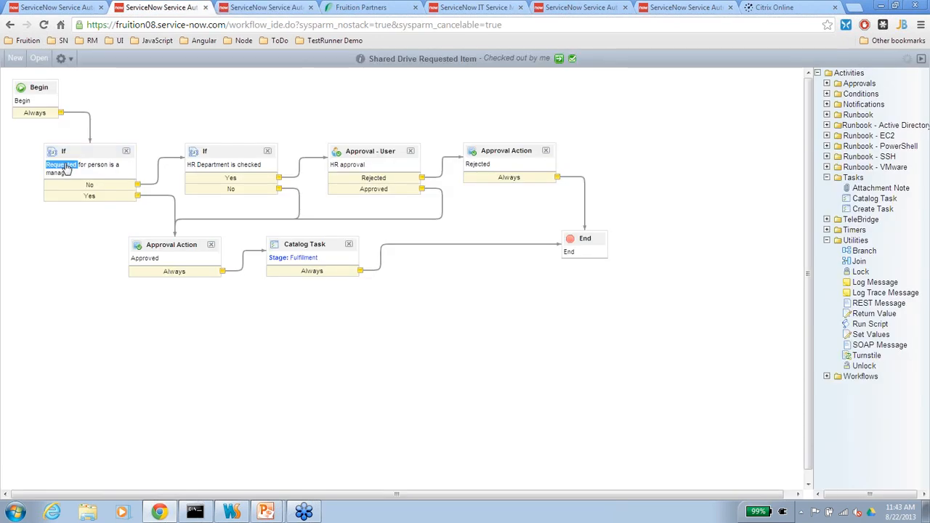
pyautogui.doubleClick(84, 165)
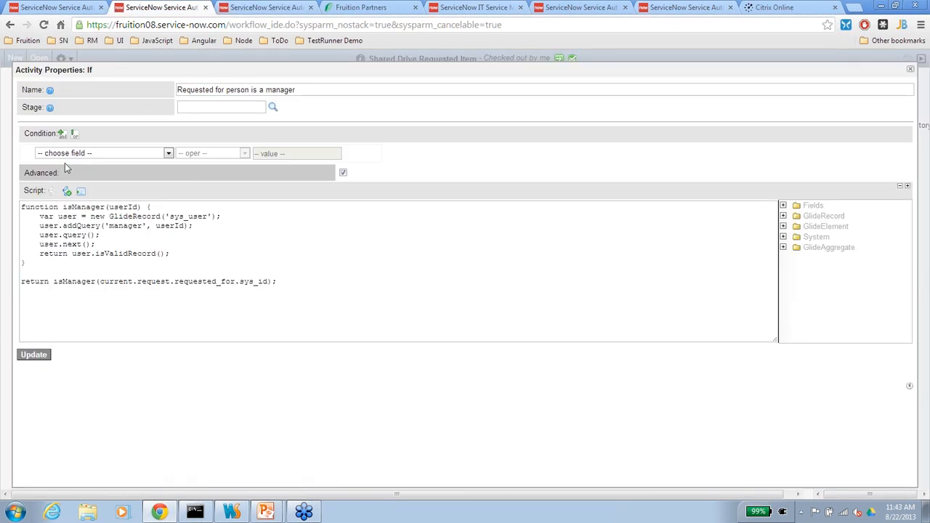
pyautogui.moveTo(66, 182)
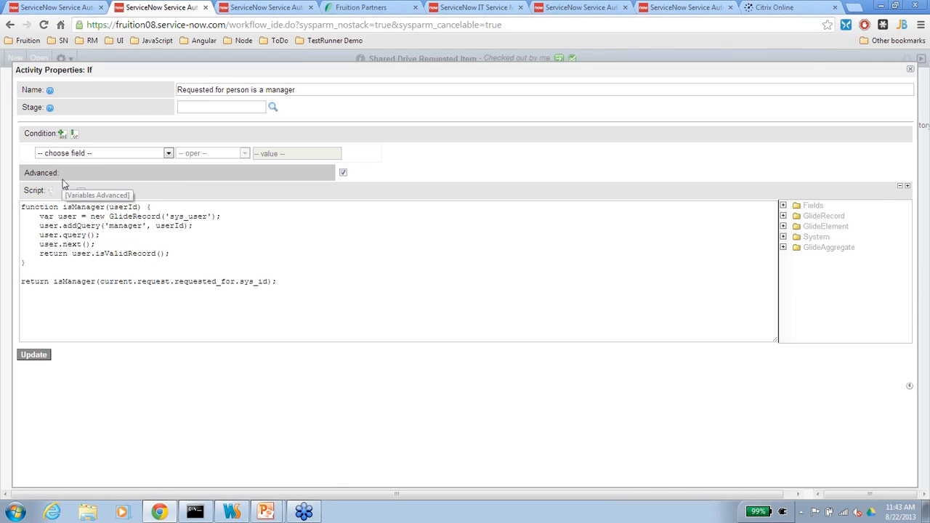
pyautogui.click(268, 7)
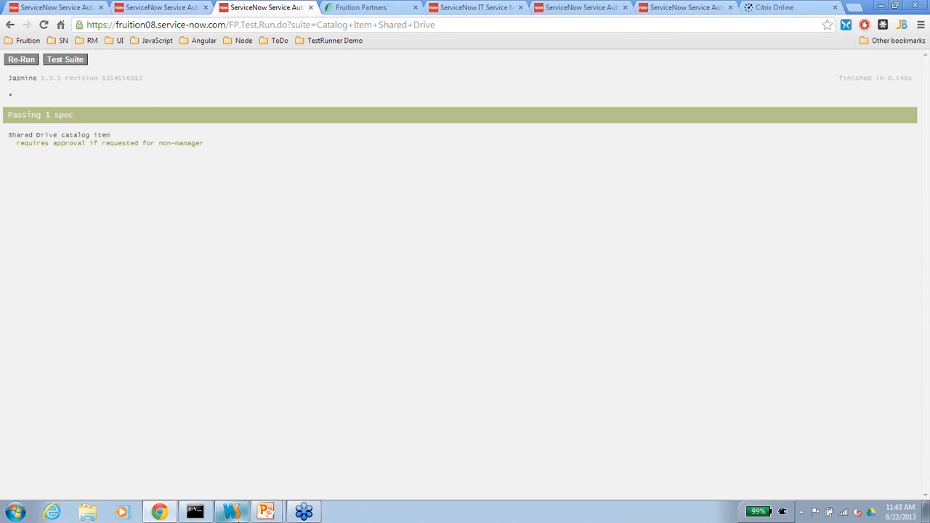
# In WebStorm, swap Catalog Item Shared Drive.js for the expanded approval, fulfillment and isManager specs and review them
pyautogui.click(231, 512)
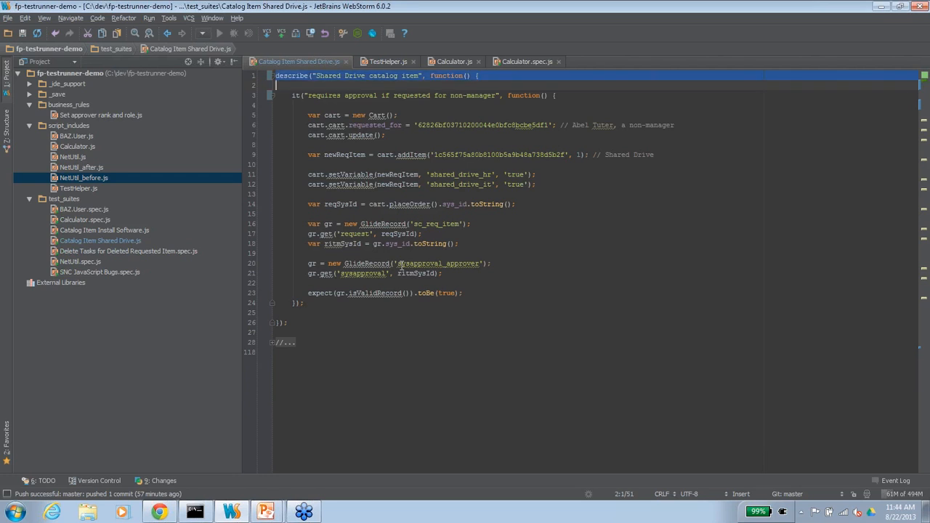
pyautogui.press('ctrl+a')
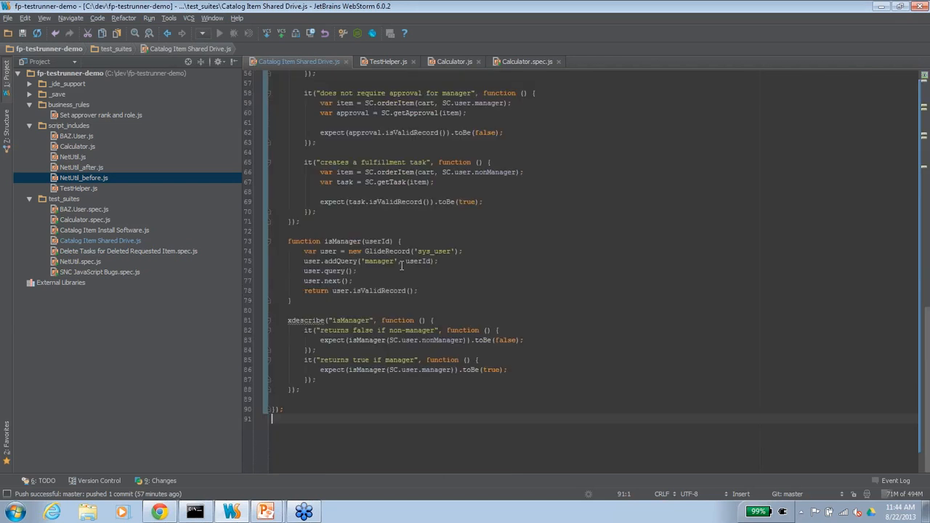
pyautogui.press('ctrl+Home')
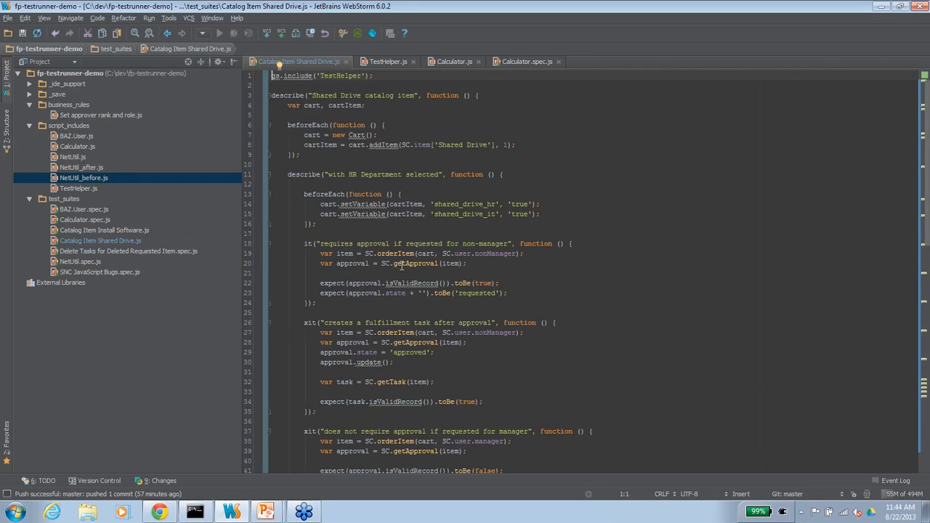
pyautogui.click(273, 272)
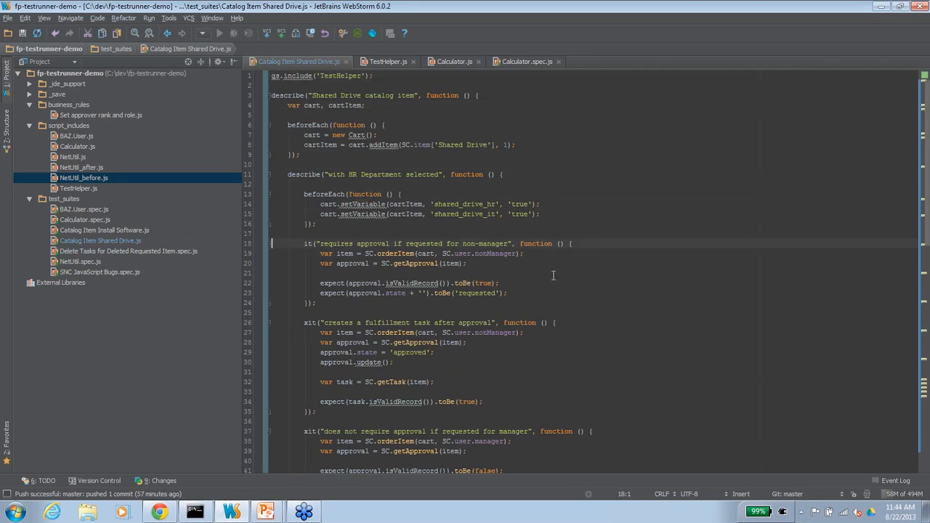
pyautogui.click(405, 243)
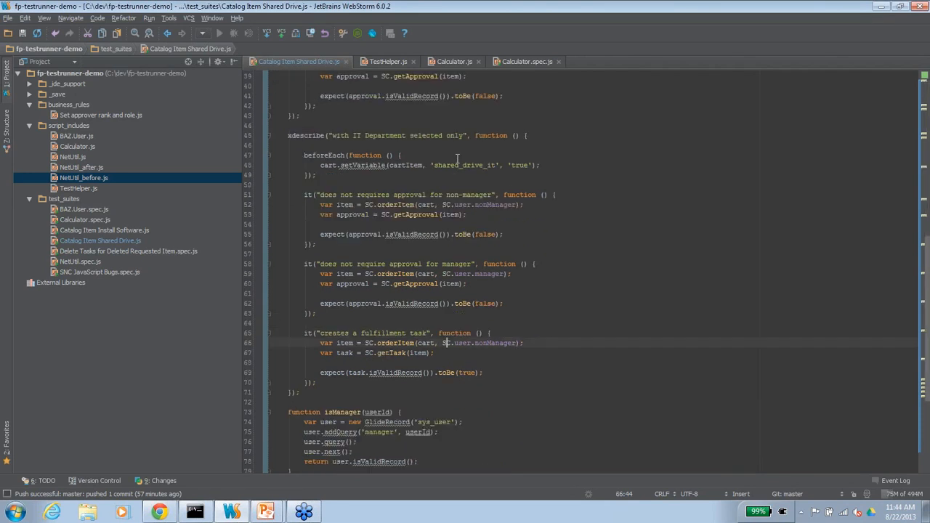
pyautogui.scroll(-3)
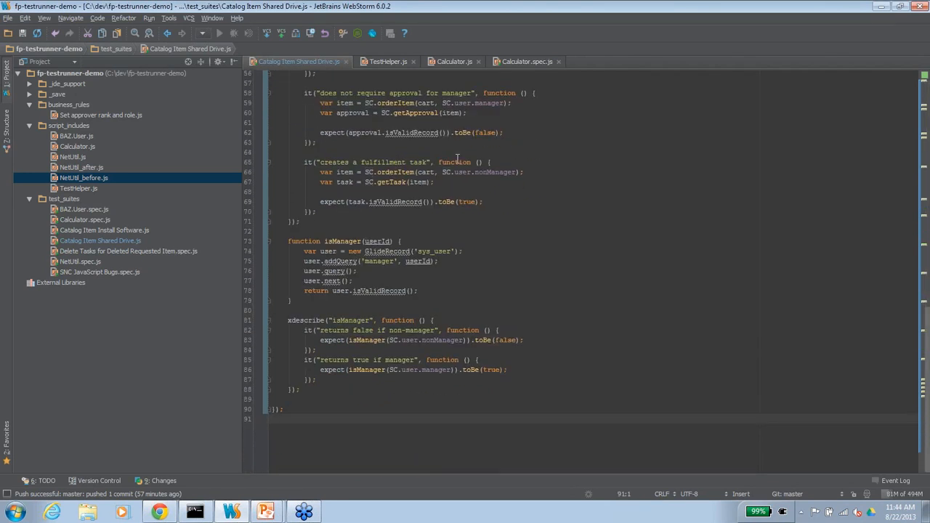
pyautogui.scroll(3)
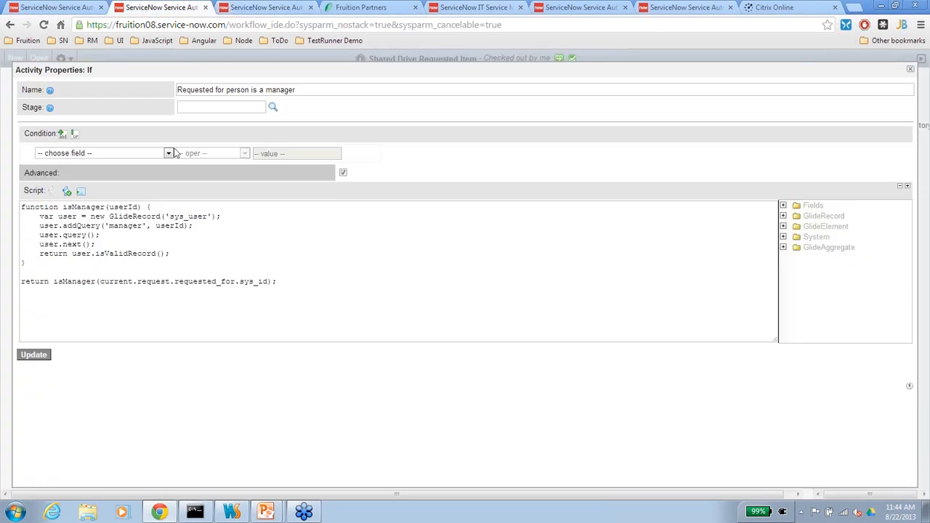
pyautogui.moveTo(202, 279)
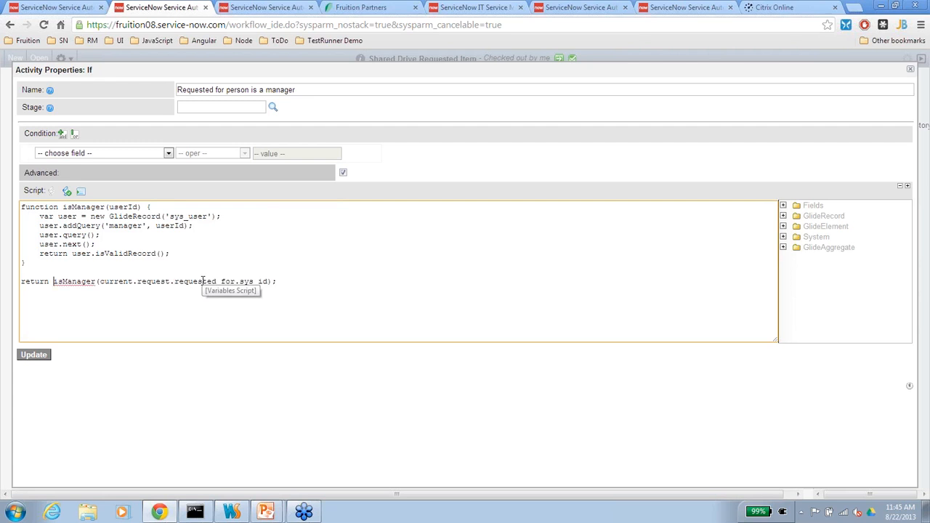
# Edit the If activity script's 'answer' assignment and Update, keeping the approval spec passing
pyautogui.write('answer')
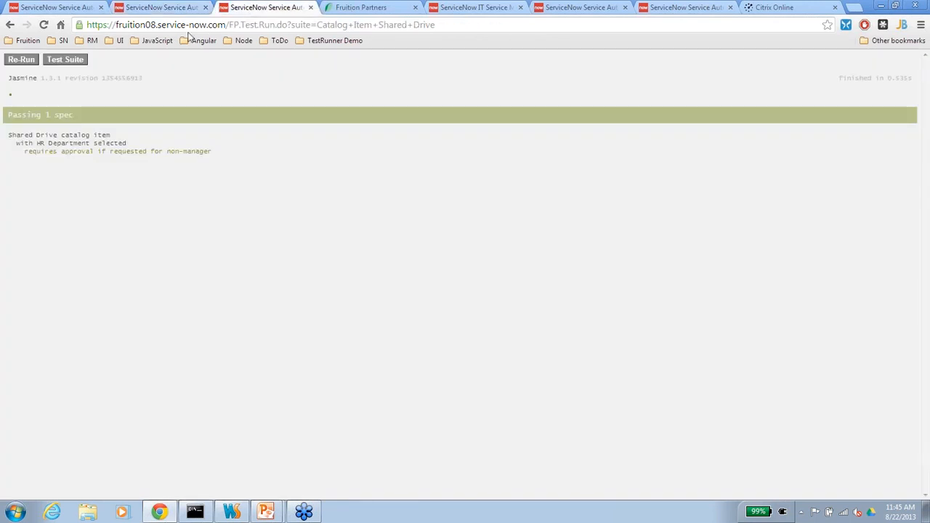
pyautogui.moveTo(44, 24)
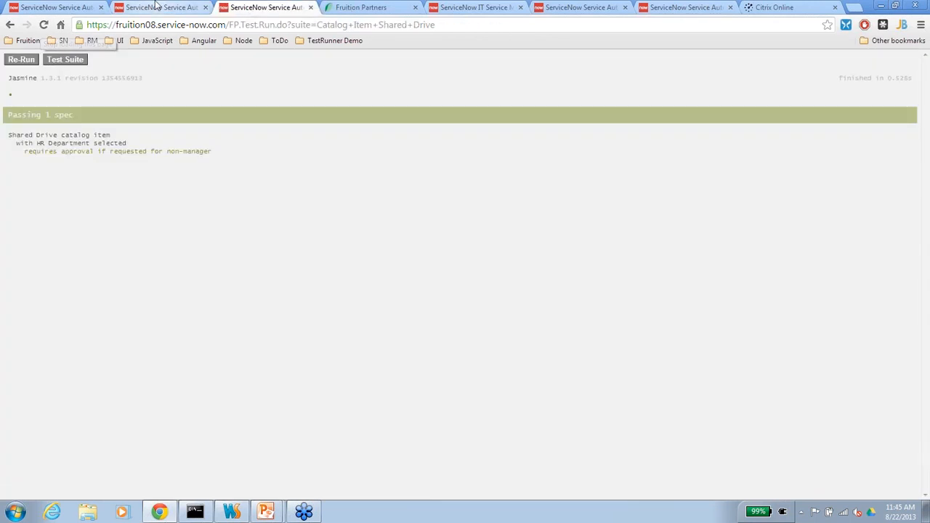
pyautogui.moveTo(160, 7)
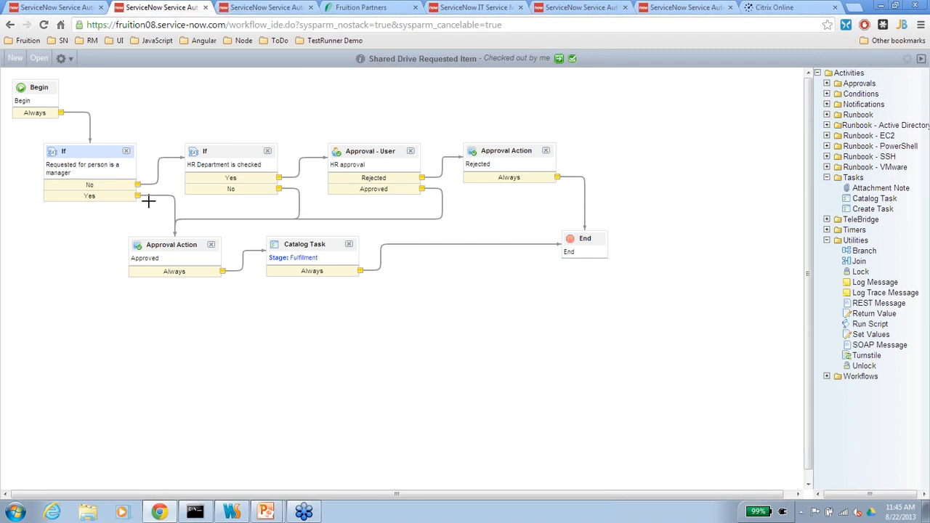
pyautogui.moveTo(106, 172)
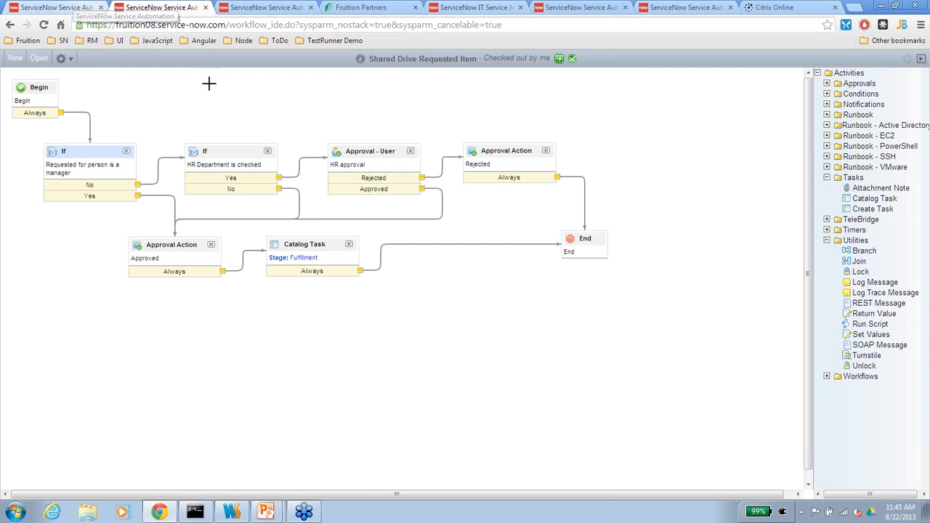
pyautogui.moveTo(265, 8)
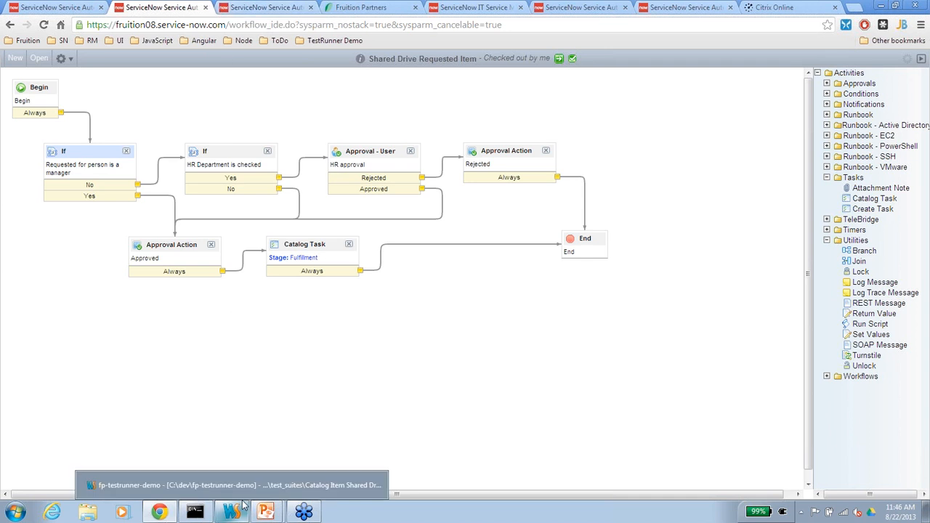
pyautogui.moveTo(233, 484)
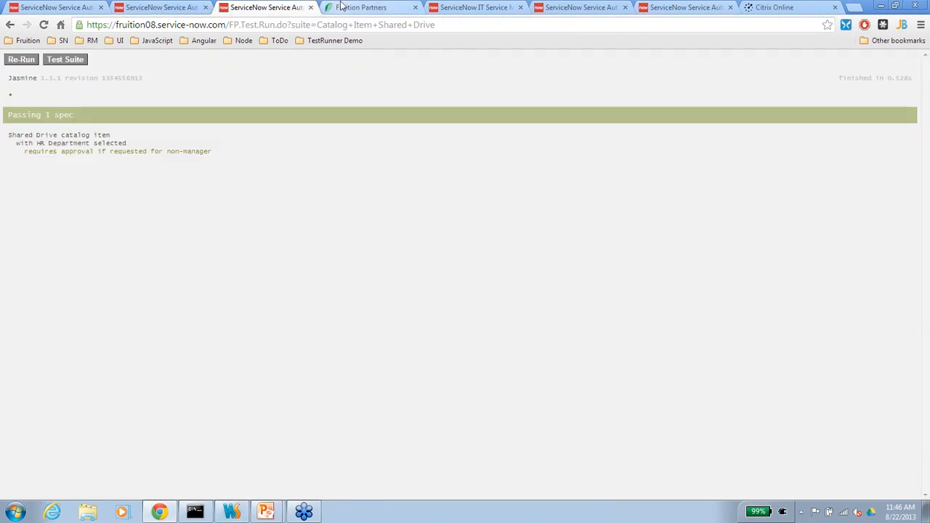
# Save the SNapp Store bookmarklet from the Fruition Partners site into the browser bookmarks bar
pyautogui.click(372, 7)
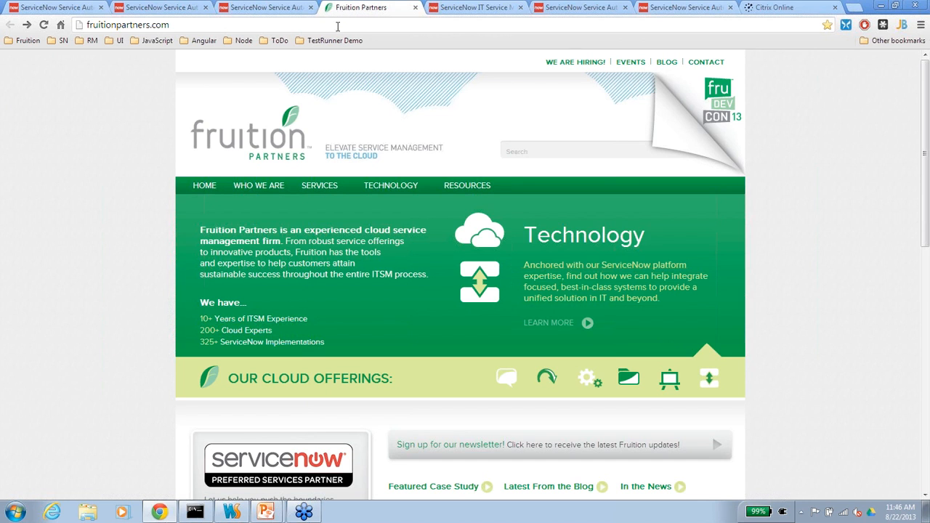
pyautogui.moveTo(433, 51)
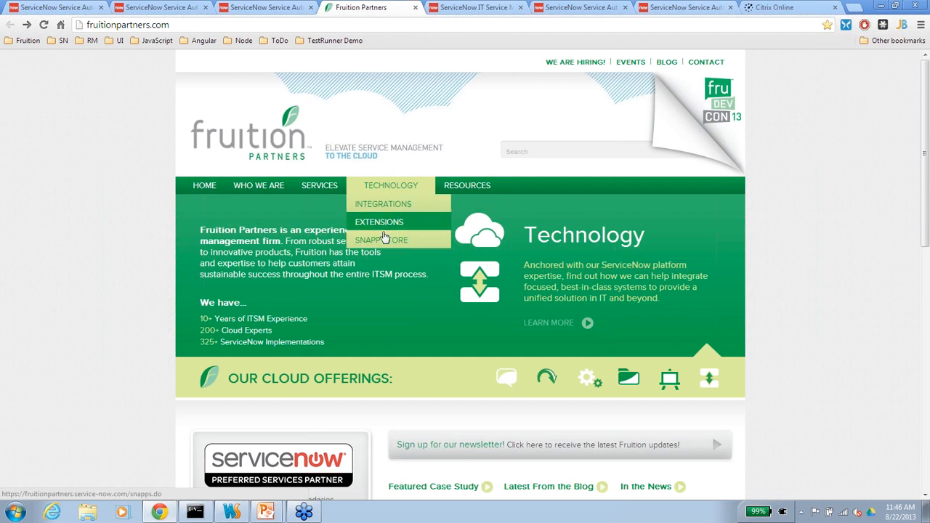
pyautogui.click(381, 240)
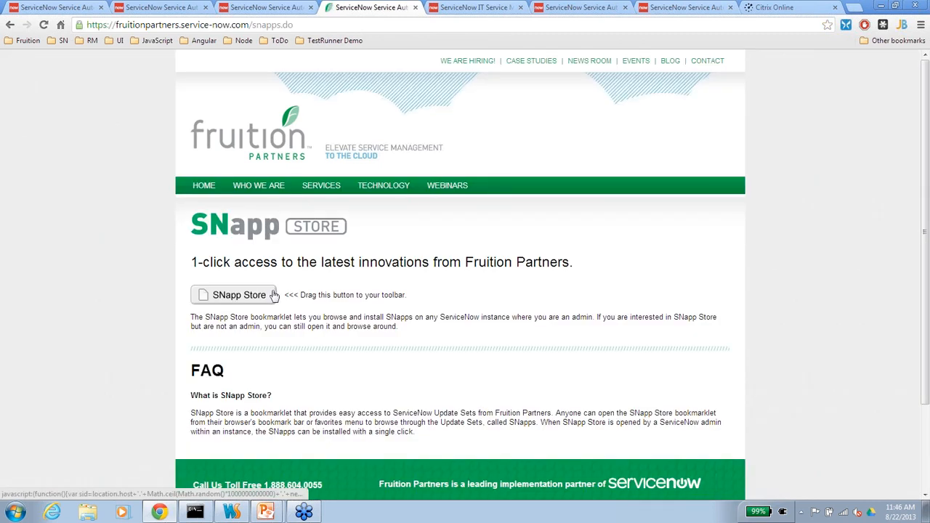
pyautogui.moveTo(233, 294); pyautogui.dragTo(396, 40)
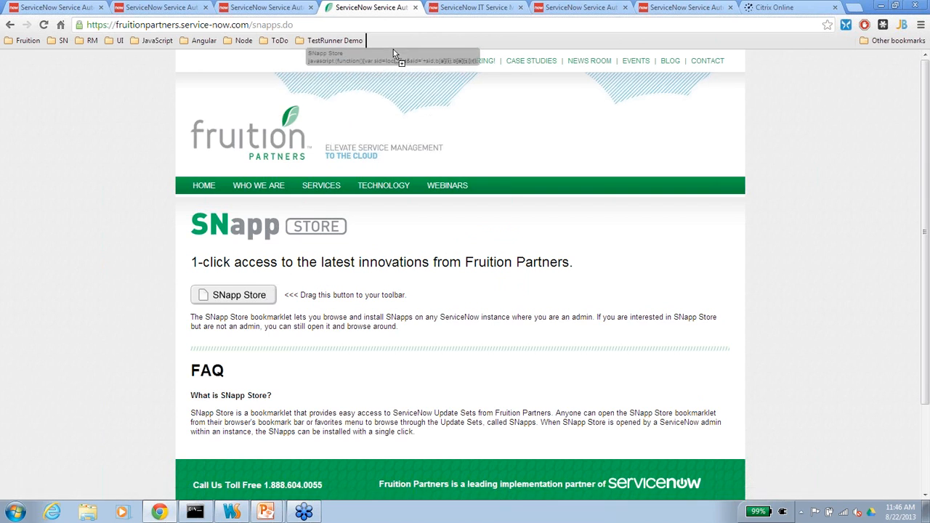
pyautogui.moveTo(232, 294); pyautogui.dragTo(396, 40)
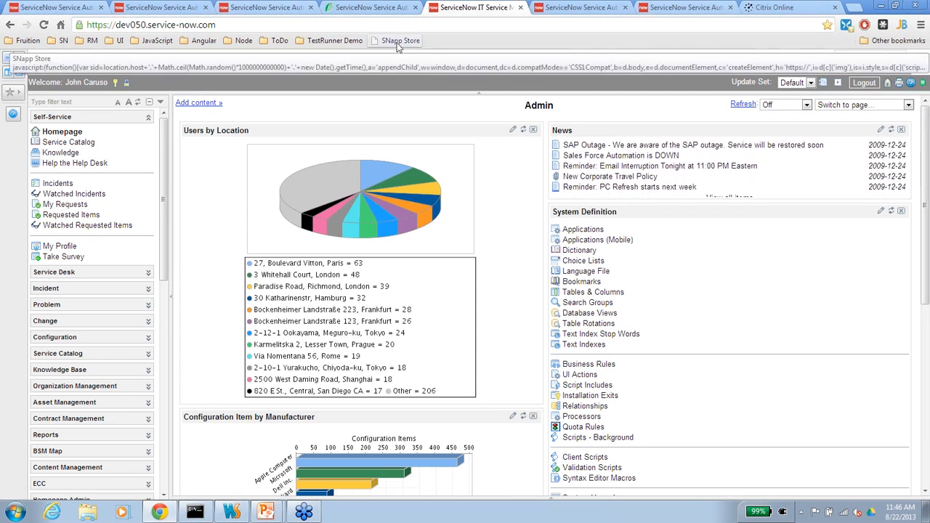
# Launch the SNapp Store on the dev050 instance and start installing the TestRunner app
pyautogui.click(400, 40)
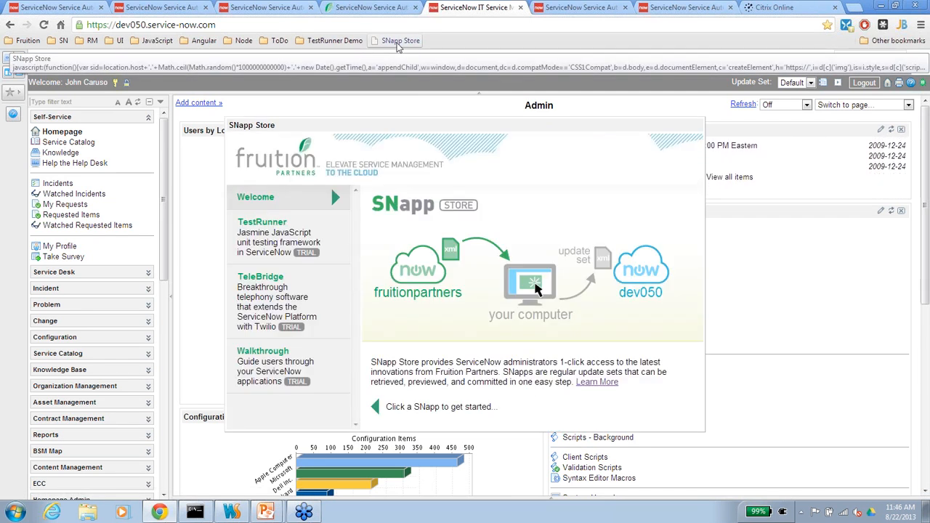
pyautogui.click(401, 40)
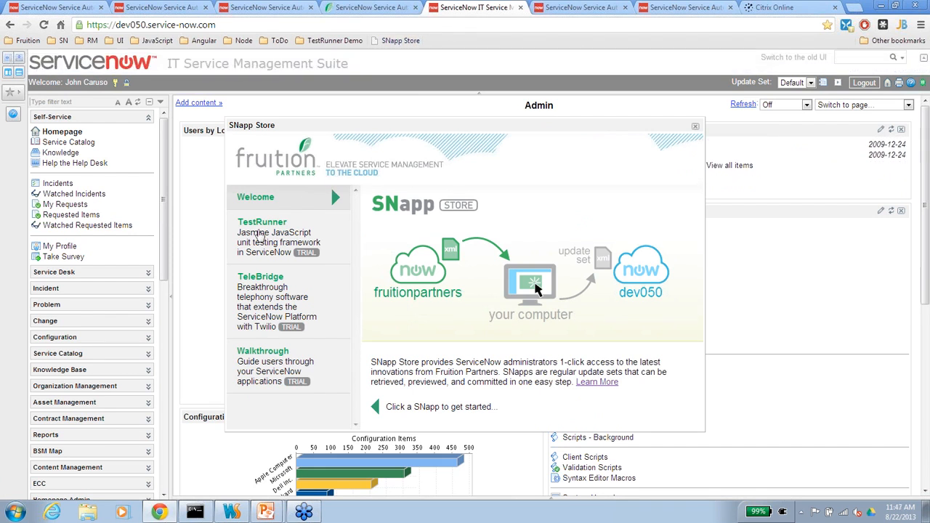
pyautogui.click(279, 236)
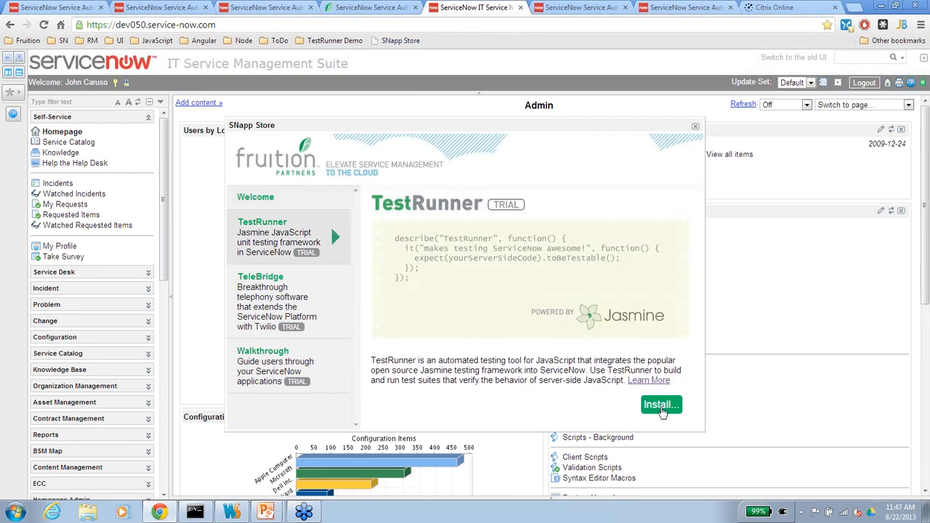
pyautogui.click(660, 405)
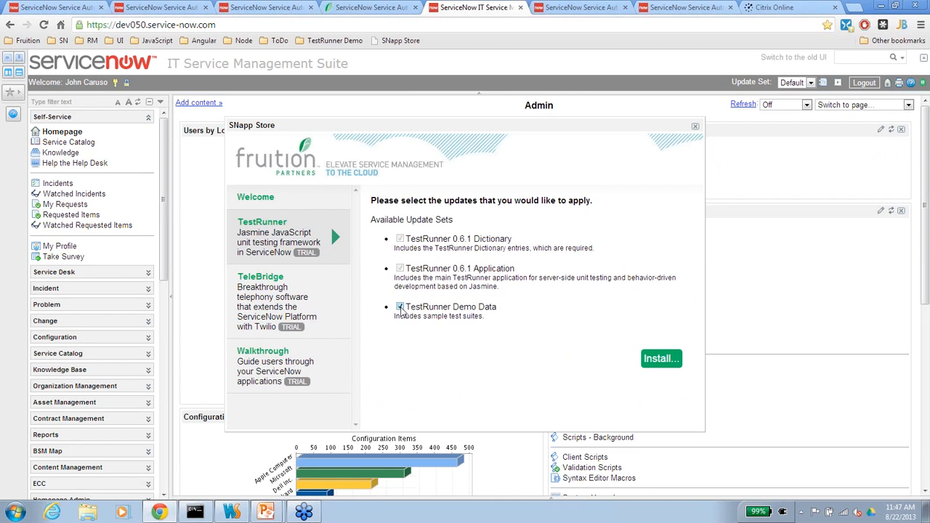
pyautogui.click(400, 306)
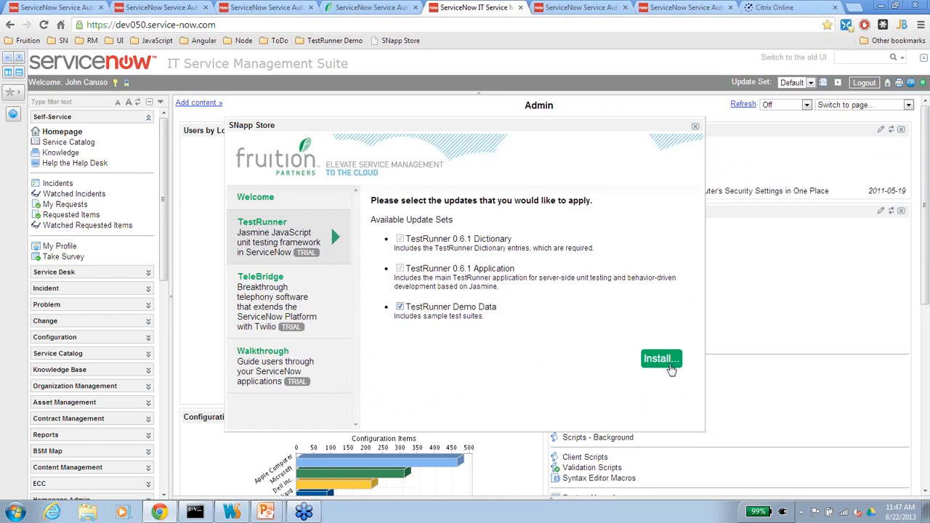
pyautogui.click(659, 358)
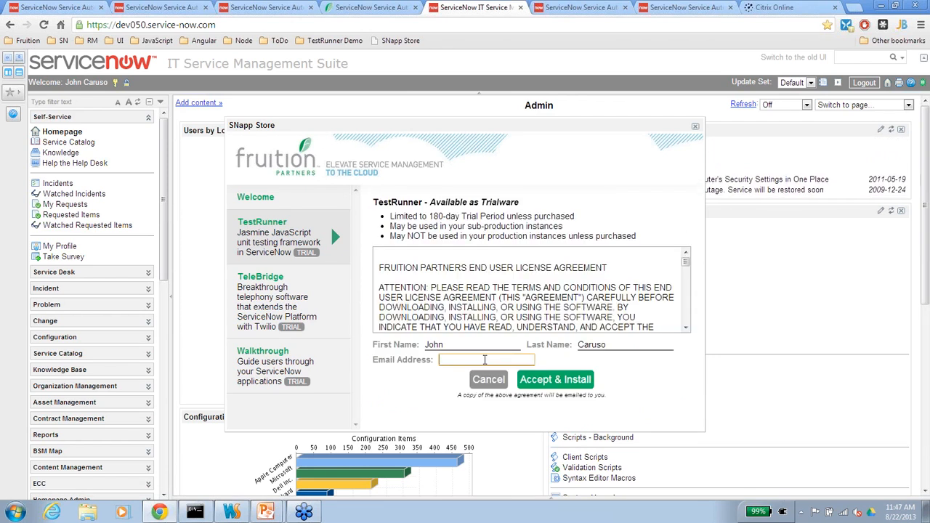
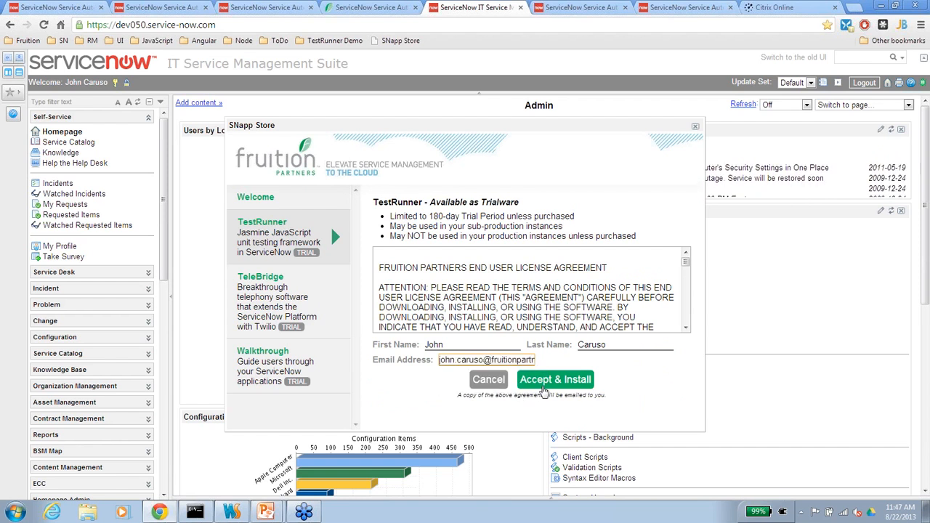
pyautogui.click(554, 379)
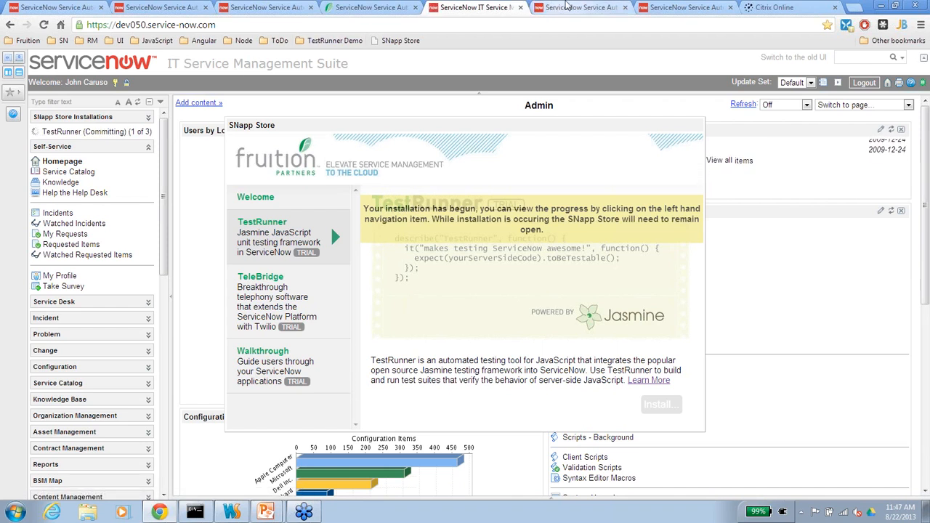
pyautogui.click(581, 8)
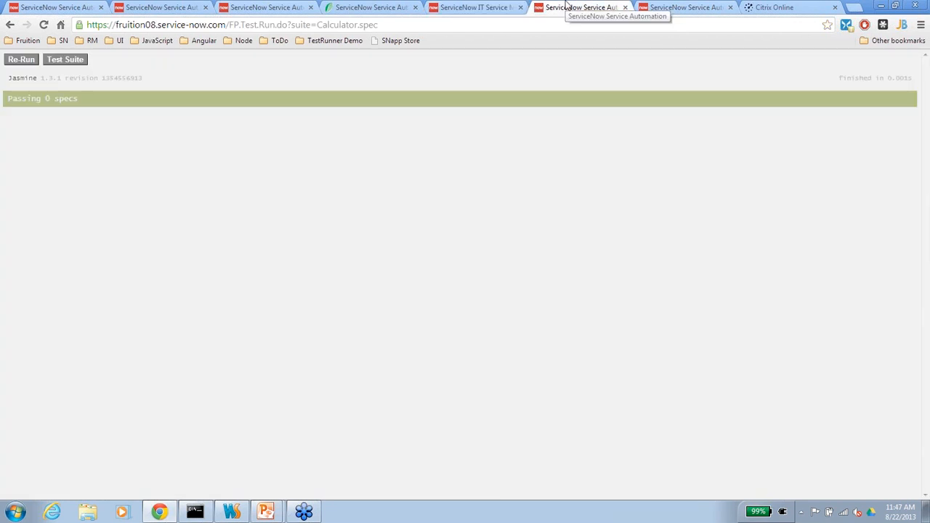
# On the fruition08 instance, filter the navigator for 'trun' and show the TestRunner About page
pyautogui.click(55, 7)
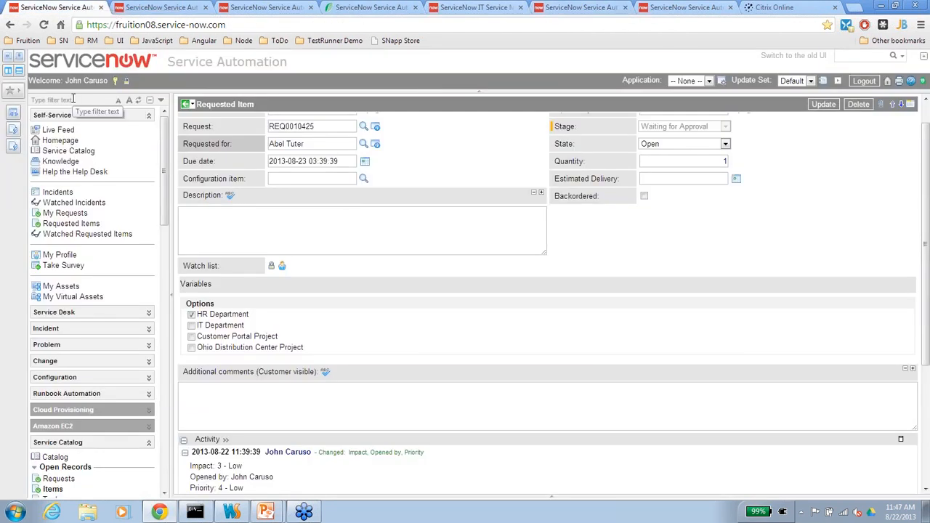
pyautogui.write('trun')
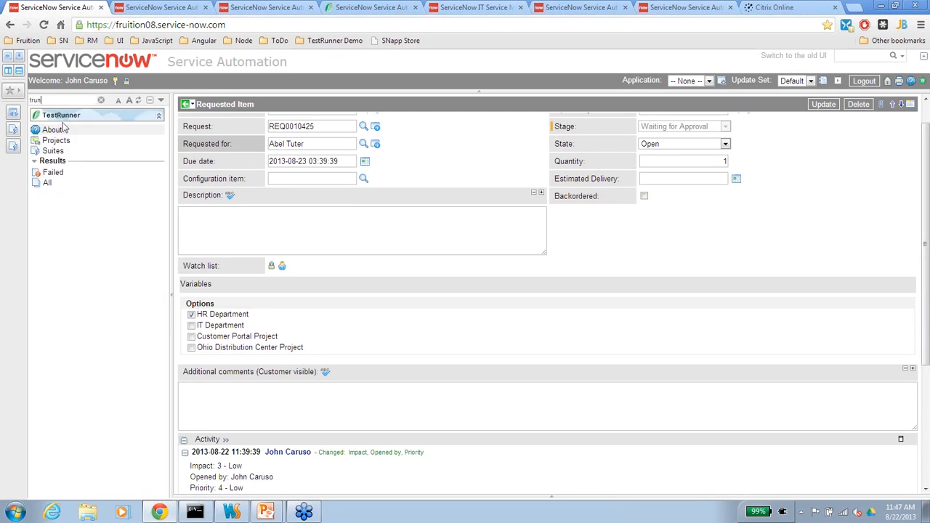
pyautogui.moveTo(53, 129)
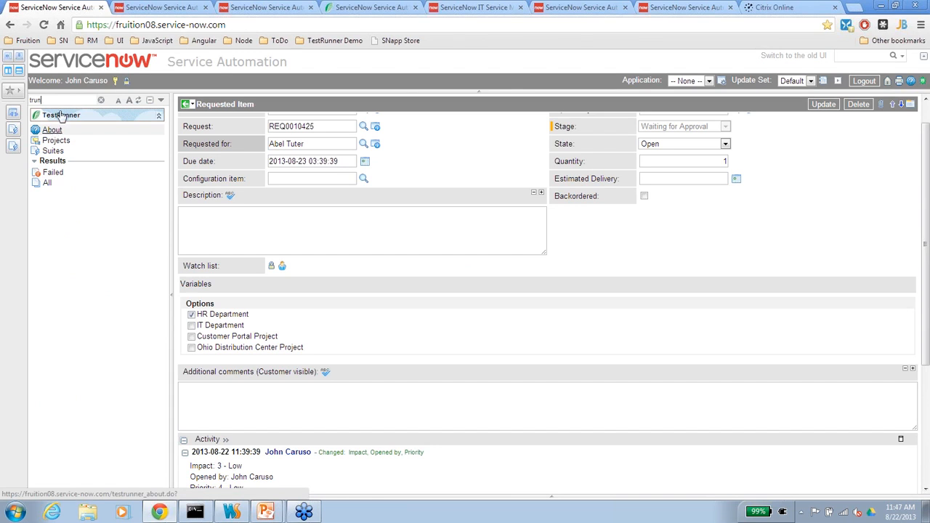
pyautogui.click(52, 129)
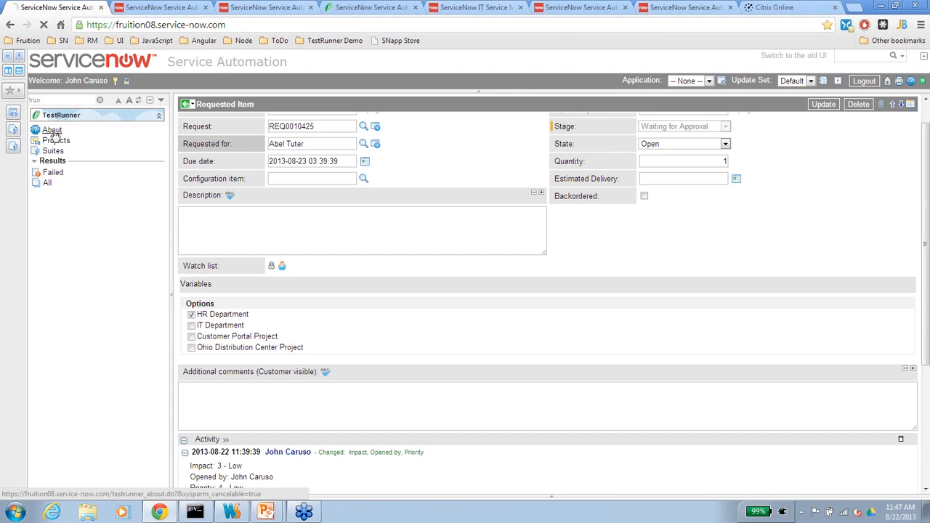
pyautogui.click(52, 130)
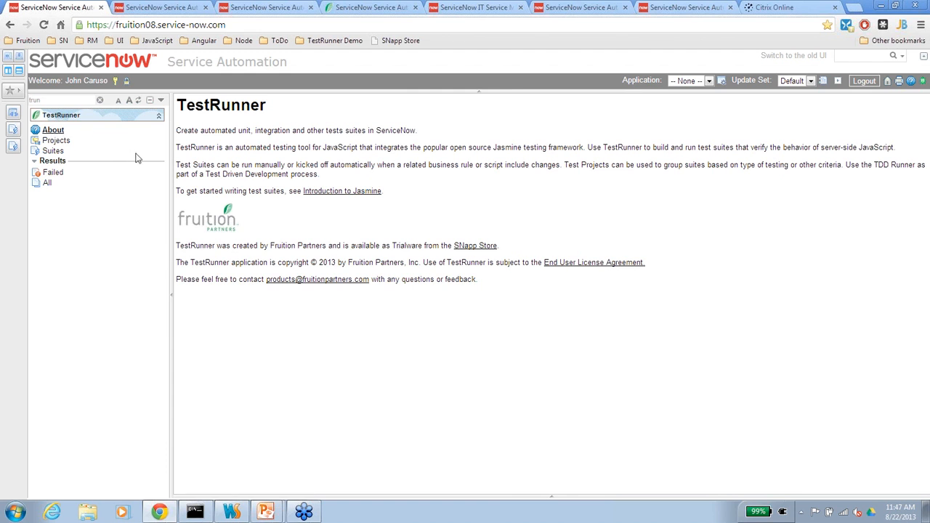
pyautogui.moveTo(242, 237)
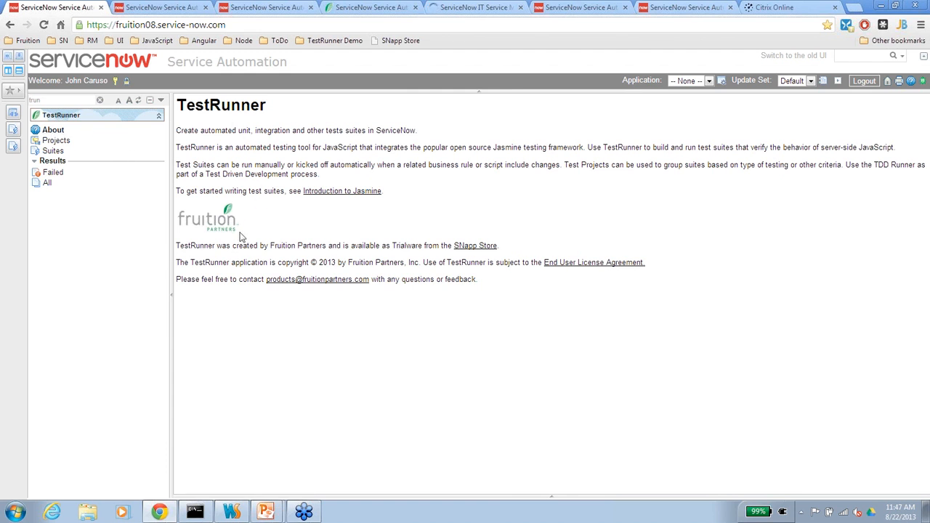
pyautogui.moveTo(345, 207)
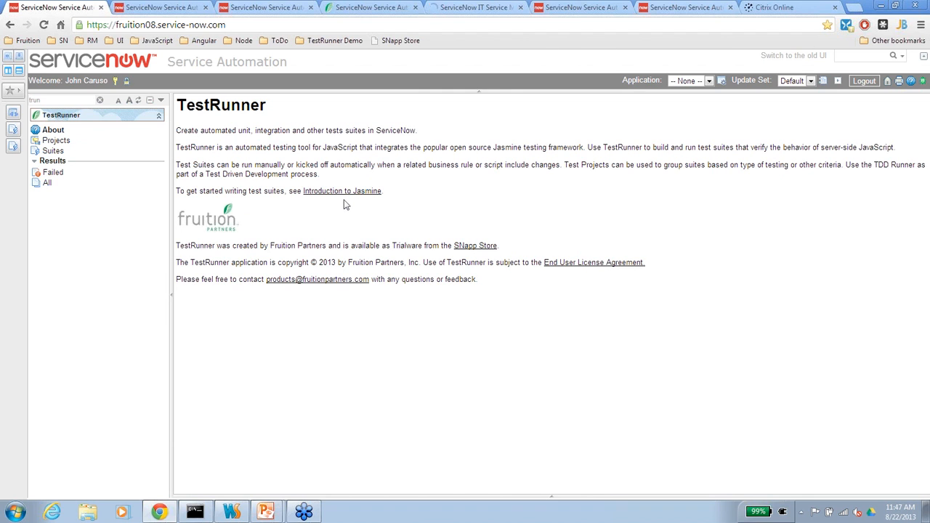
pyautogui.moveTo(349, 196)
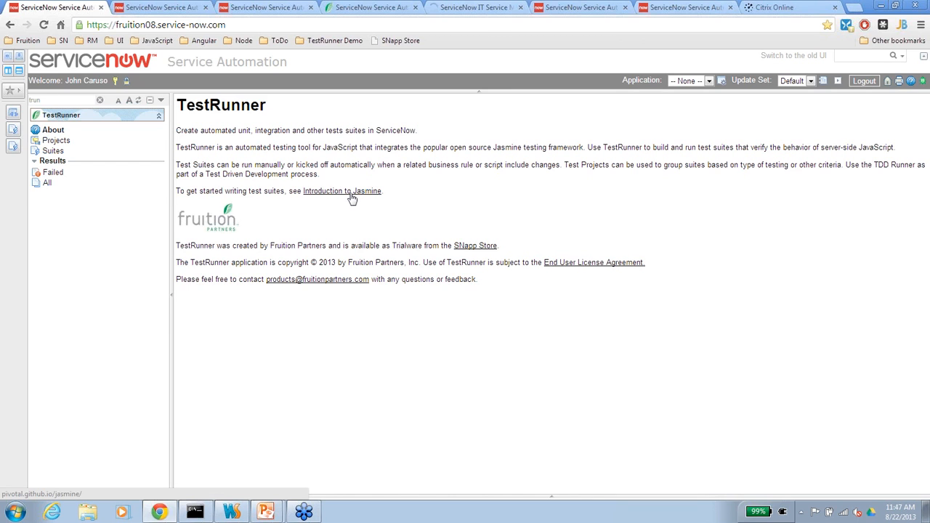
pyautogui.click(342, 190)
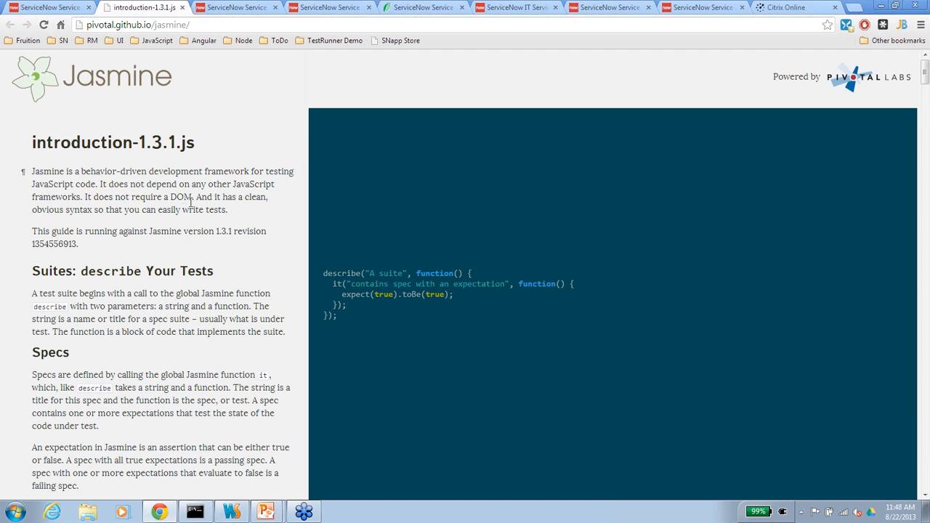
pyautogui.scroll(-3)
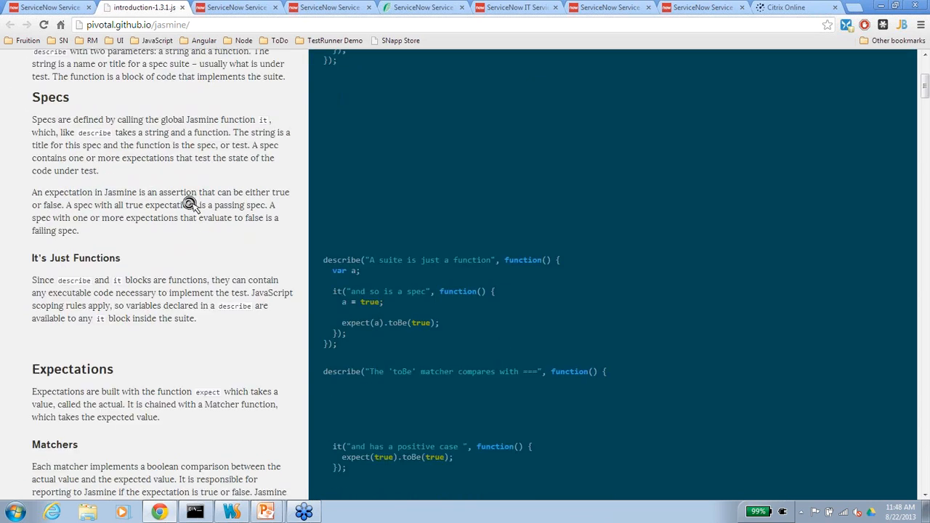
pyautogui.scroll(-3)
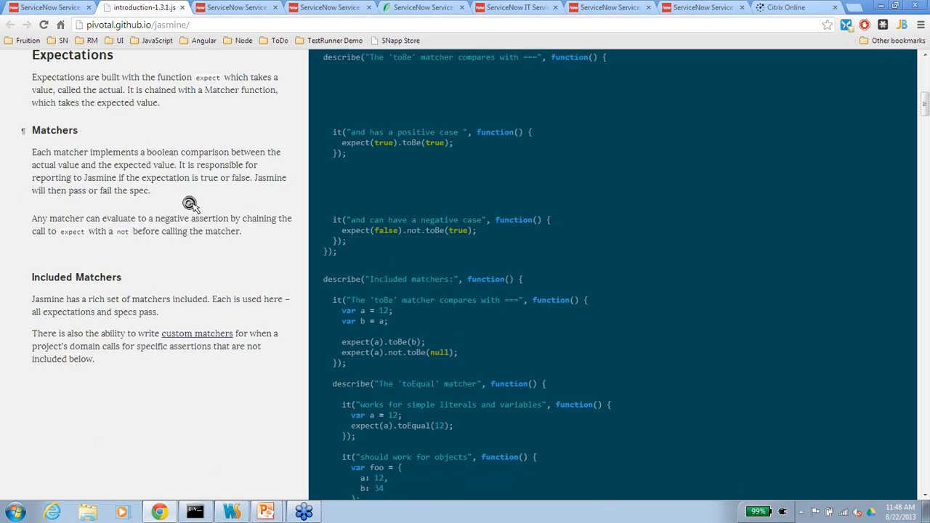
pyautogui.scroll(-3)
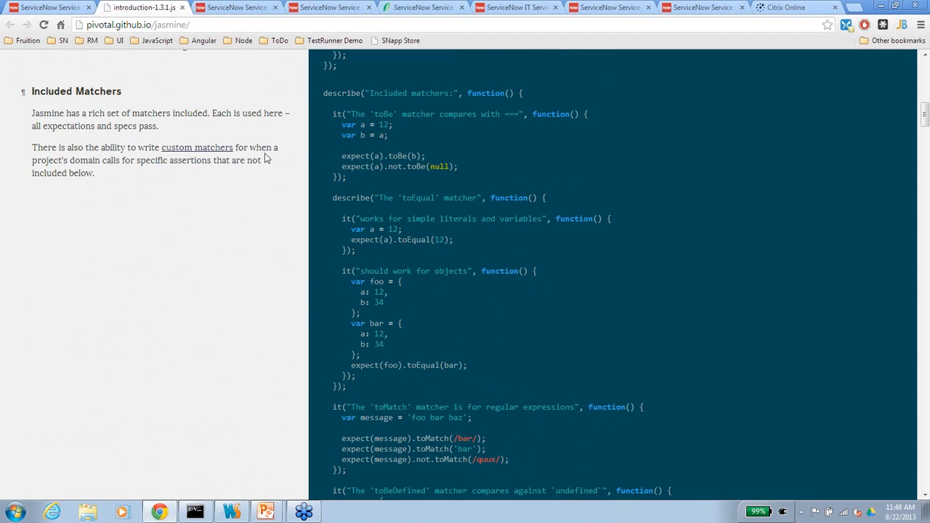
pyautogui.scroll(3)
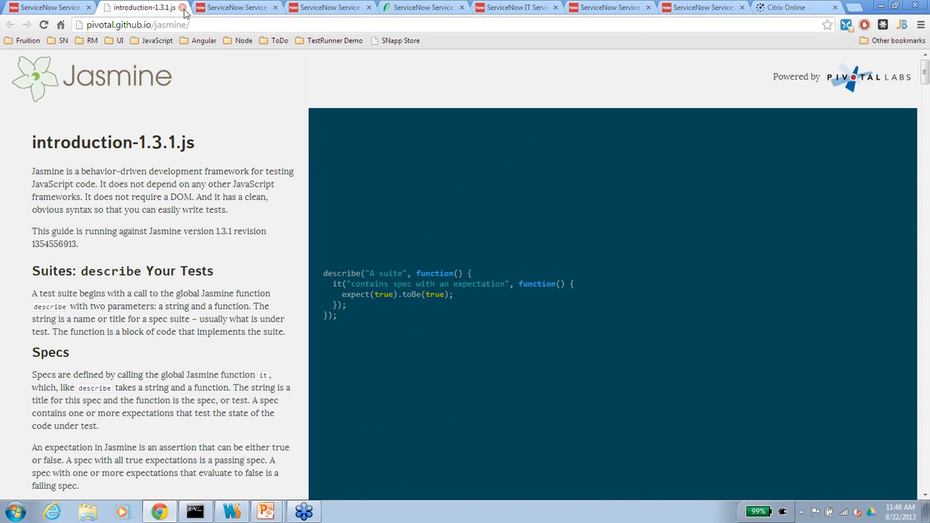
pyautogui.click(183, 7)
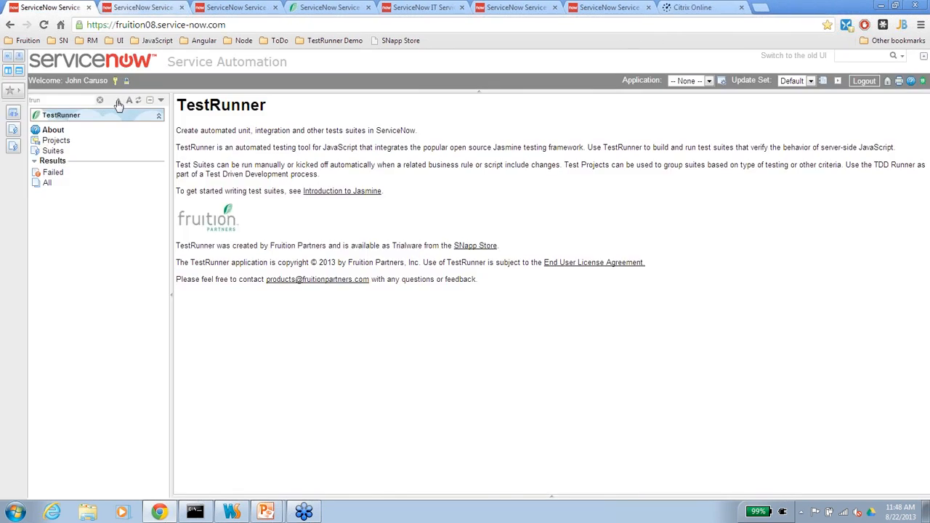
pyautogui.moveTo(55, 141)
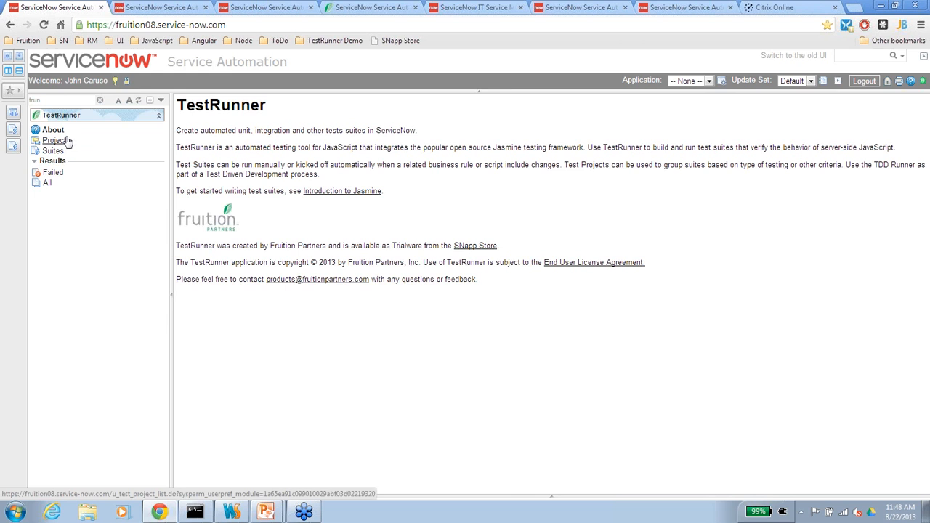
# From TestRunner Projects, show the Sample Project record with its ArrayUtil and String extensions suites
pyautogui.click(56, 140)
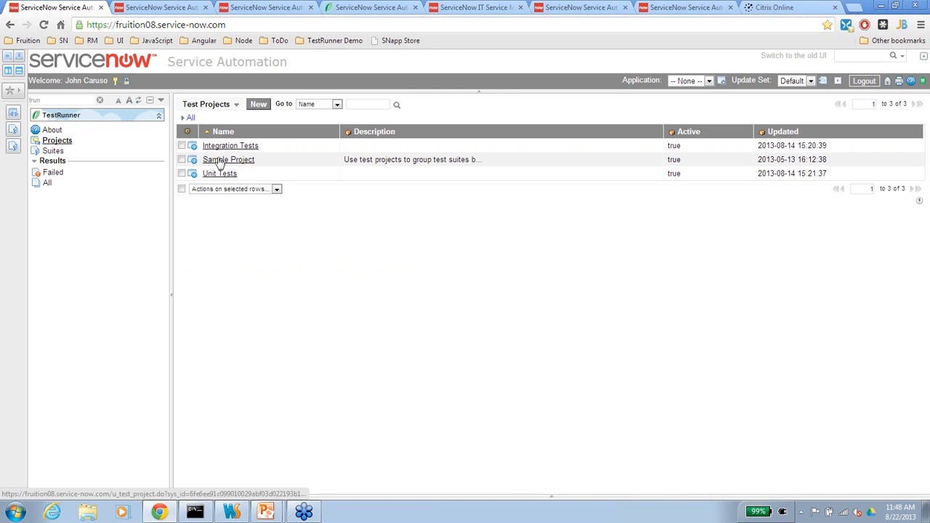
pyautogui.click(228, 159)
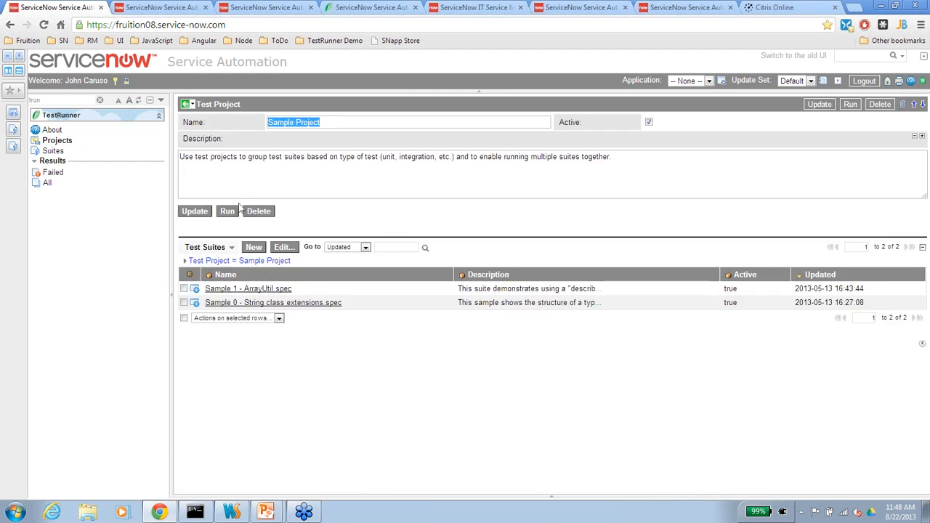
pyautogui.moveTo(316, 330)
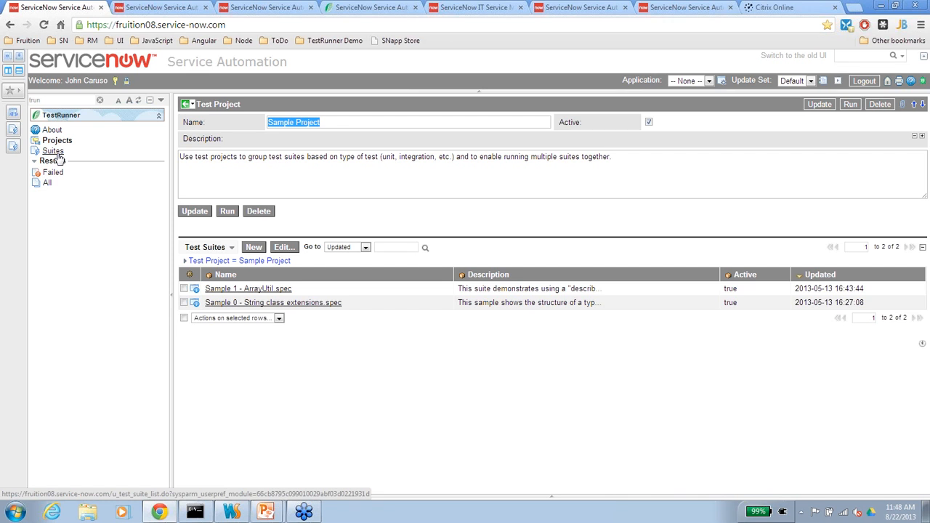
# List all nine TestRunner suites, briefly comparing with the suite files in WebStorm
pyautogui.click(54, 151)
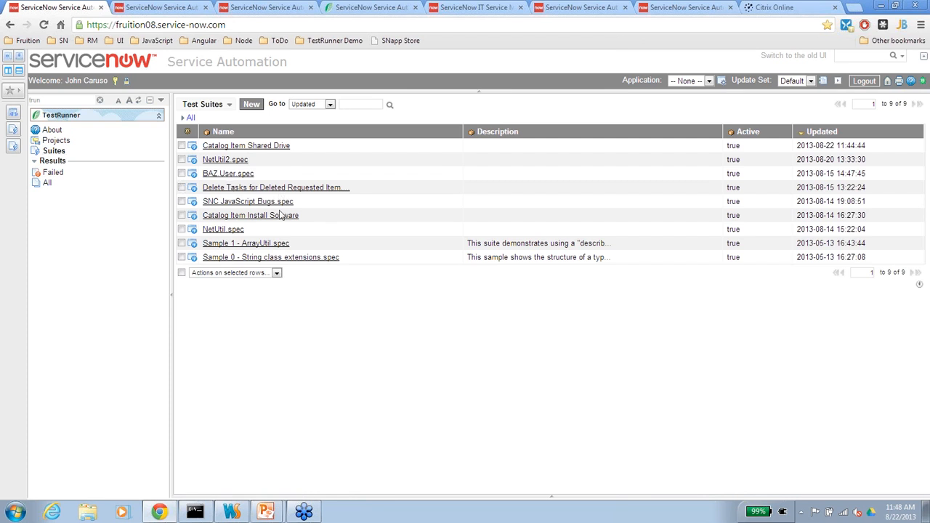
pyautogui.moveTo(231, 512)
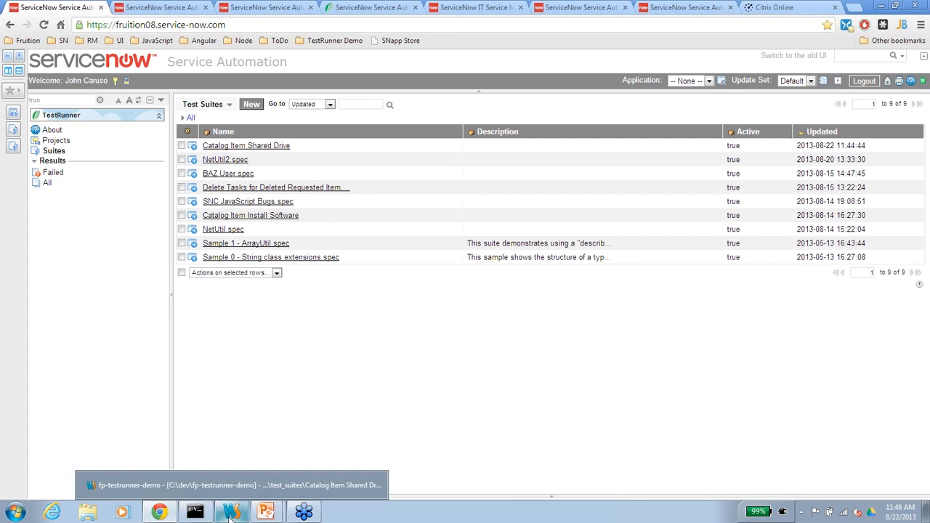
pyautogui.click(231, 512)
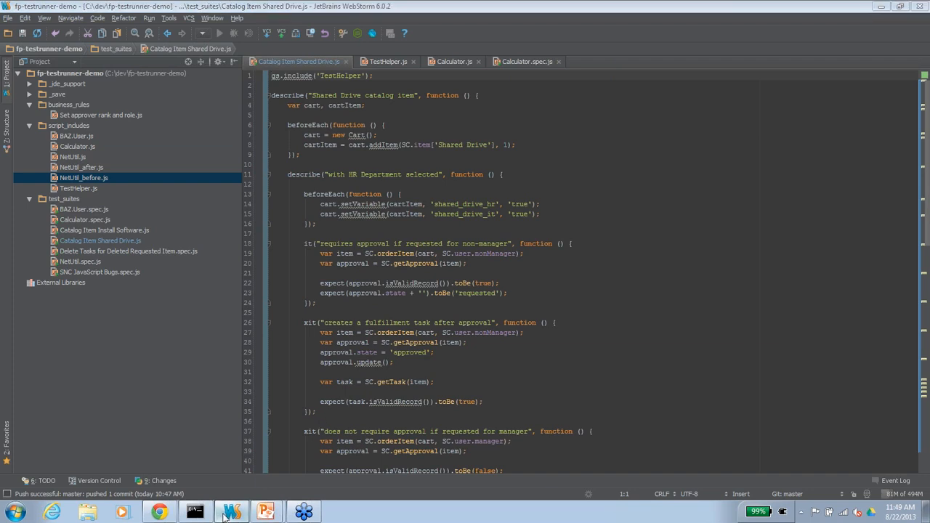
pyautogui.click(160, 512)
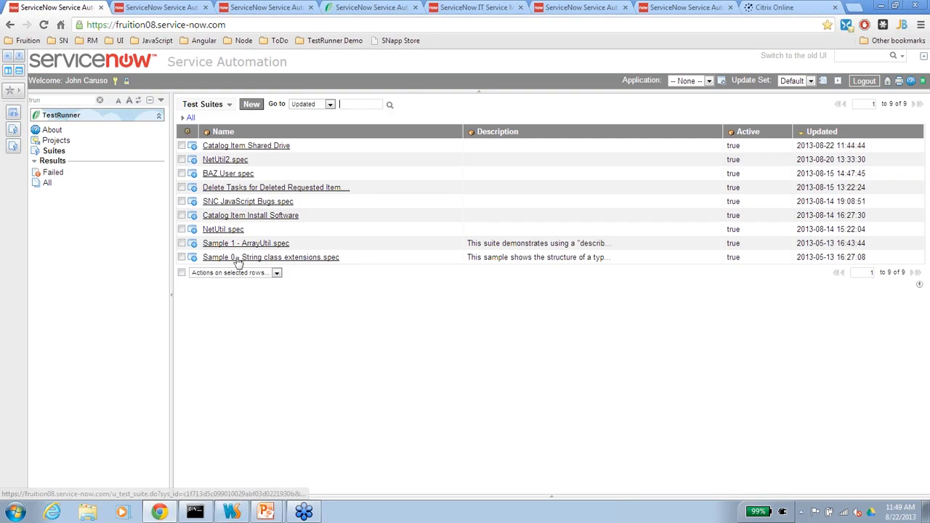
# Run the Sample 0 - String class extensions.spec suite, which reports 20 passed, 2 failed of 22
pyautogui.click(270, 256)
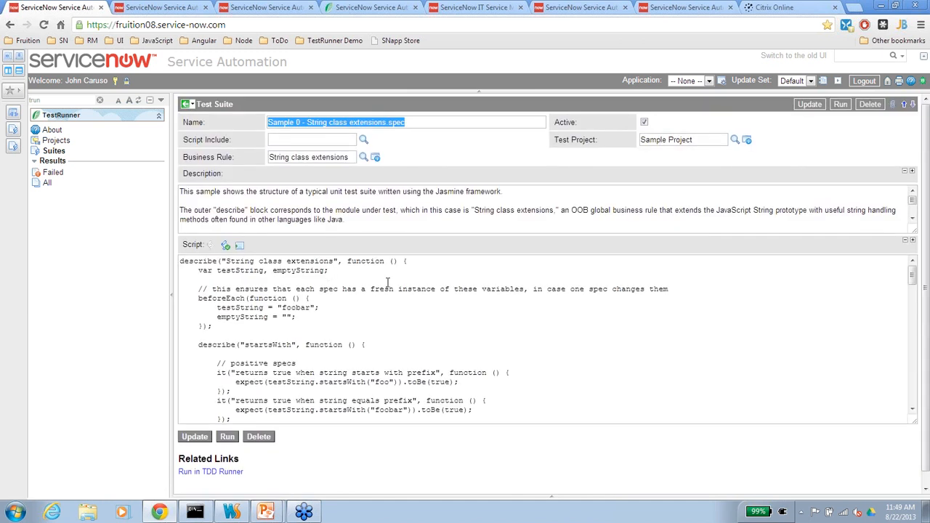
pyautogui.moveTo(479, 316)
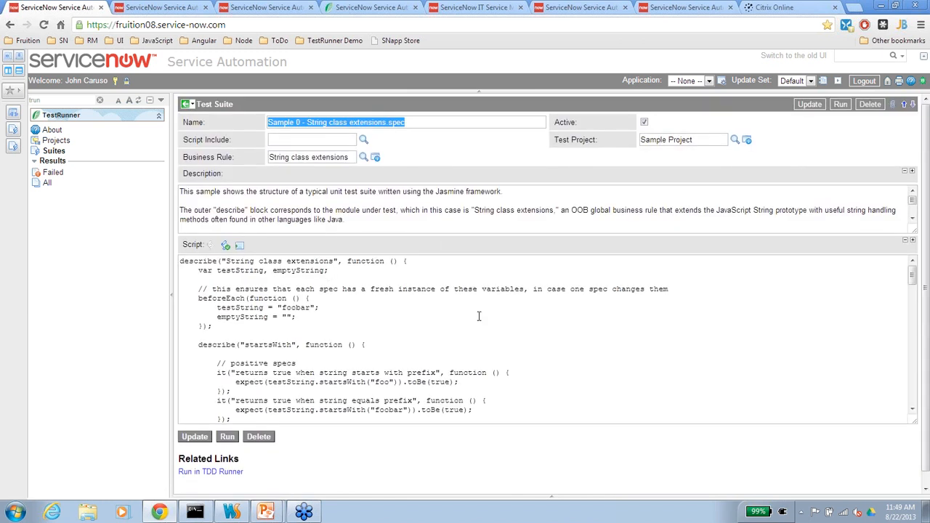
pyautogui.scroll(-3)
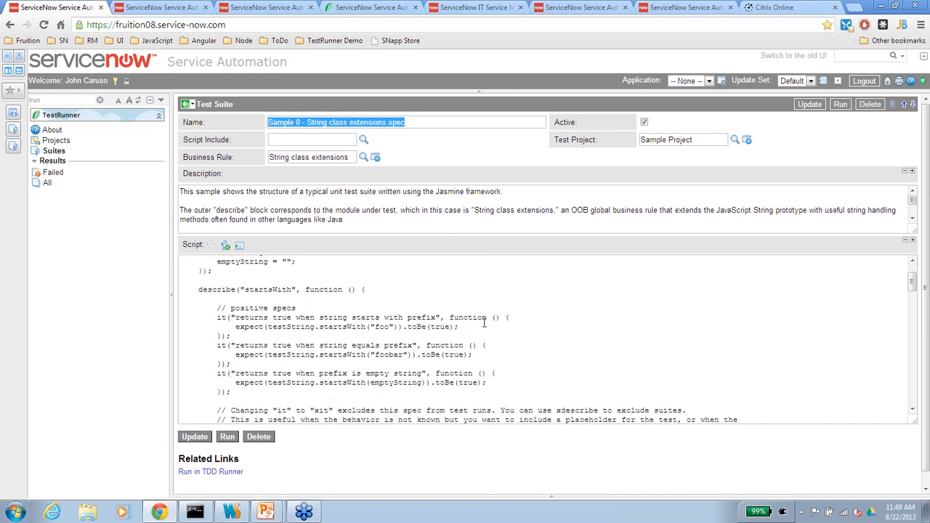
pyautogui.moveTo(48, 182)
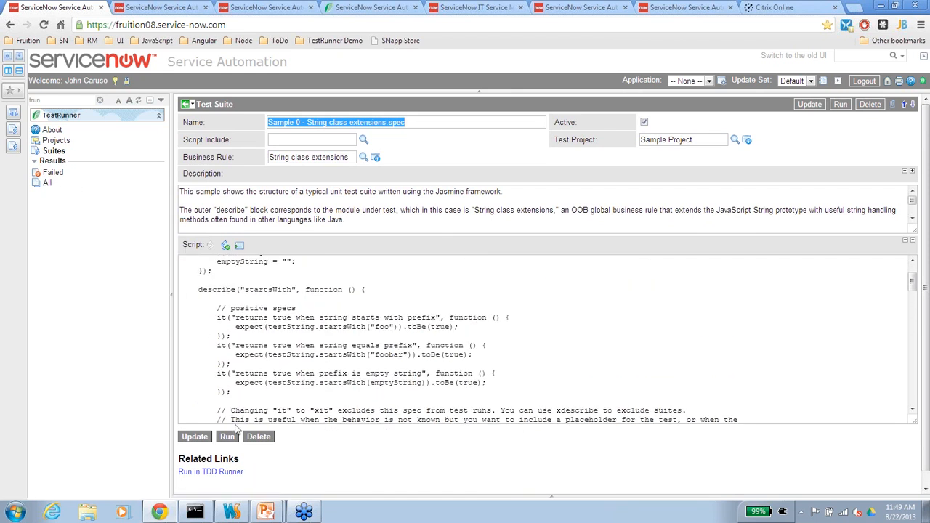
pyautogui.click(227, 436)
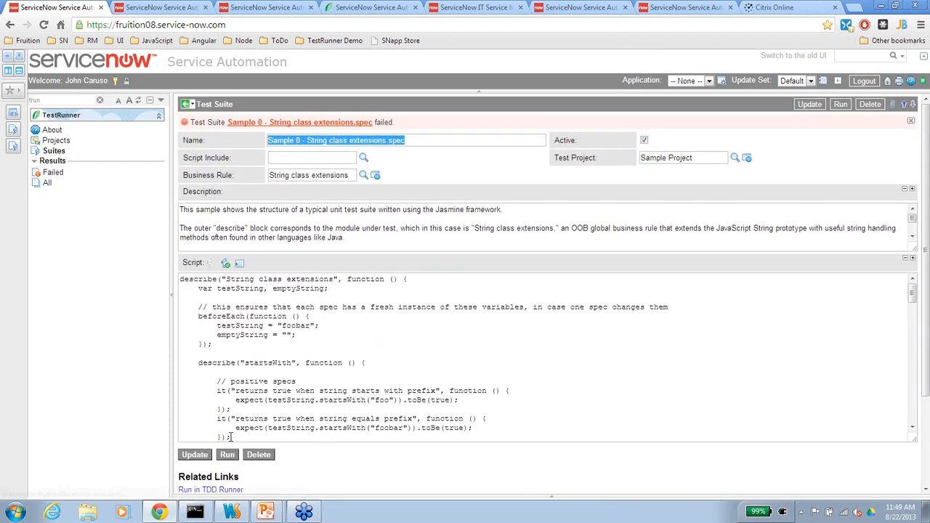
pyautogui.moveTo(300, 125)
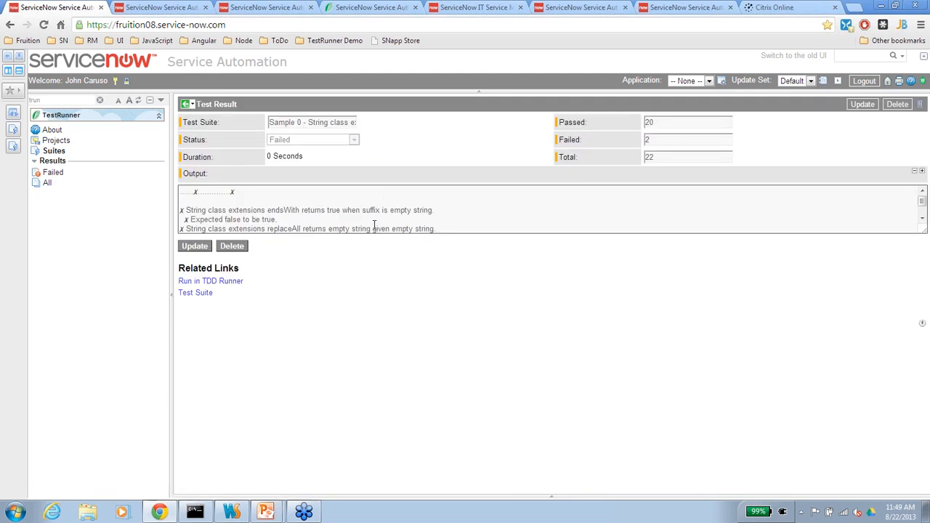
pyautogui.moveTo(274, 224)
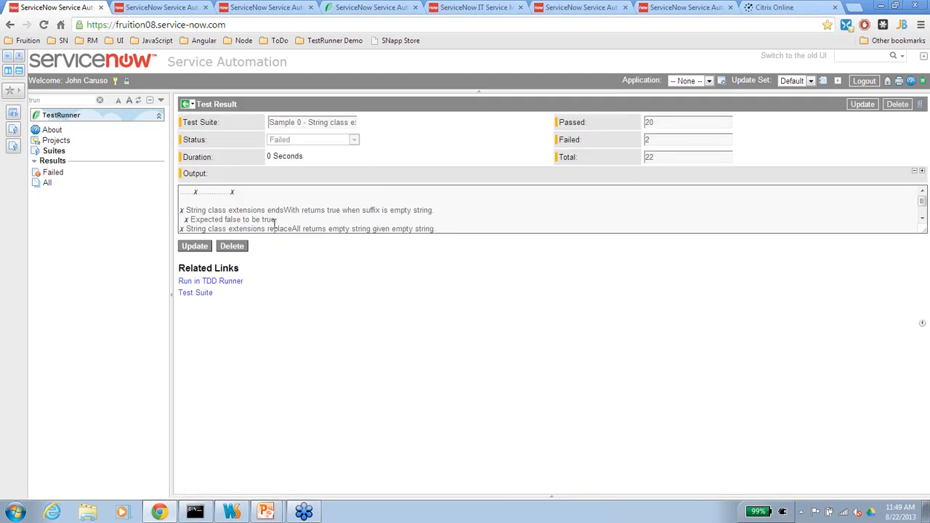
pyautogui.moveTo(130, 203)
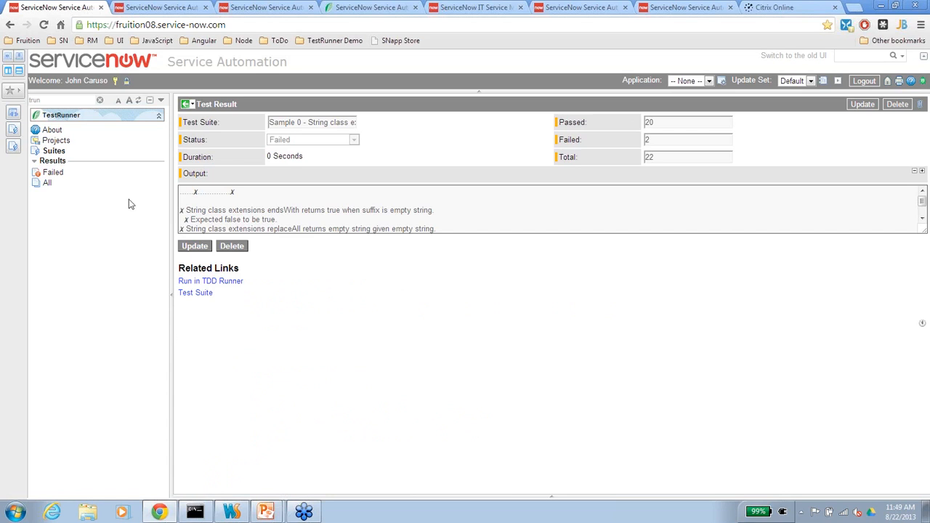
pyautogui.moveTo(95, 198)
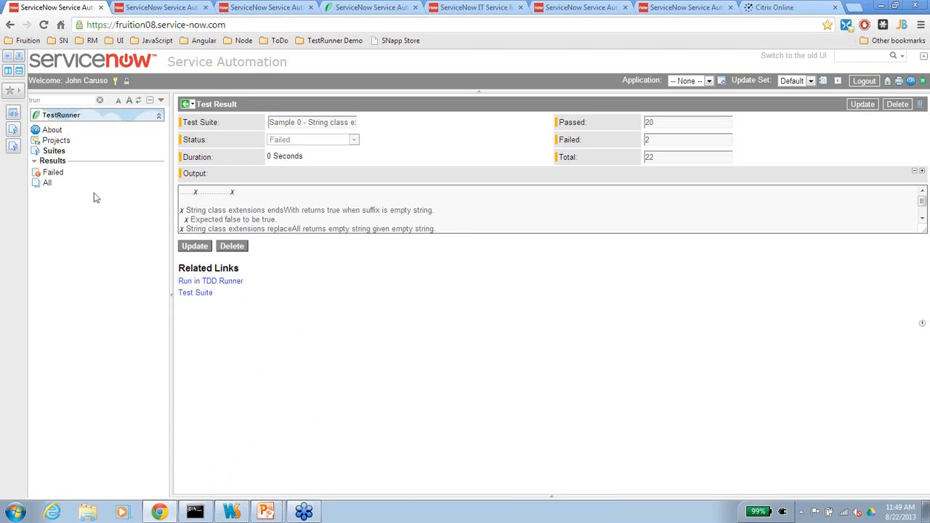
pyautogui.moveTo(52, 172)
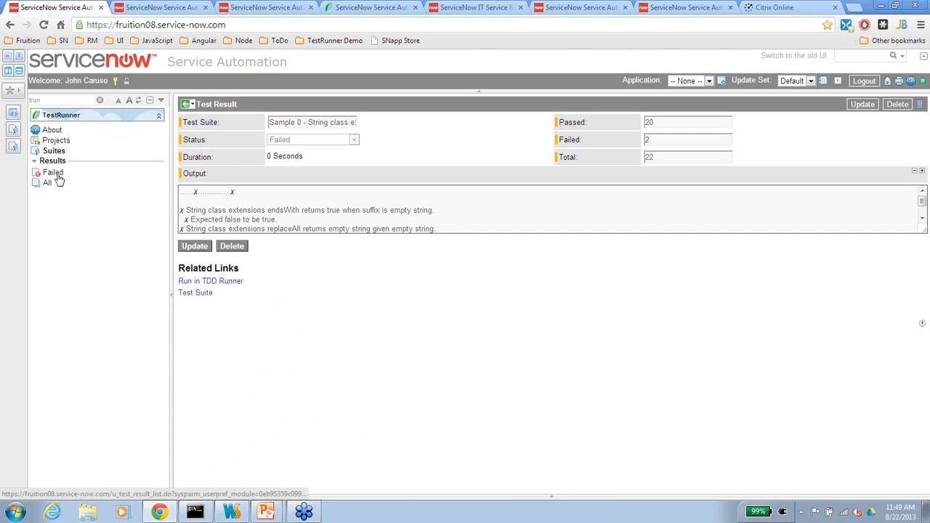
# List the failed test results, then all ten TestRunner results including passed NetUtil and Delete Tasks runs
pyautogui.click(52, 172)
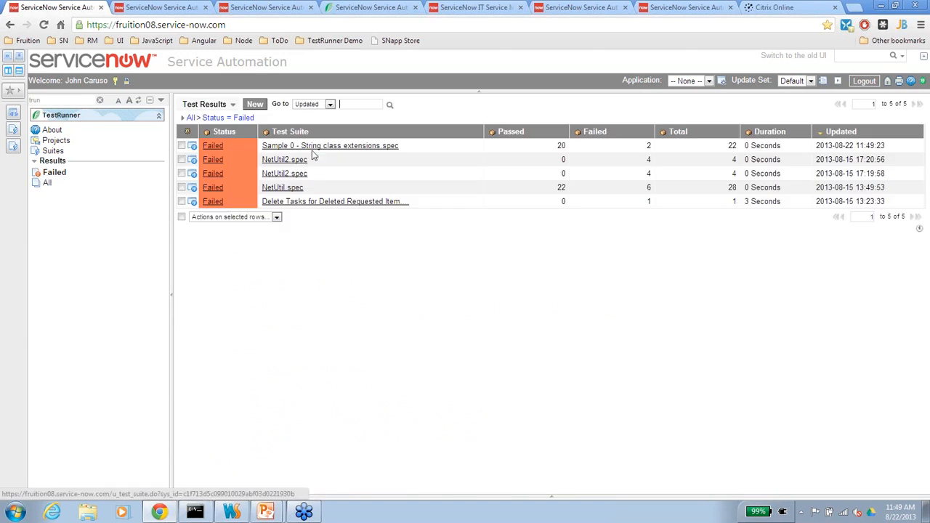
pyautogui.click(47, 182)
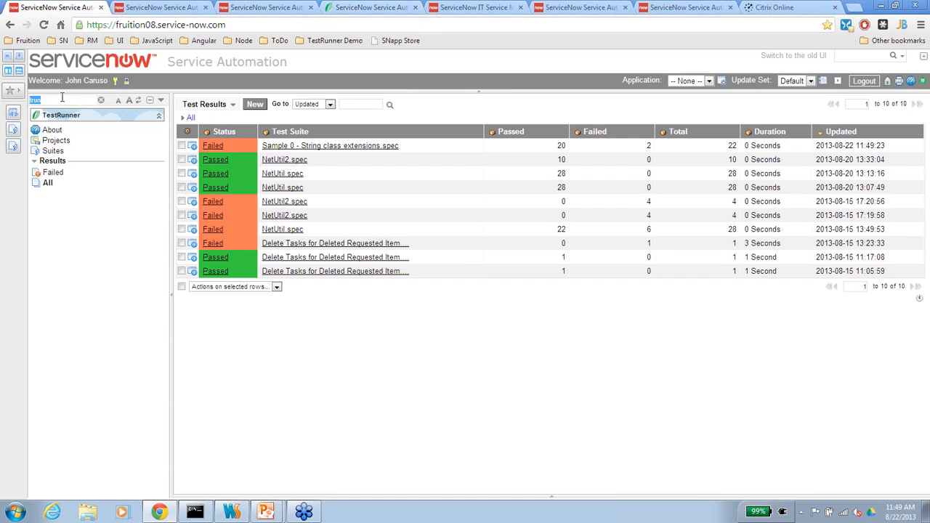
pyautogui.moveTo(62, 100)
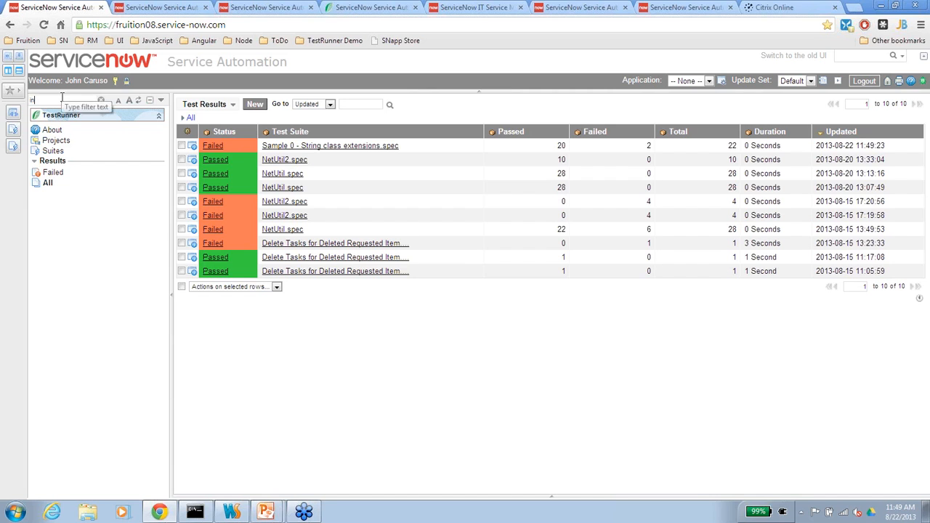
# Create a new Script Include named Calculator with the default class skeleton and save it
pyautogui.write('incl')
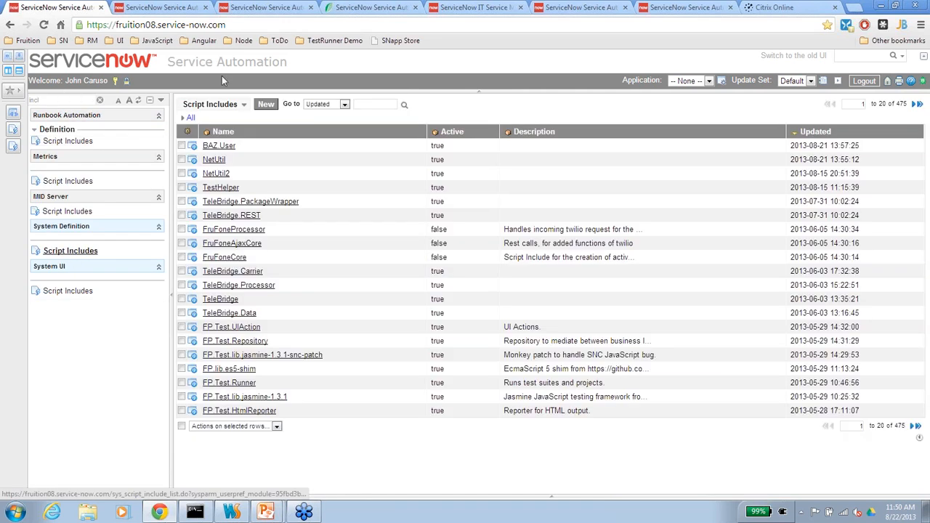
pyautogui.click(266, 104)
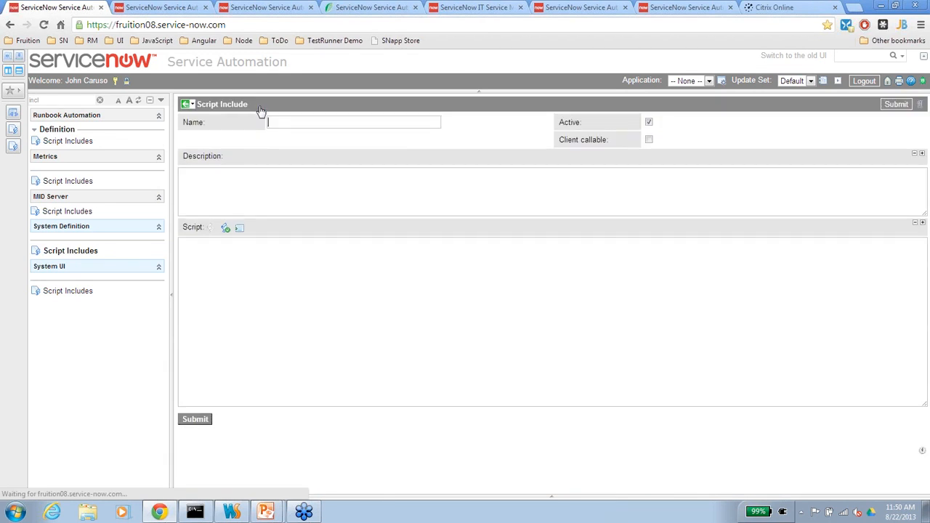
pyautogui.write('Calculator')
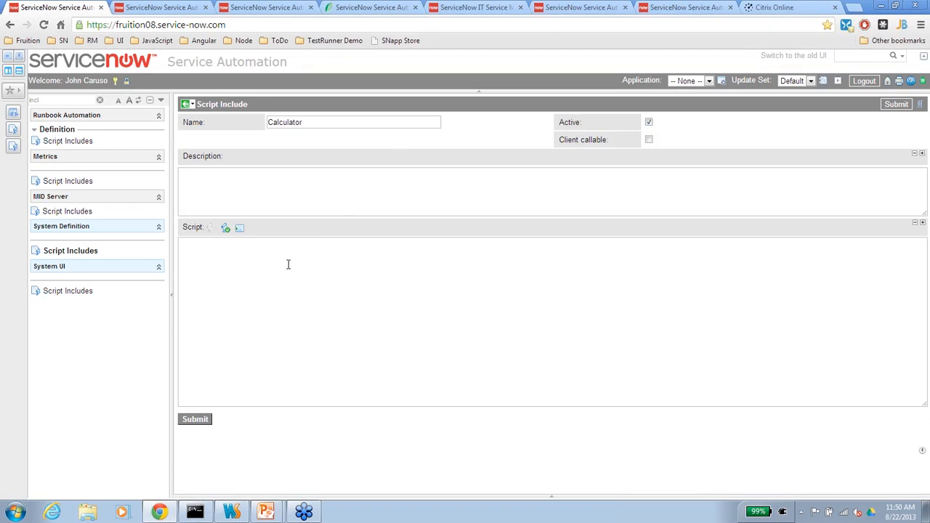
pyautogui.rightClick(222, 104)
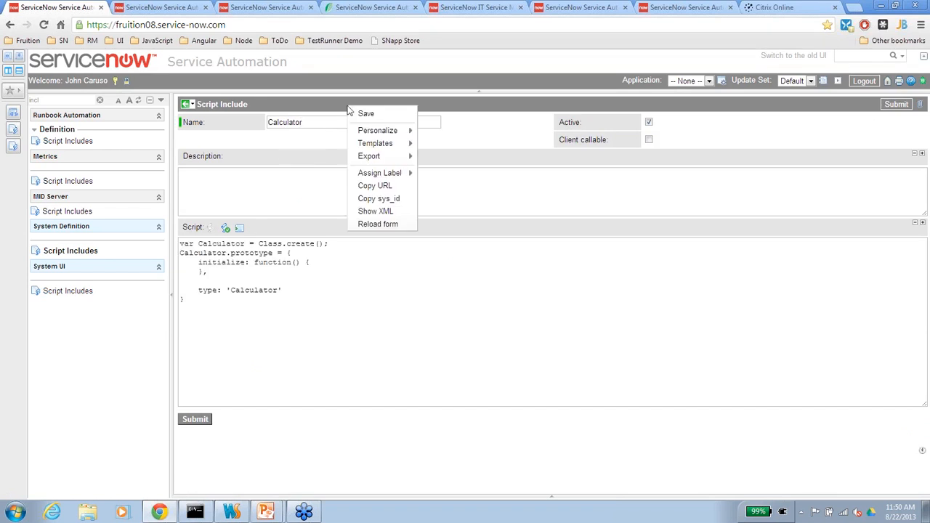
pyautogui.click(366, 114)
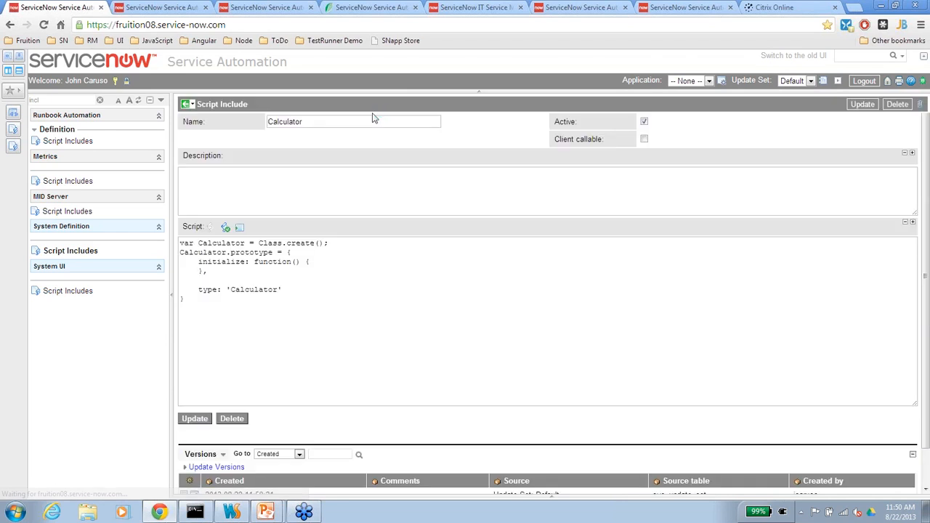
pyautogui.tripleClick(354, 121)
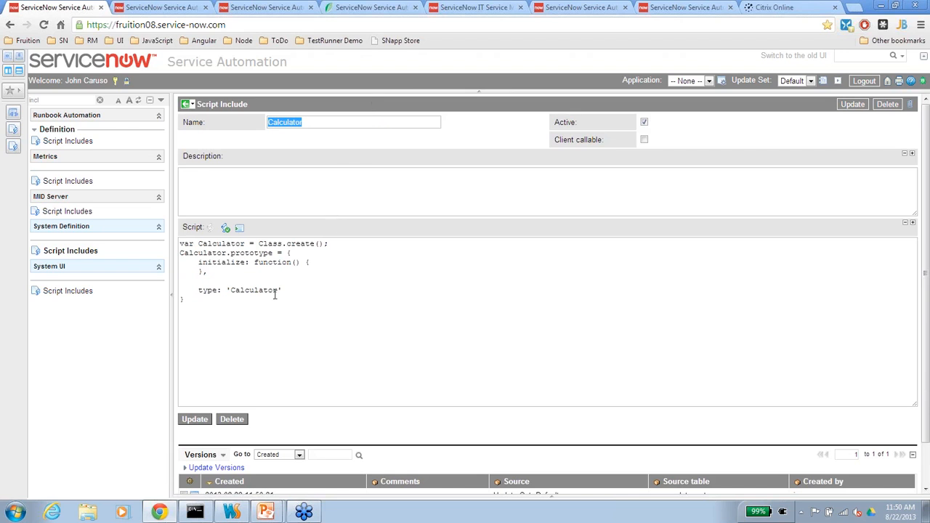
pyautogui.moveTo(404, 102)
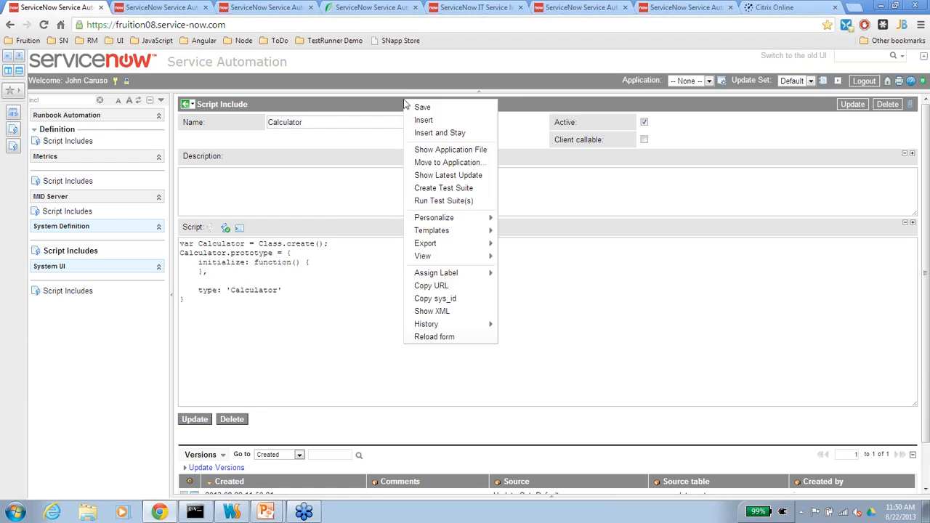
pyautogui.moveTo(443, 200)
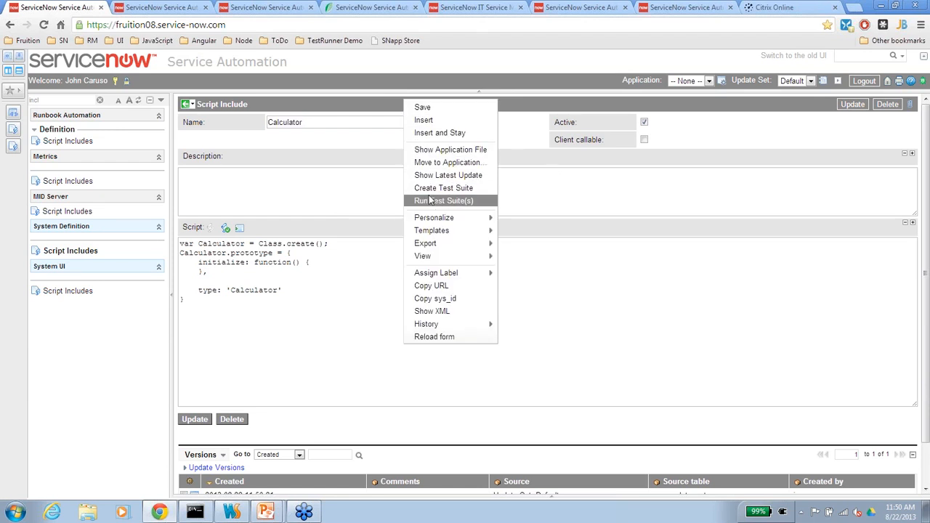
pyautogui.moveTo(443, 187)
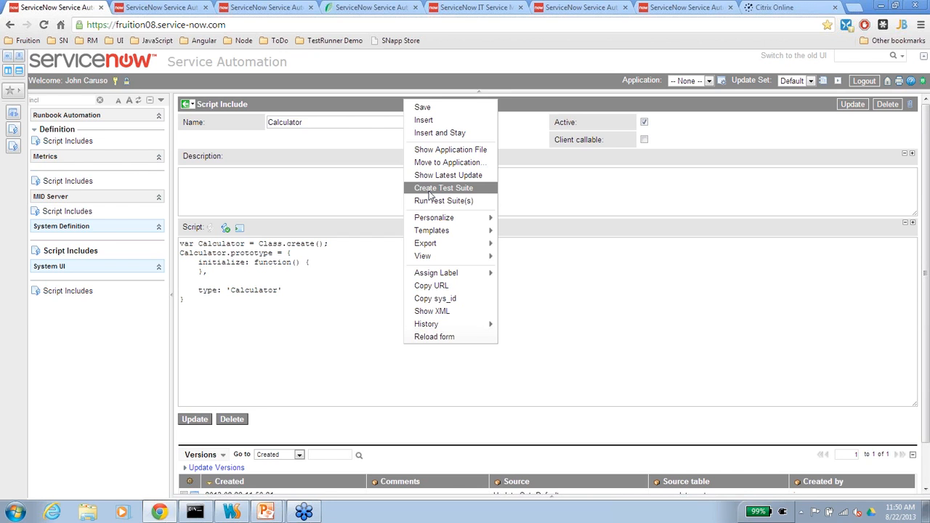
# Create a test suite for the Calculator script include from the form's context menu
pyautogui.click(443, 187)
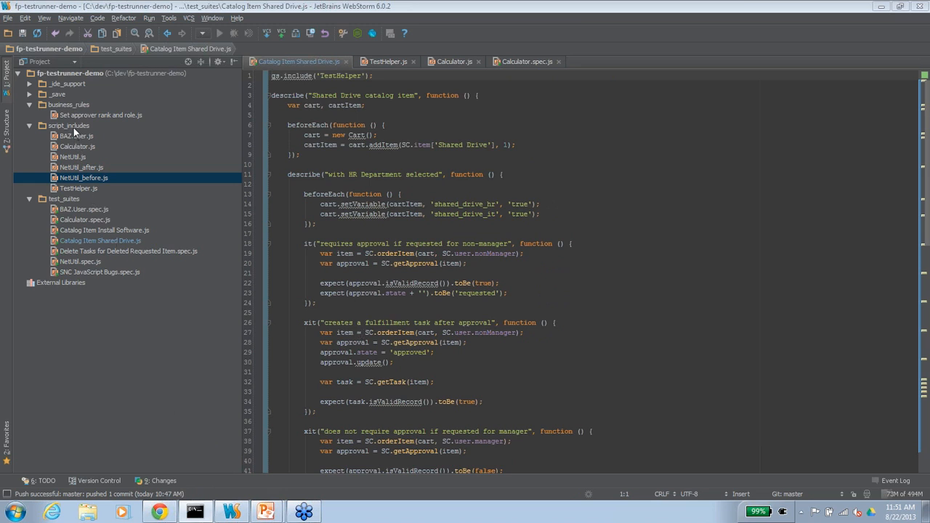
# In WebStorm, review the Calculator.js script and Calculator.spec.js test in the fp-testrunner-demo project
pyautogui.click(69, 125)
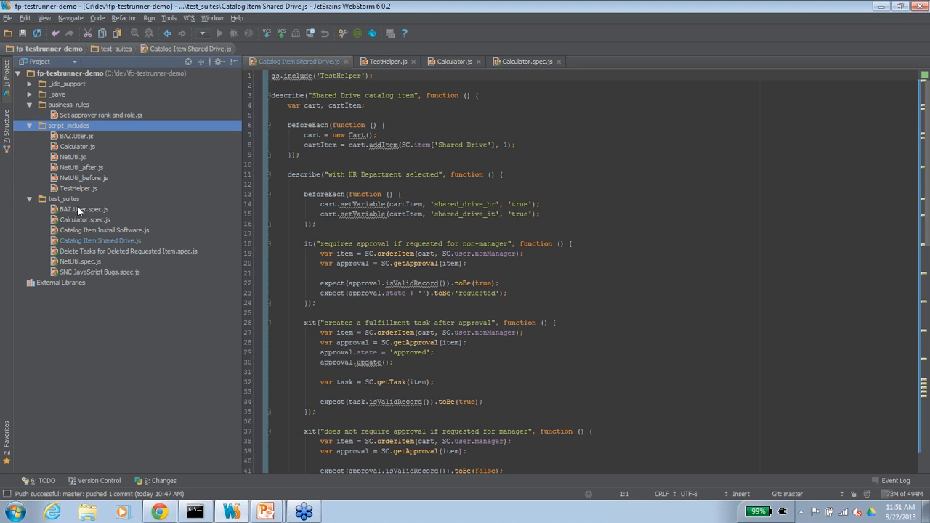
pyautogui.click(64, 199)
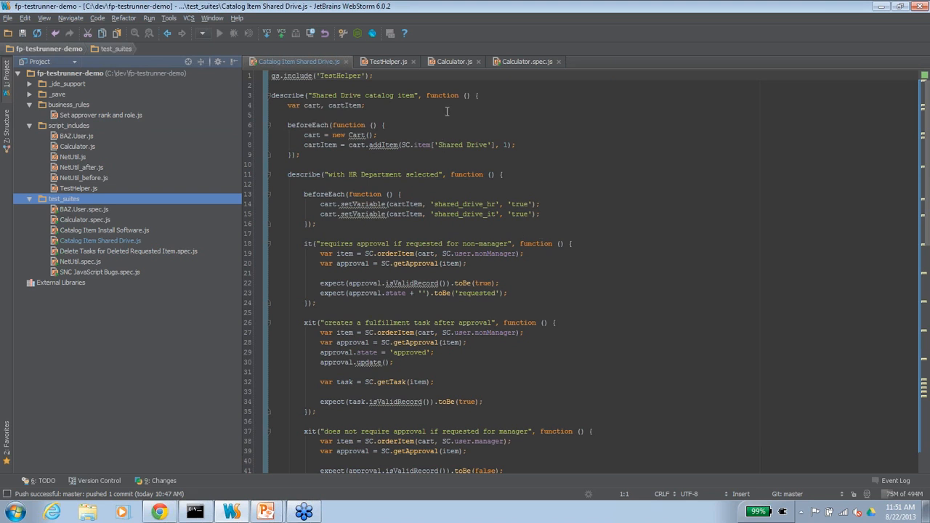
pyautogui.click(451, 61)
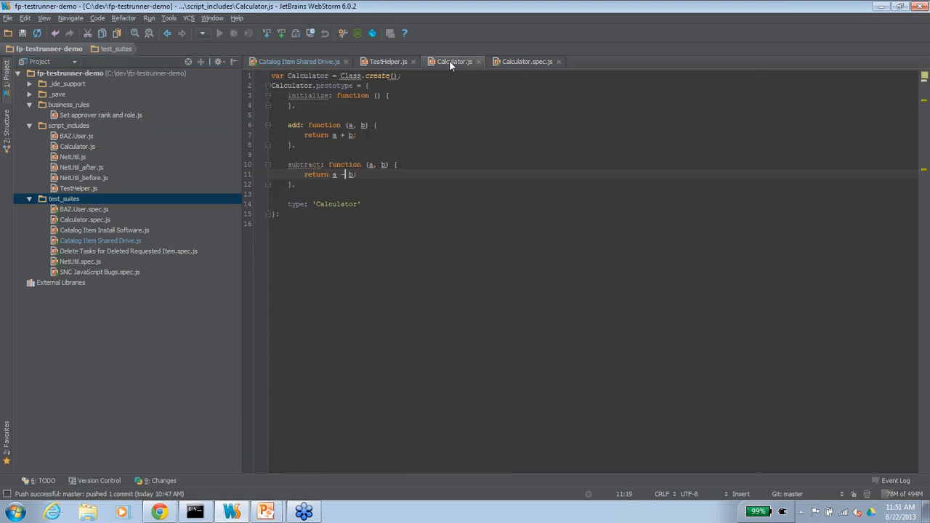
pyautogui.click(524, 61)
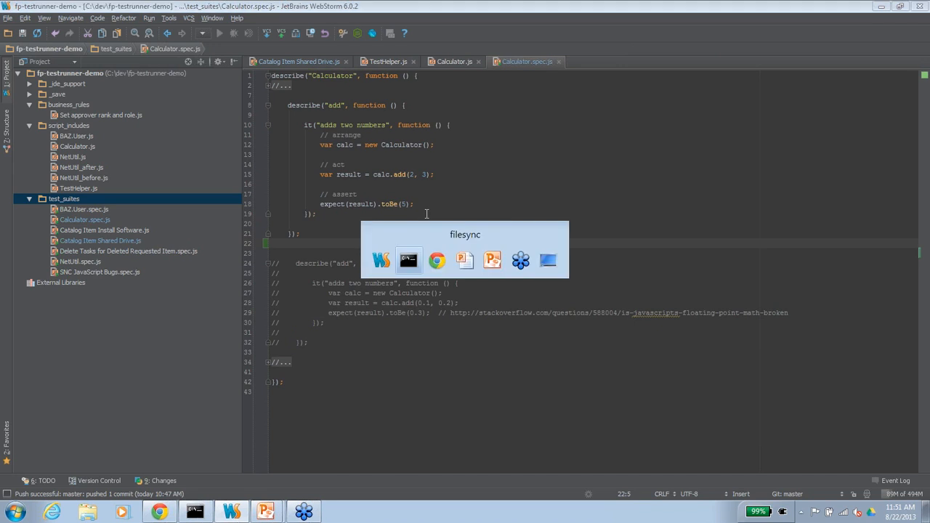
# Back in ServiceNow, run the Calculator spec suite, which fails: add is not a function
pyautogui.click(436, 260)
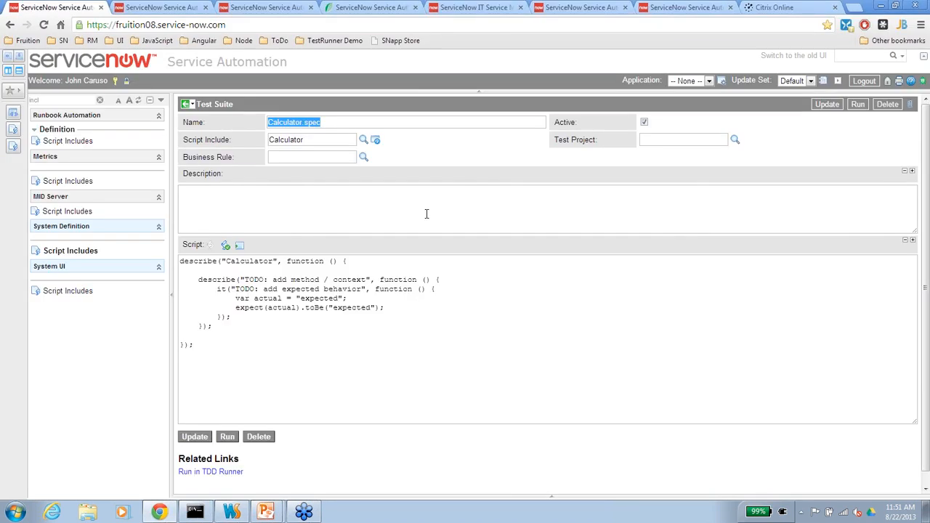
pyautogui.moveTo(202, 476)
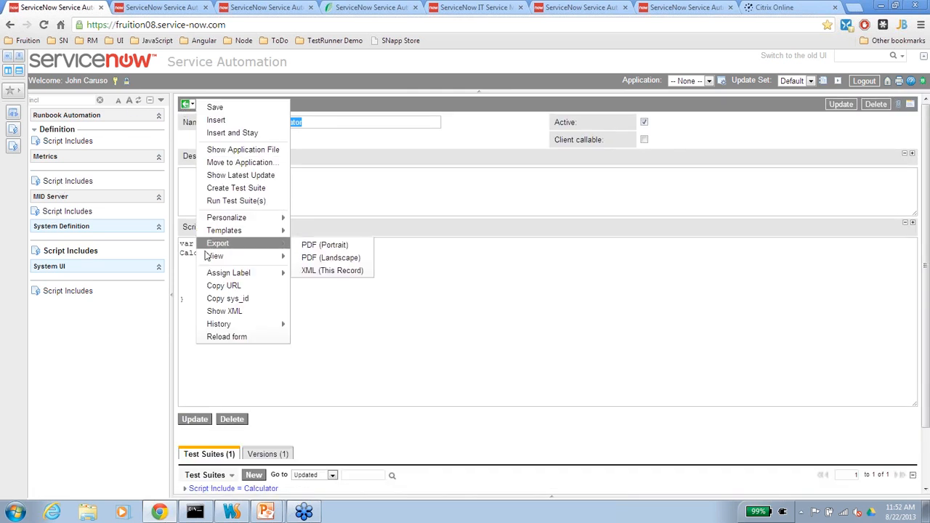
pyautogui.moveTo(215, 256)
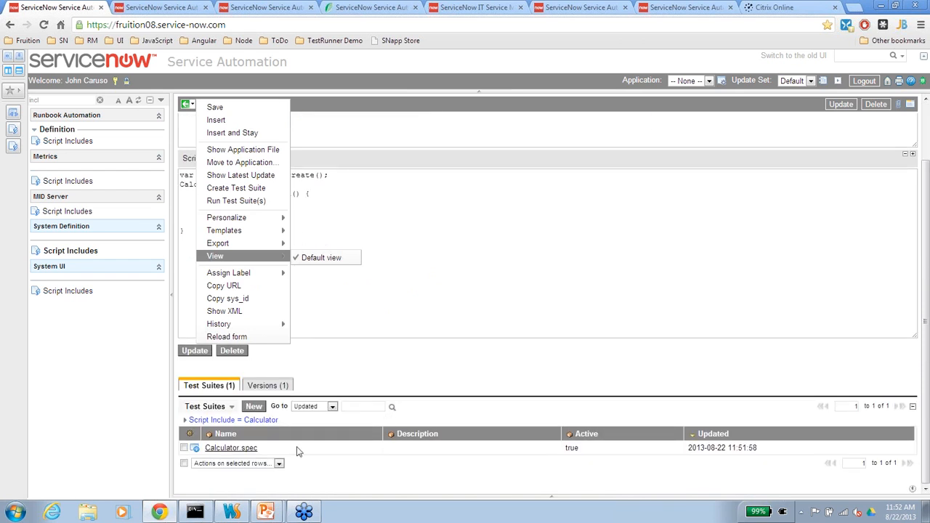
pyautogui.click(230, 447)
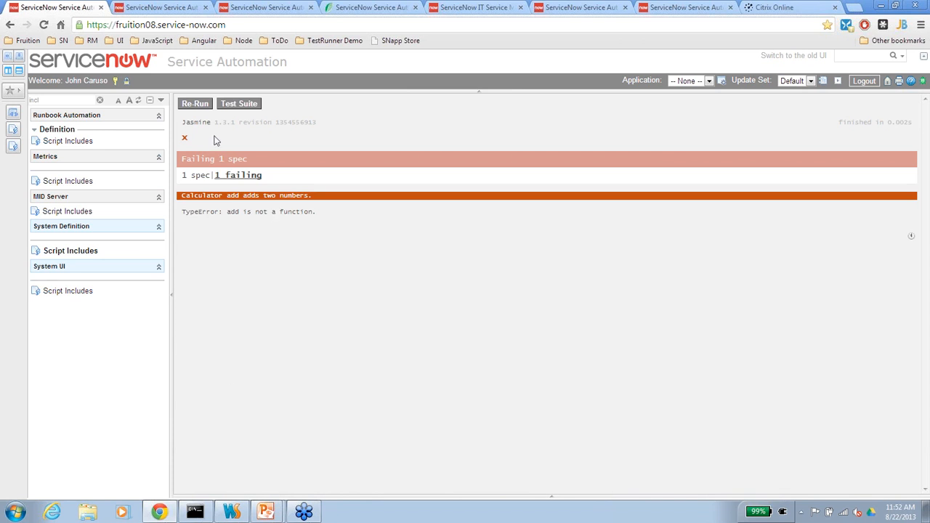
pyautogui.moveTo(238, 175)
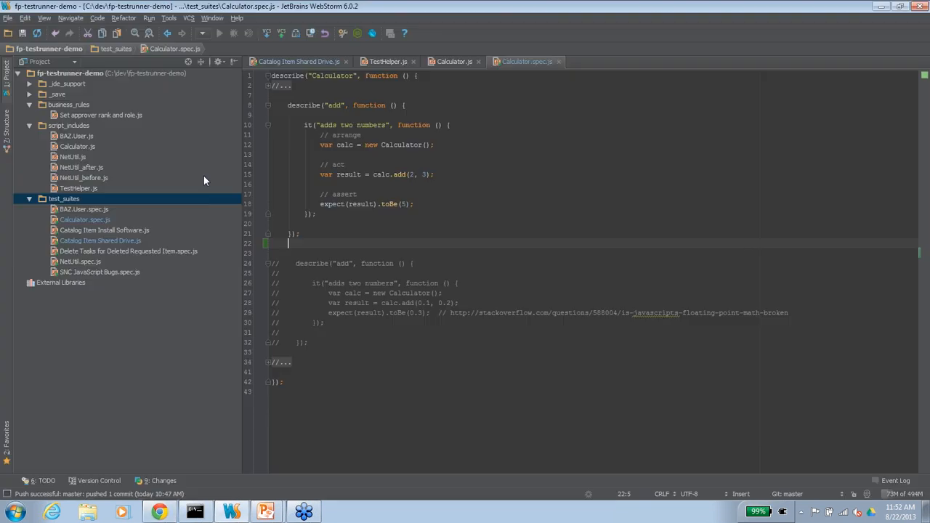
pyautogui.moveTo(390, 122)
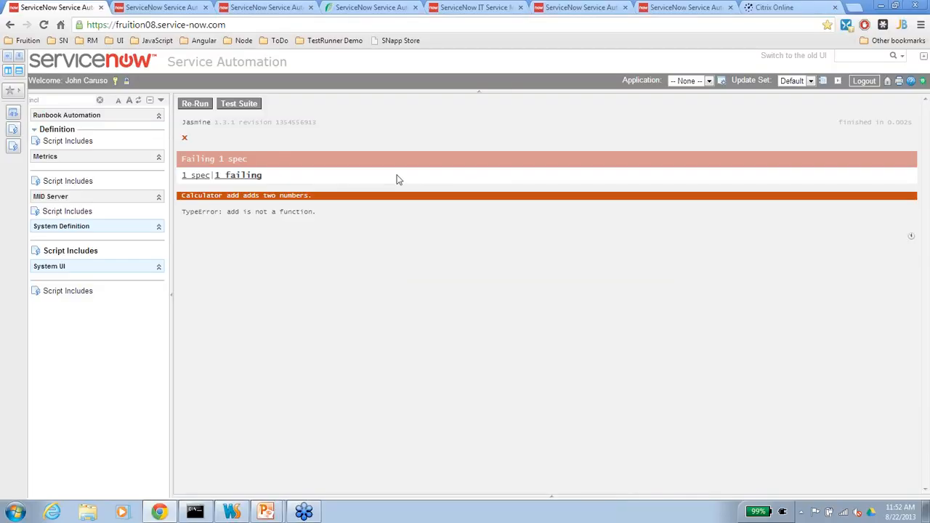
pyautogui.moveTo(284, 143)
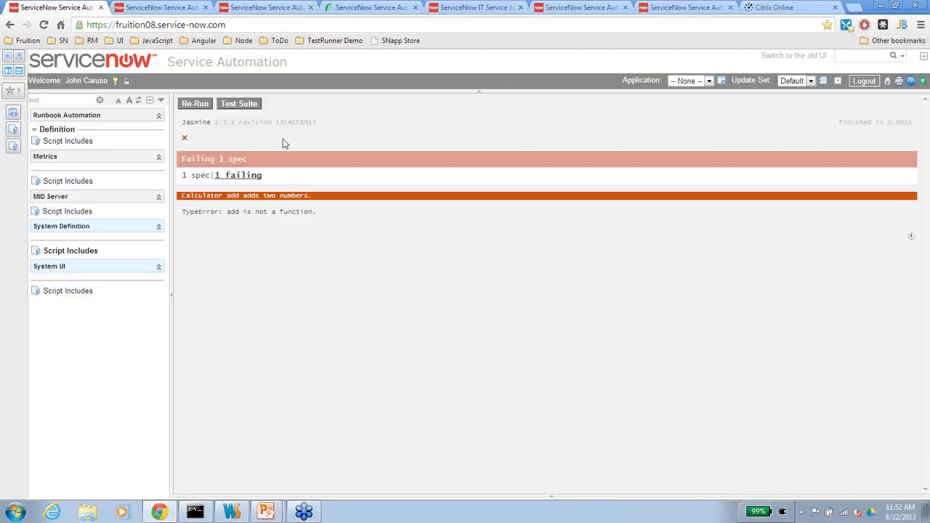
pyautogui.moveTo(239, 96)
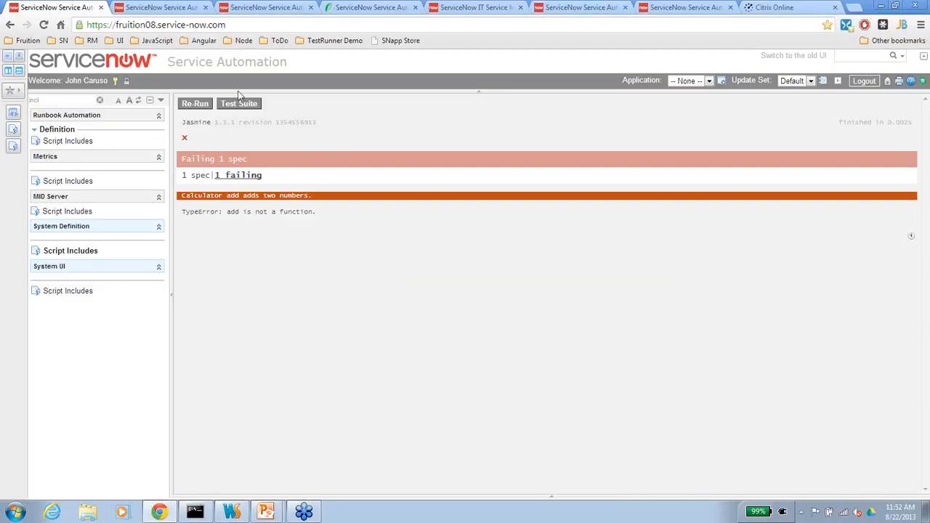
pyautogui.moveTo(581, 7)
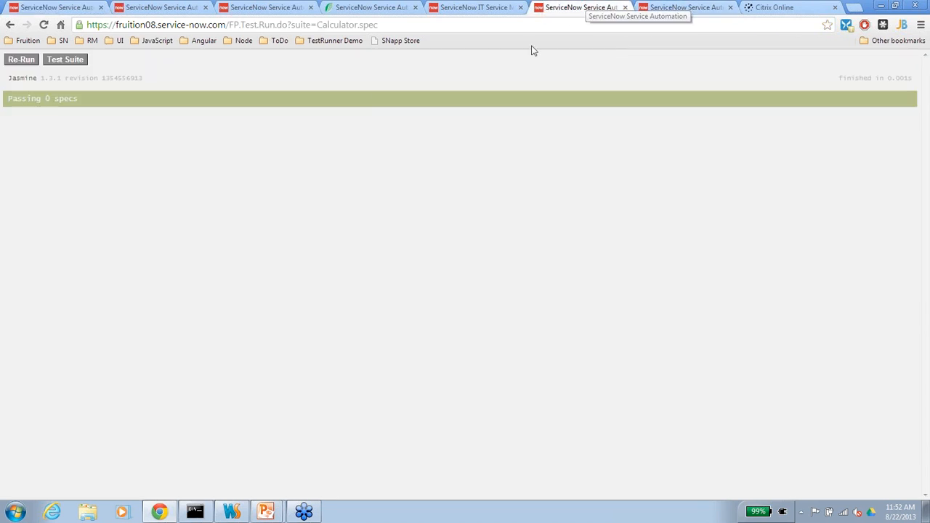
# Rerun the failing Calculator spec, then correct the add function's return line in Calculator.js
pyautogui.click(21, 59)
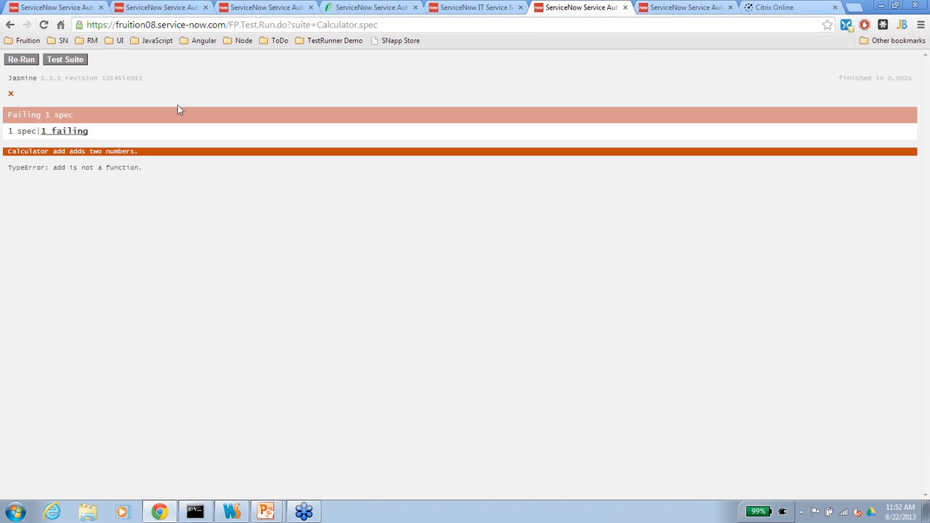
pyautogui.click(231, 512)
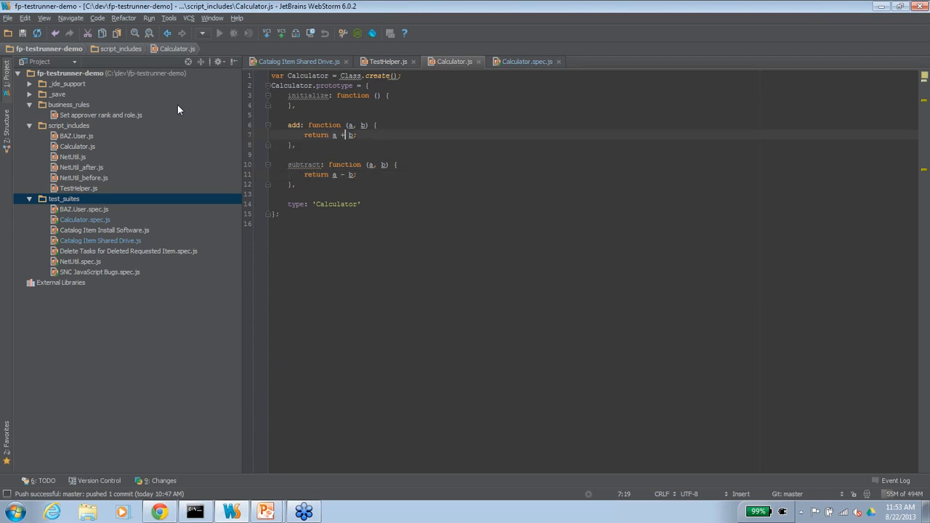
pyautogui.click(296, 145)
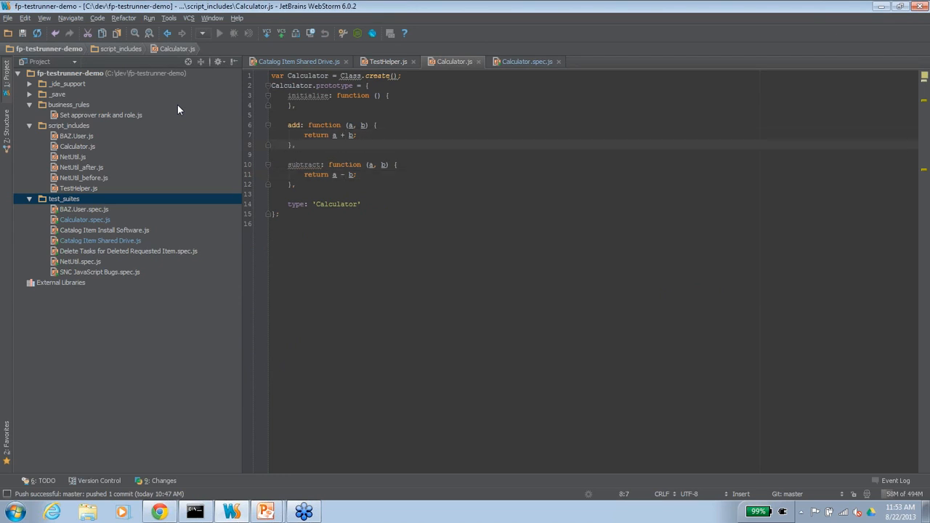
pyautogui.click(296, 145)
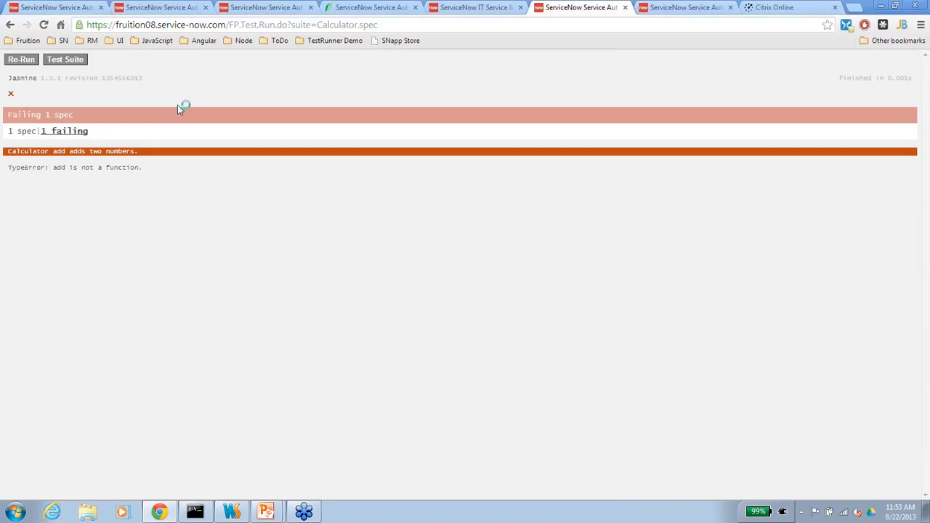
# Rerun so the Calculator spec shows 1 passing add spec, and return to the Calculator spec file
pyautogui.click(21, 59)
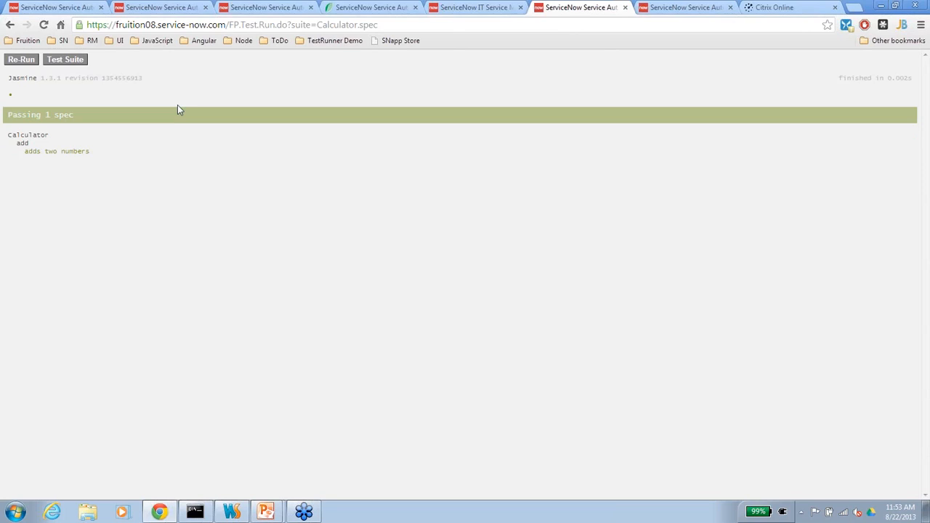
pyautogui.click(231, 512)
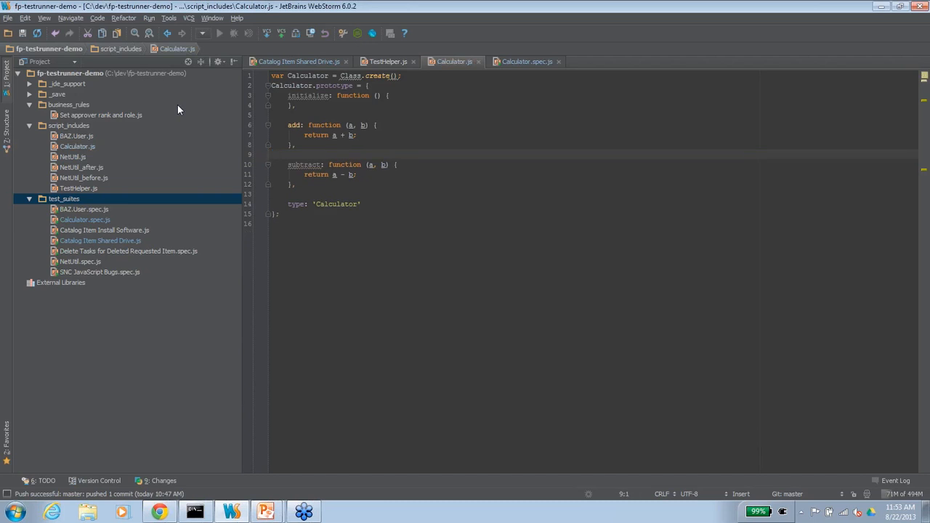
pyautogui.click(526, 61)
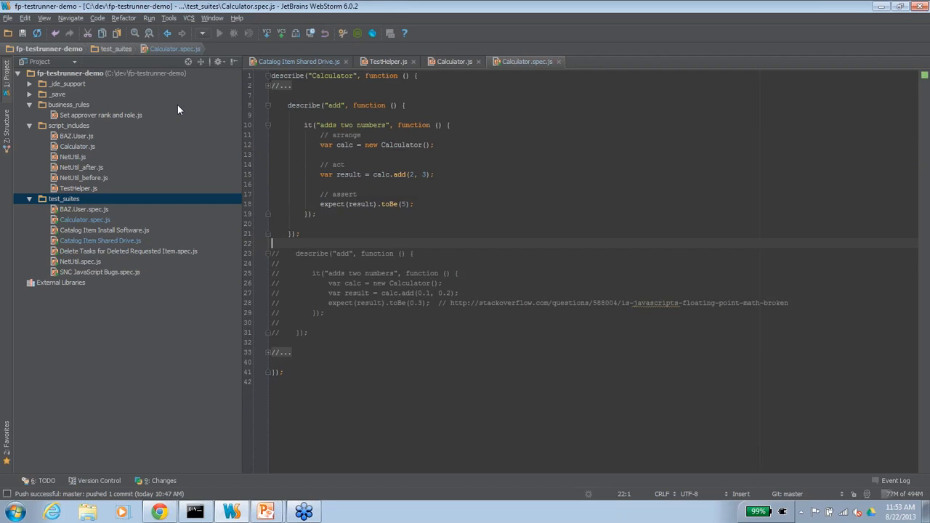
# Uncomment the floating-point add spec expecting 0.1 + 0.2 to equal 0.3 and rerun the suite
pyautogui.moveTo(298, 252); pyautogui.dragTo(301, 332)
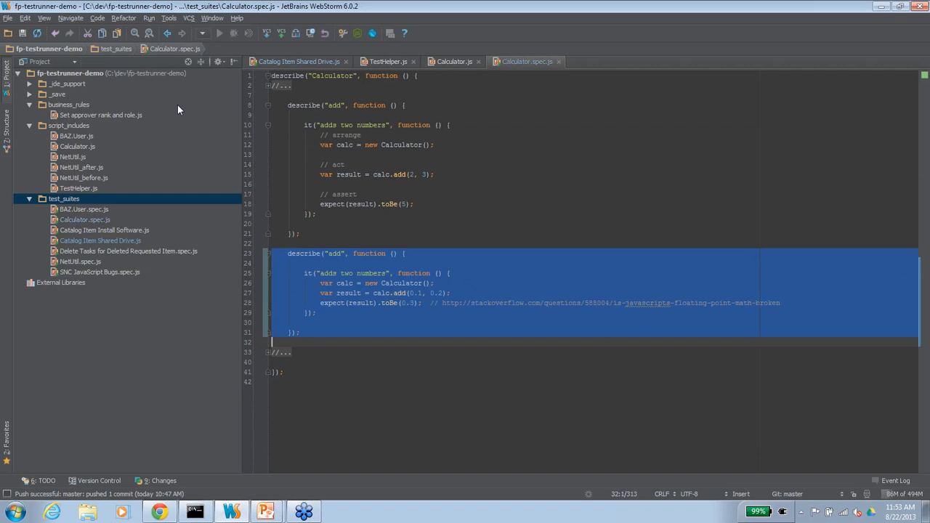
pyautogui.click(291, 243)
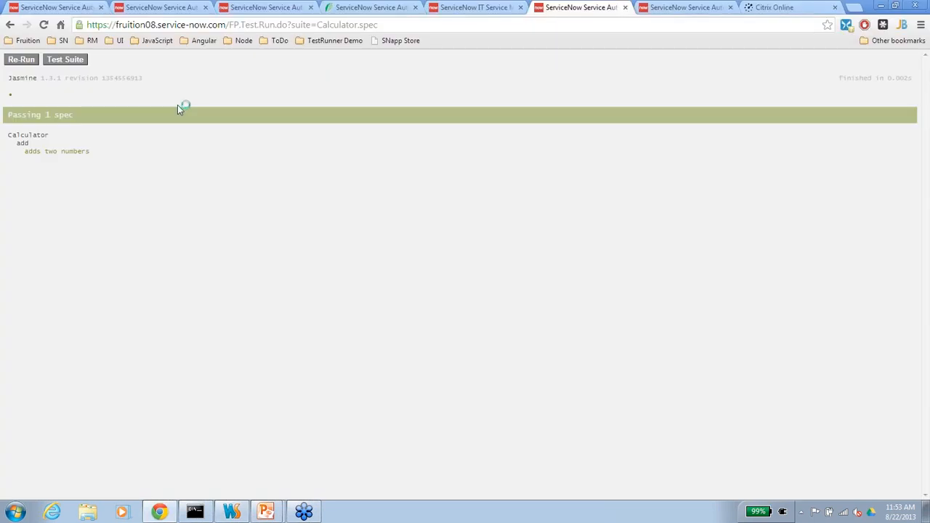
pyautogui.click(21, 59)
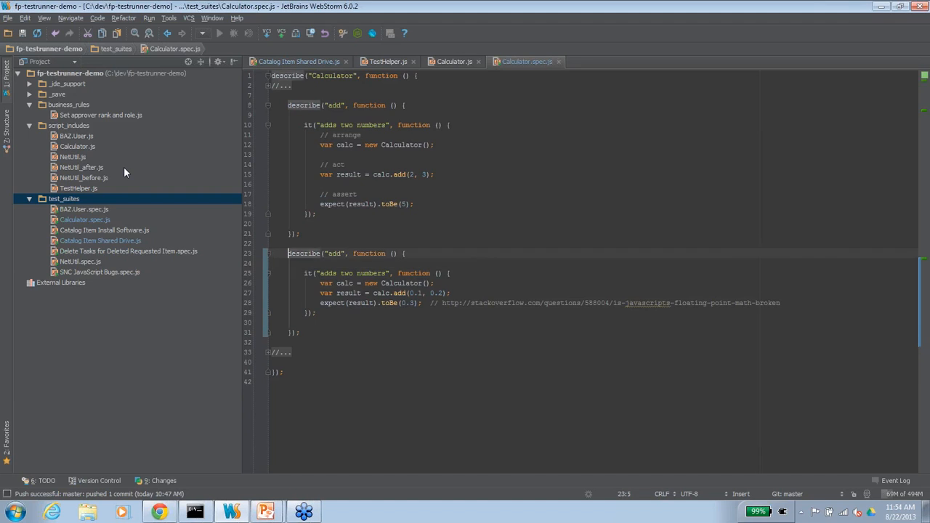
# Disable the floating-point add spec with xdescribe, uncomment the subtract spec expecting subtract(1, 2) to be -1, and add subtract to Calculator
pyautogui.write('x')
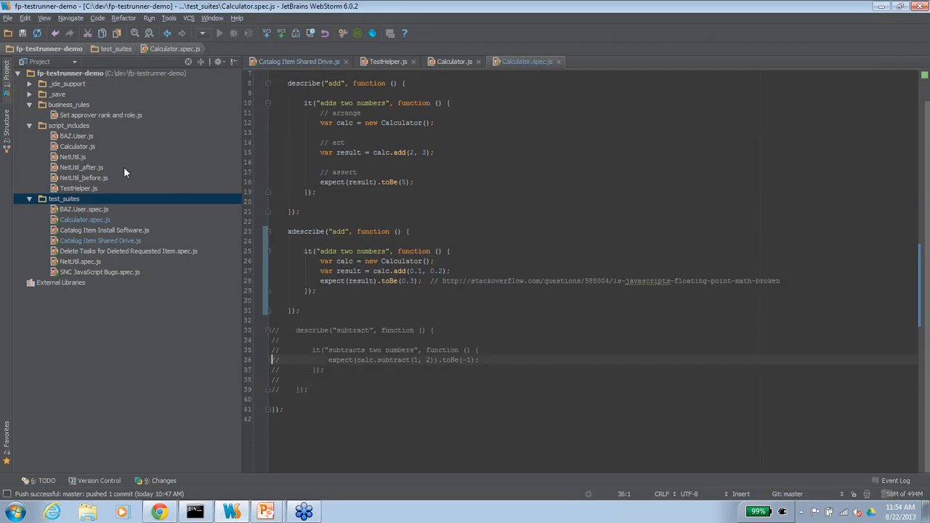
pyautogui.moveTo(296, 330); pyautogui.dragTo(272, 399)
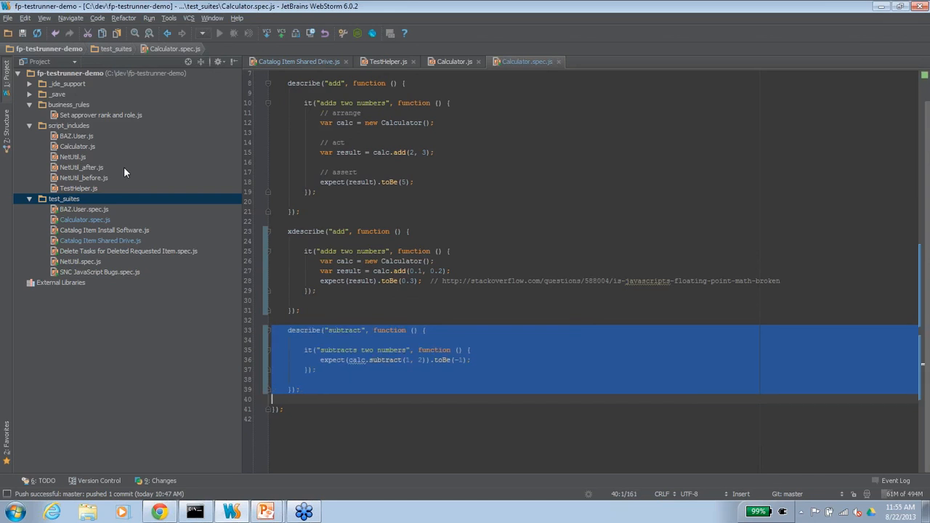
pyautogui.click(298, 388)
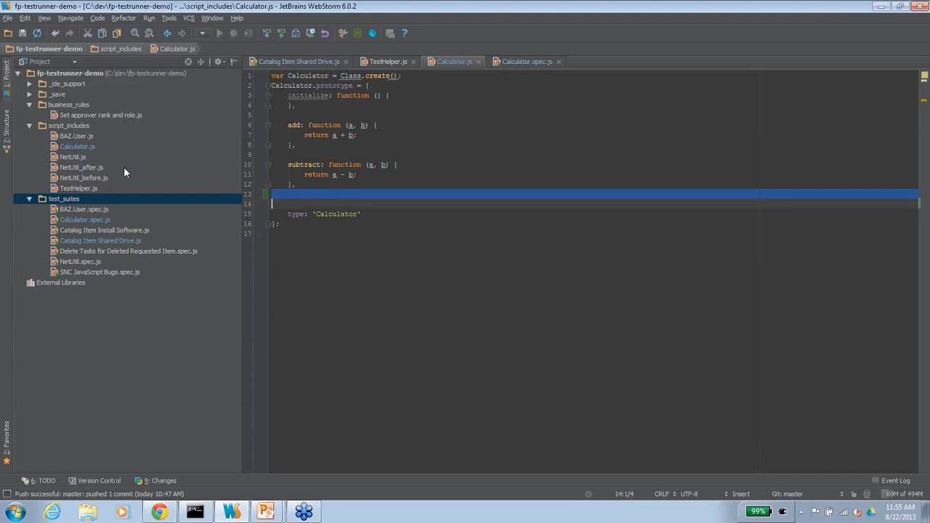
pyautogui.click(526, 61)
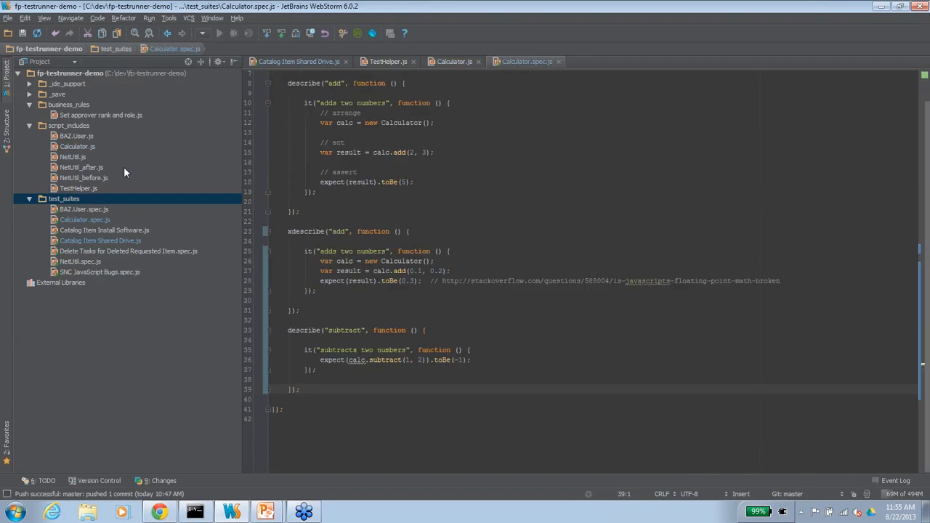
pyautogui.scroll(3)
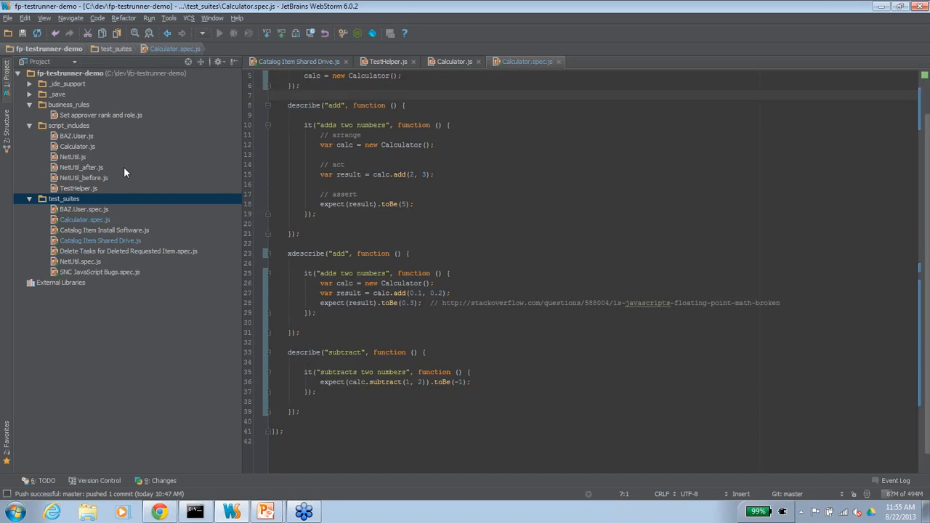
# Create calc once in a shared beforeEach and remove the add spec's own new Calculator() line
pyautogui.scroll(3)
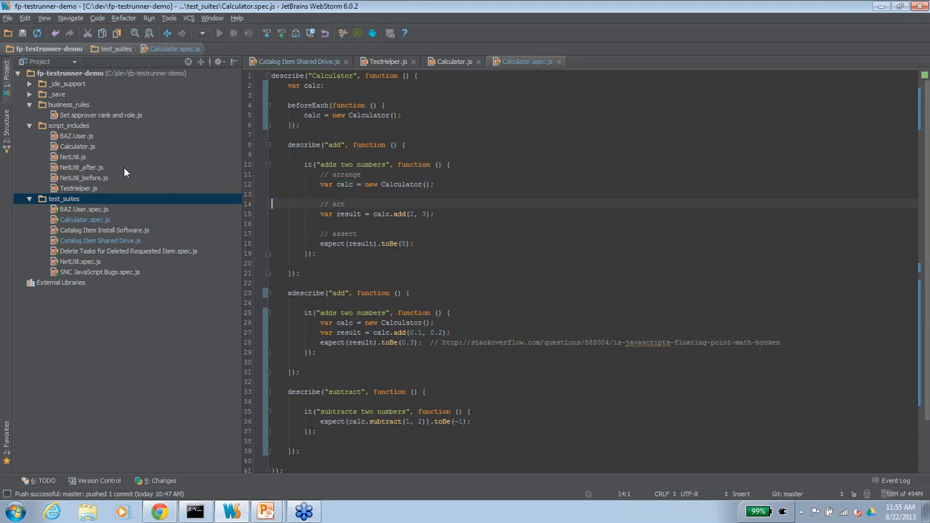
pyautogui.click(364, 322)
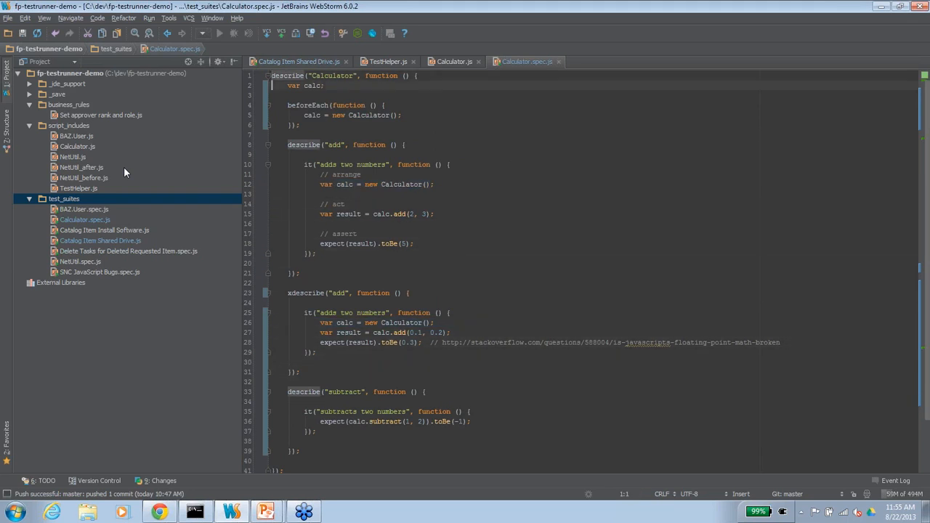
pyautogui.click(363, 184)
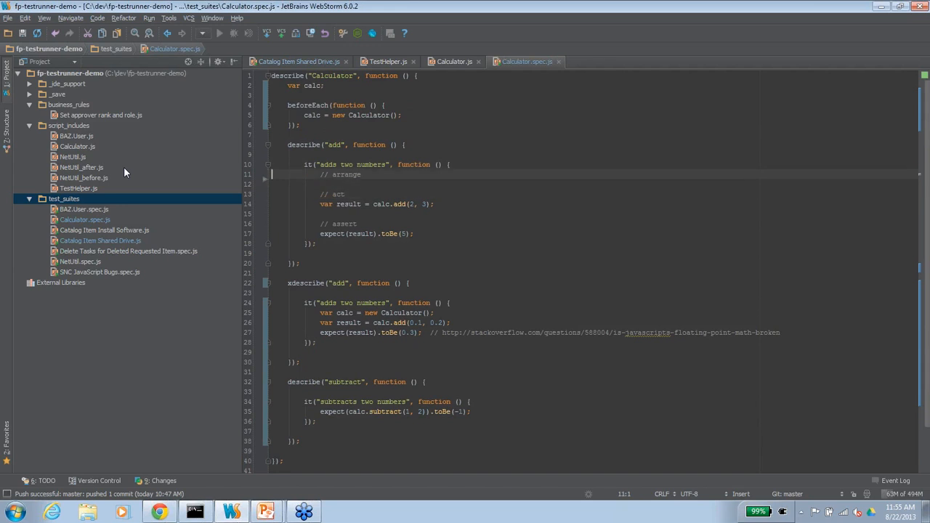
pyautogui.moveTo(323, 174); pyautogui.dragTo(435, 204)
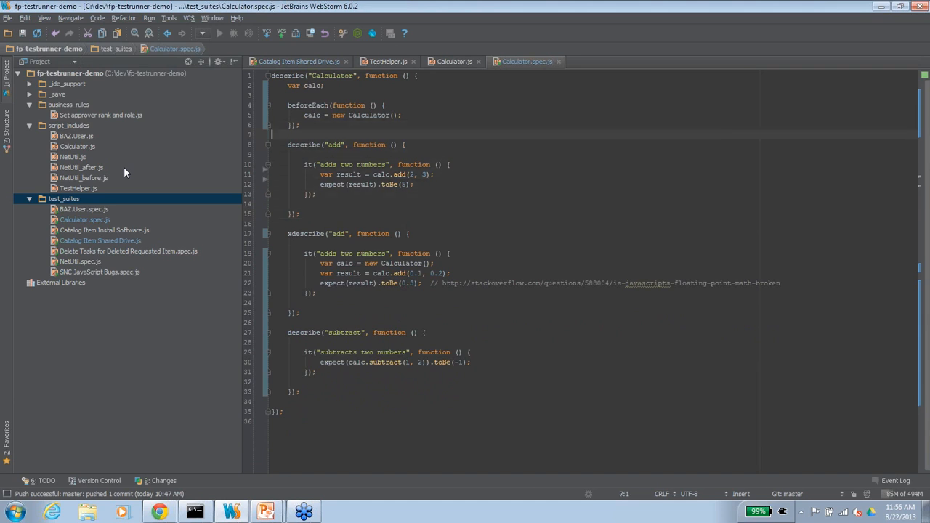
# Remove the per-spec Calculator creation and arrange/act/assert comments from the remaining specs
pyautogui.click(309, 194)
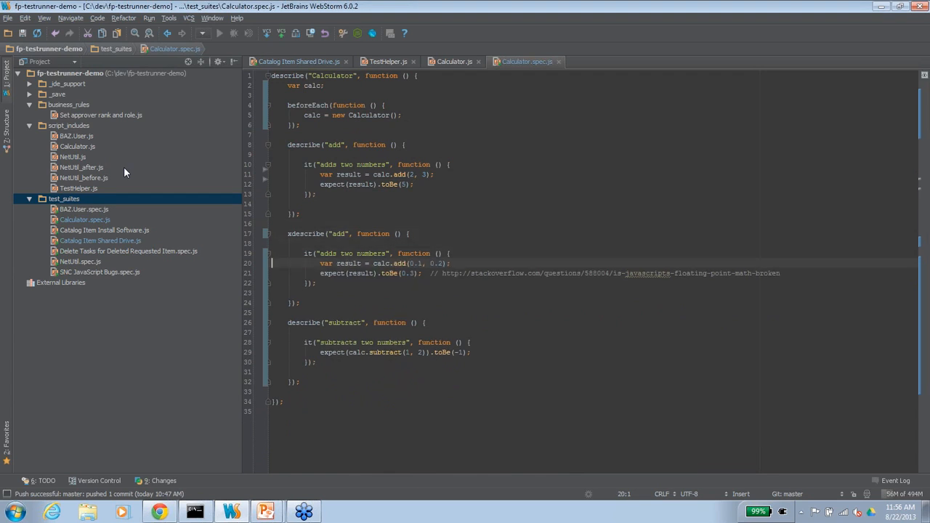
pyautogui.click(312, 342)
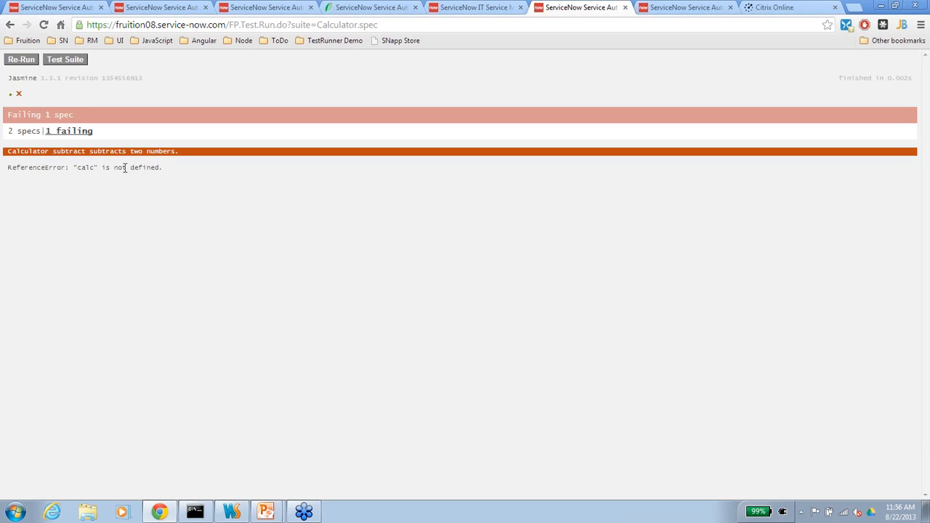
# Show the Catalog Item Shared Drive run, passing its one non-manager approval spec
pyautogui.click(21, 59)
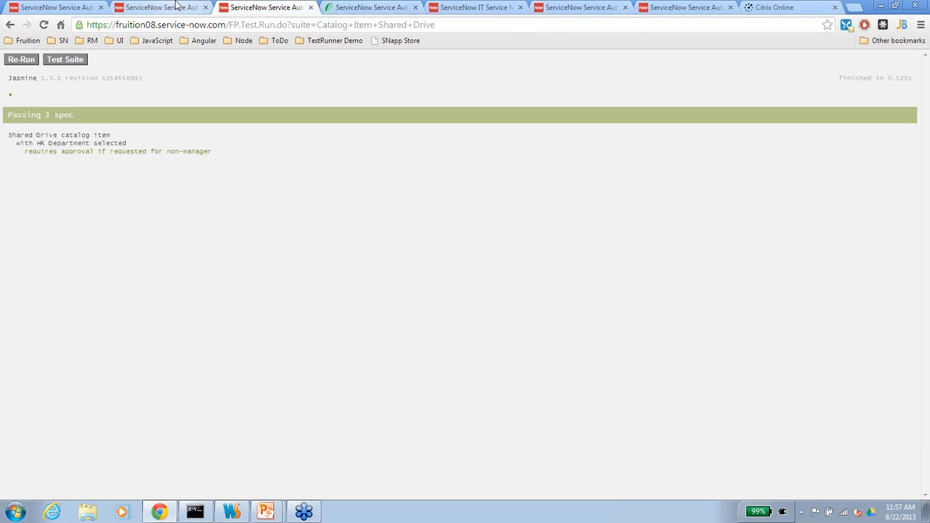
# Visit the dev050 instance with TestRunner installed, list its test suites, and return to the failing Calculator run
pyautogui.click(476, 7)
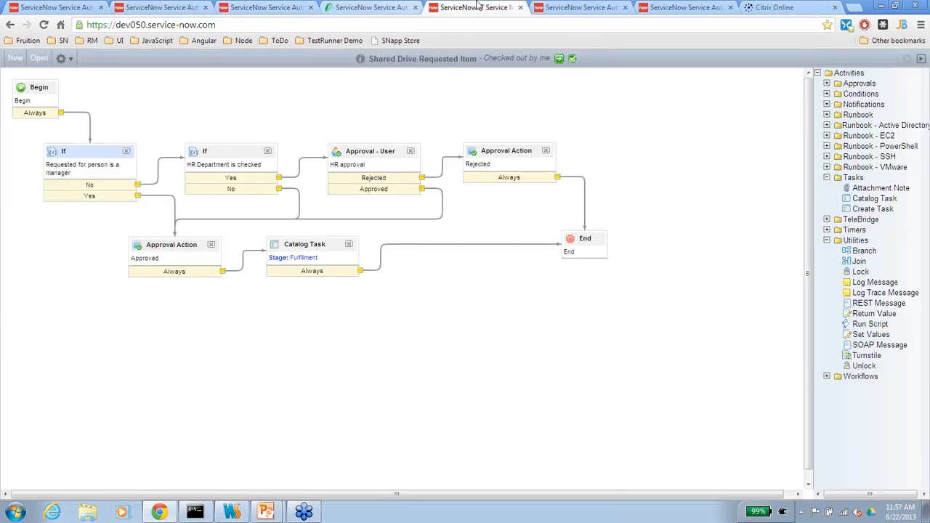
pyautogui.click(476, 7)
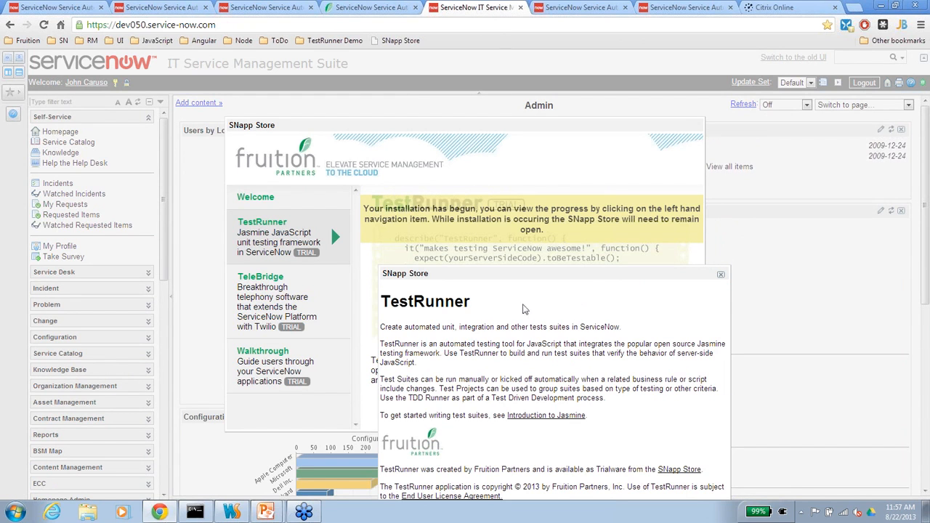
pyautogui.moveTo(721, 274)
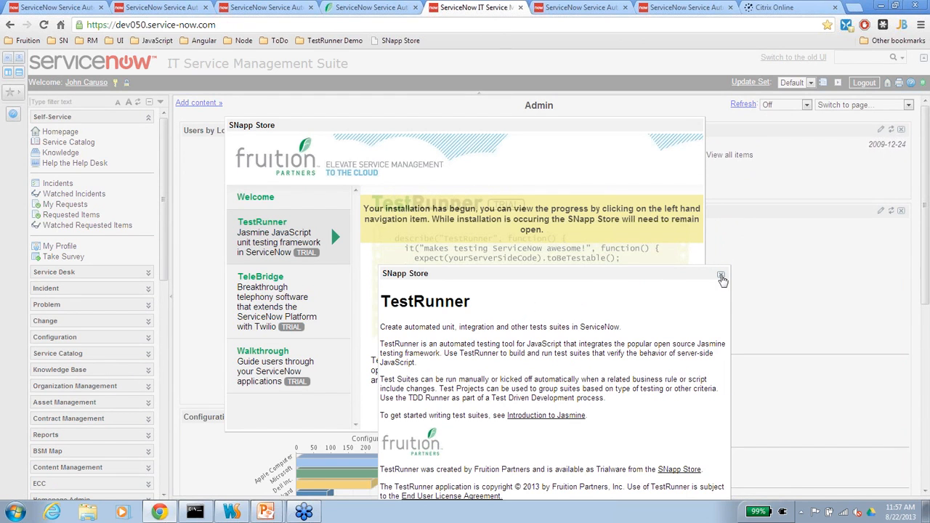
pyautogui.click(722, 278)
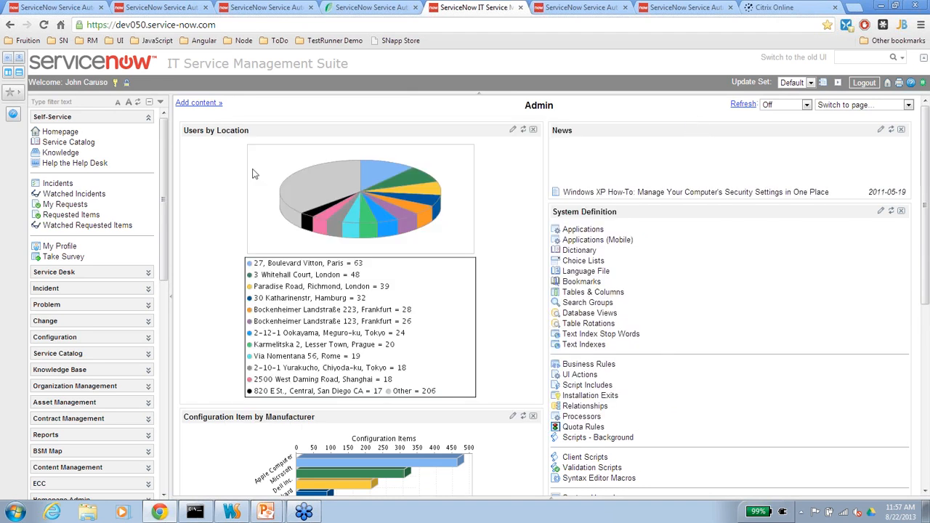
pyautogui.scroll(-3)
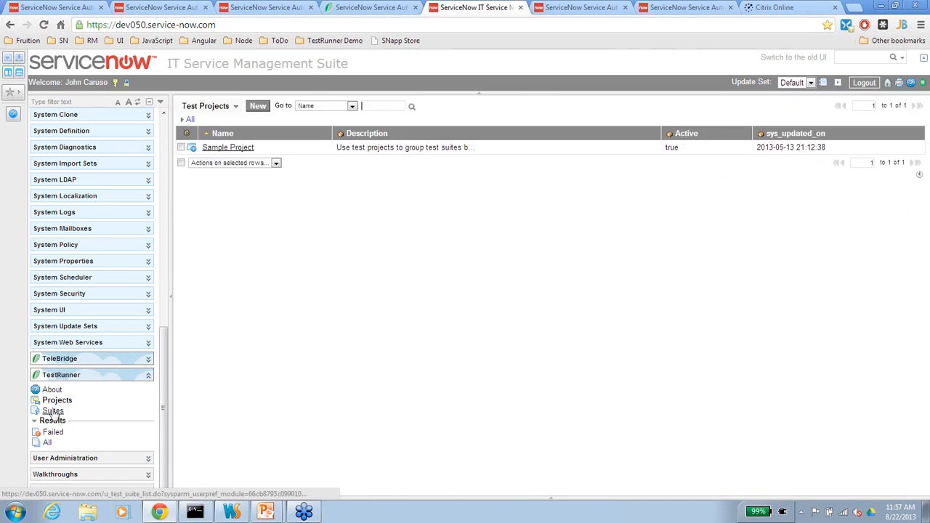
pyautogui.click(53, 410)
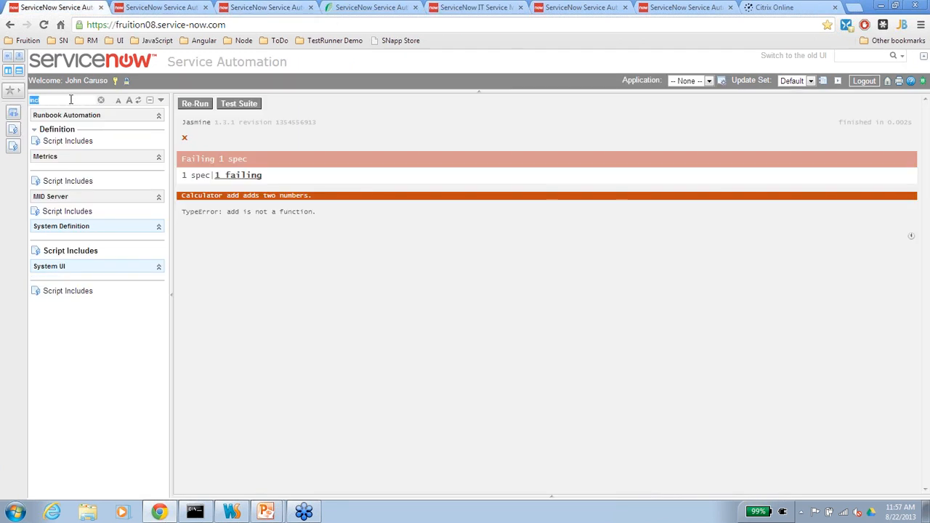
# Activate and save the FP.Test.RunTestSuites business rule on script includes
pyautogui.click(101, 100)
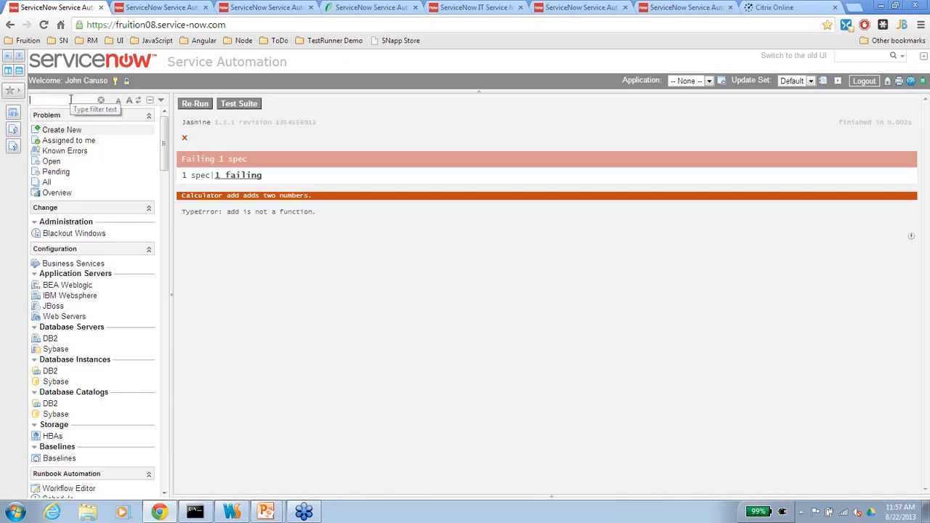
pyautogui.write('ss ru')
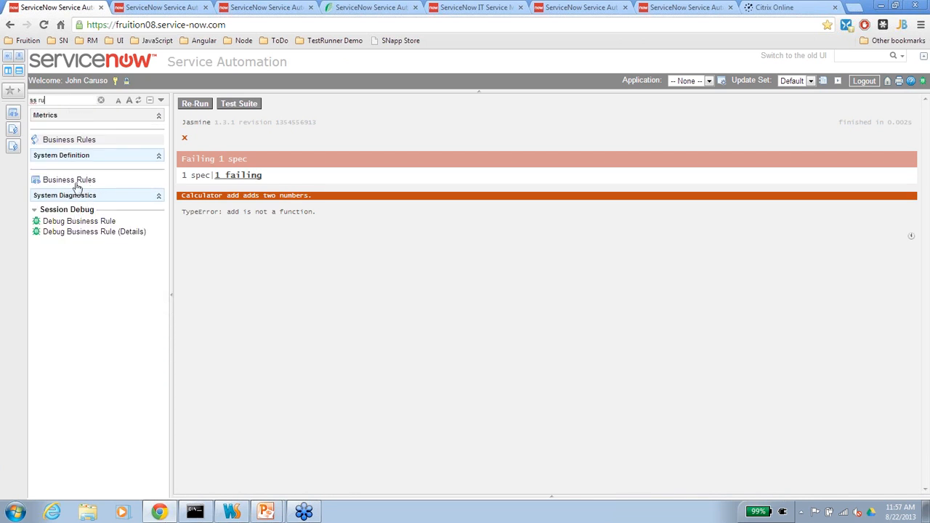
pyautogui.click(69, 179)
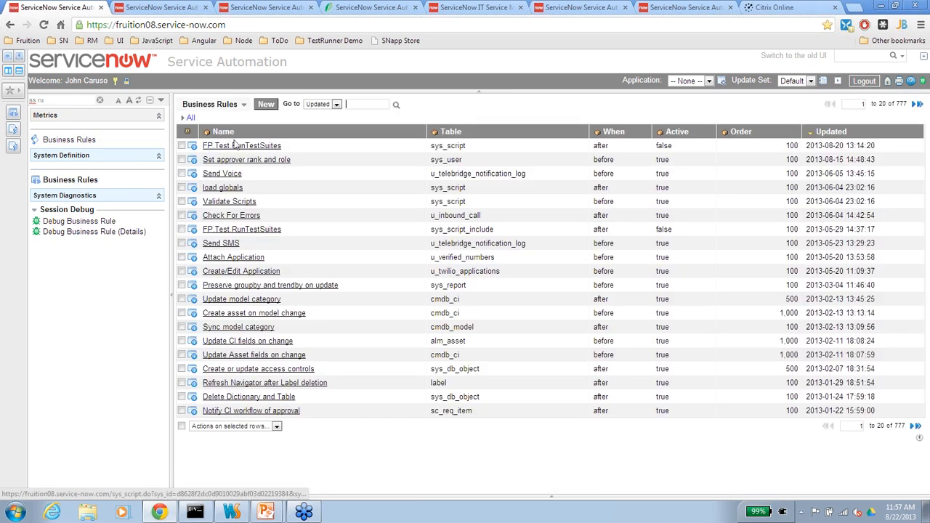
pyautogui.moveTo(424, 153)
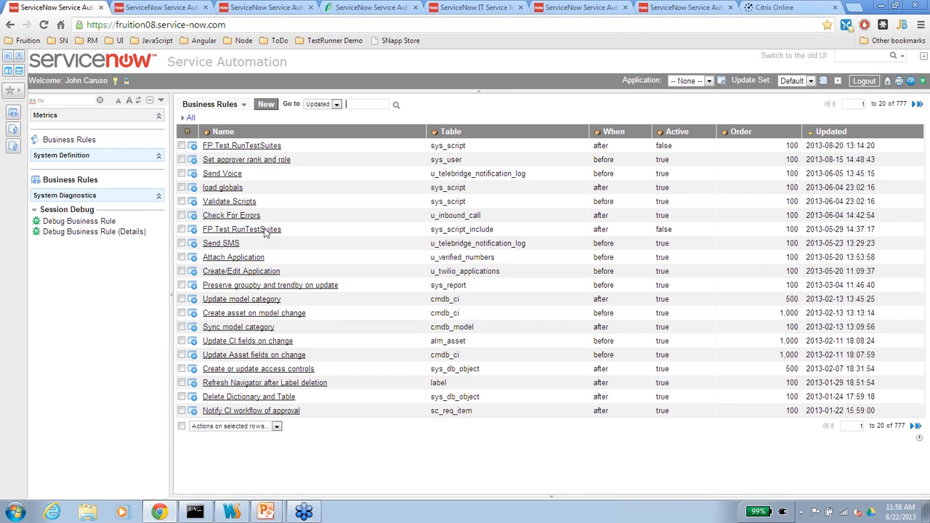
pyautogui.click(242, 229)
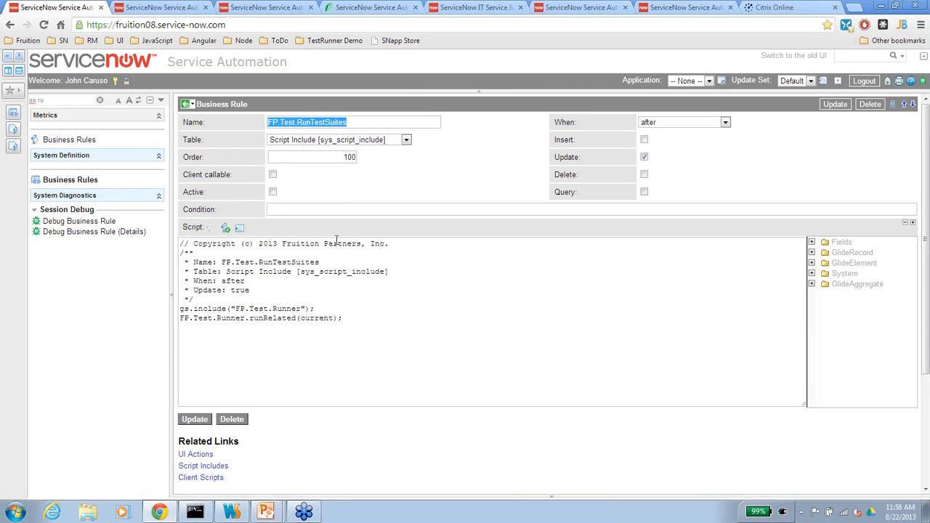
pyautogui.moveTo(570, 209)
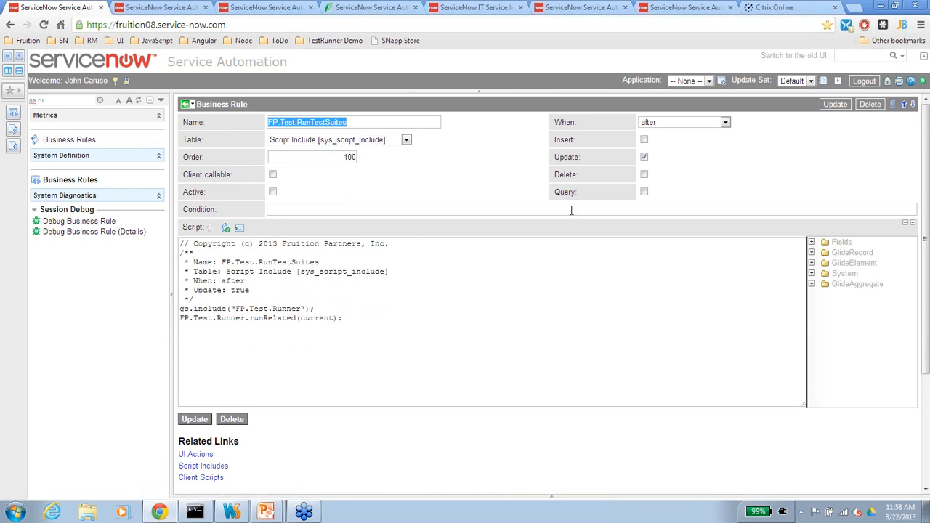
pyautogui.moveTo(621, 179)
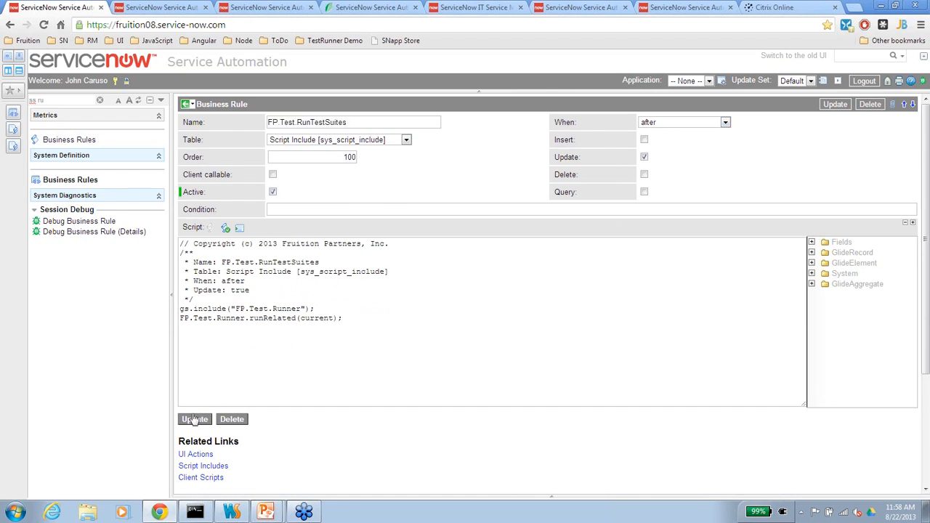
pyautogui.click(194, 419)
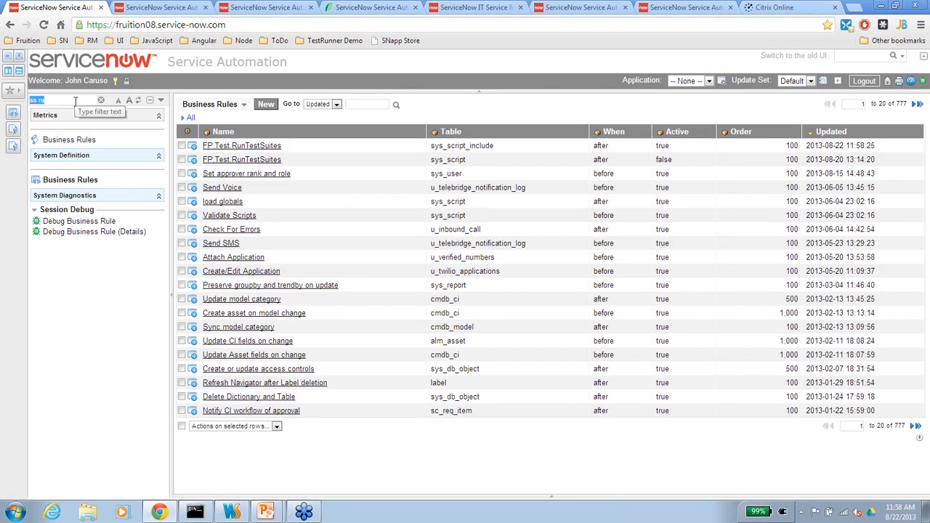
# In the Calculator script include change add to return a + b and update, getting the 'All Test Suites passed' banner
pyautogui.write('incl')
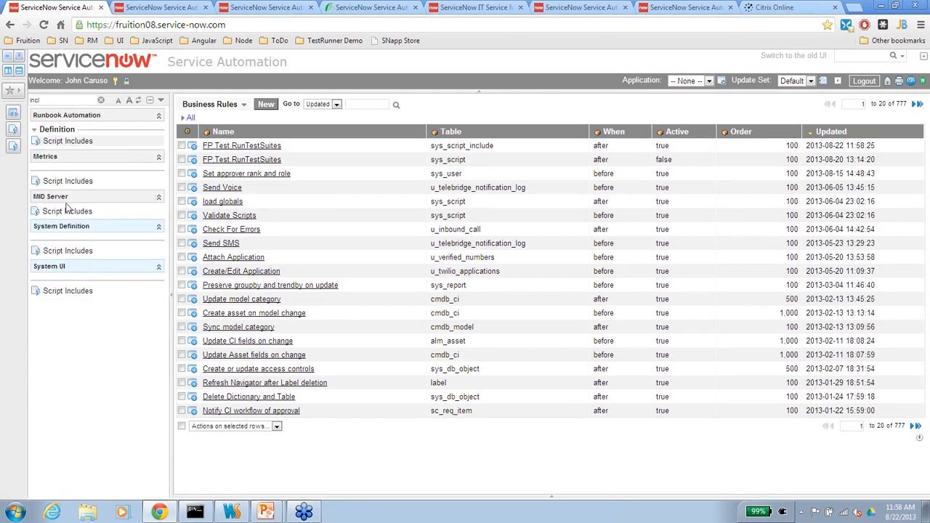
pyautogui.click(71, 250)
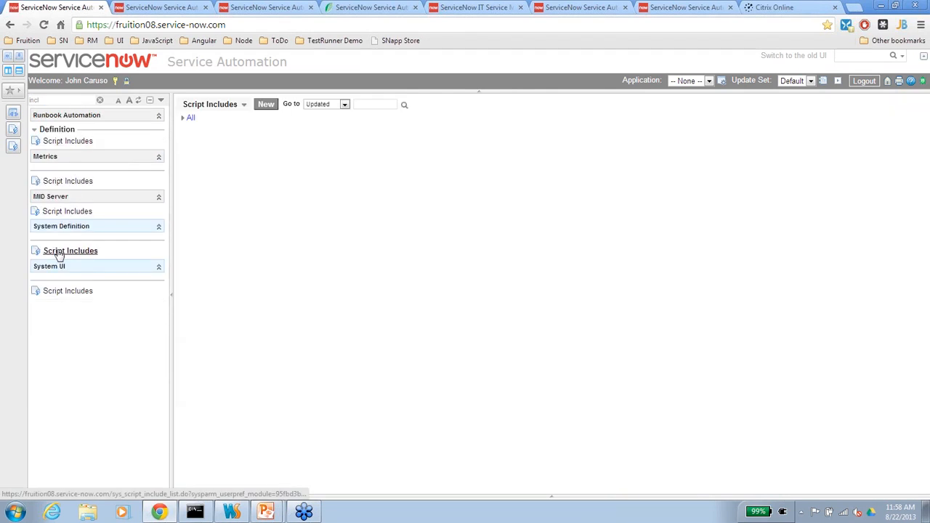
pyautogui.click(71, 250)
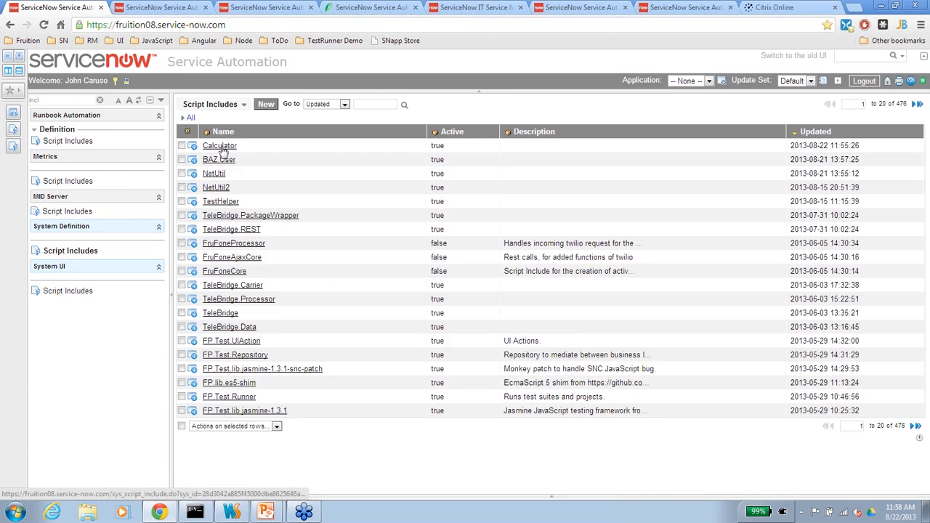
pyautogui.click(220, 146)
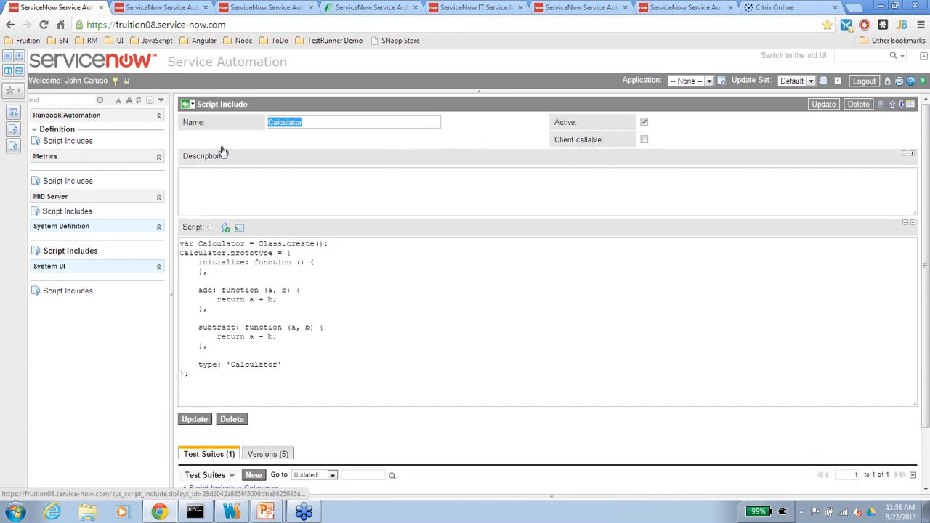
pyautogui.click(434, 295)
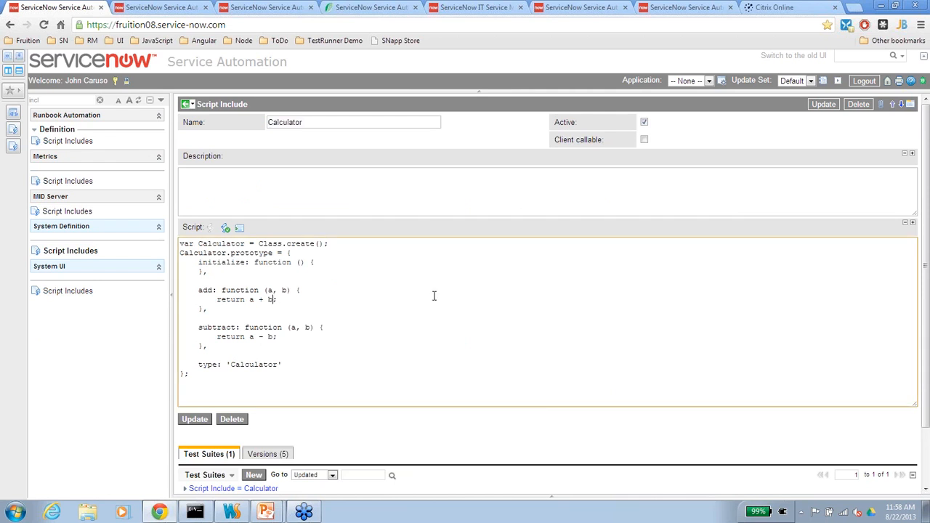
pyautogui.write('+;')
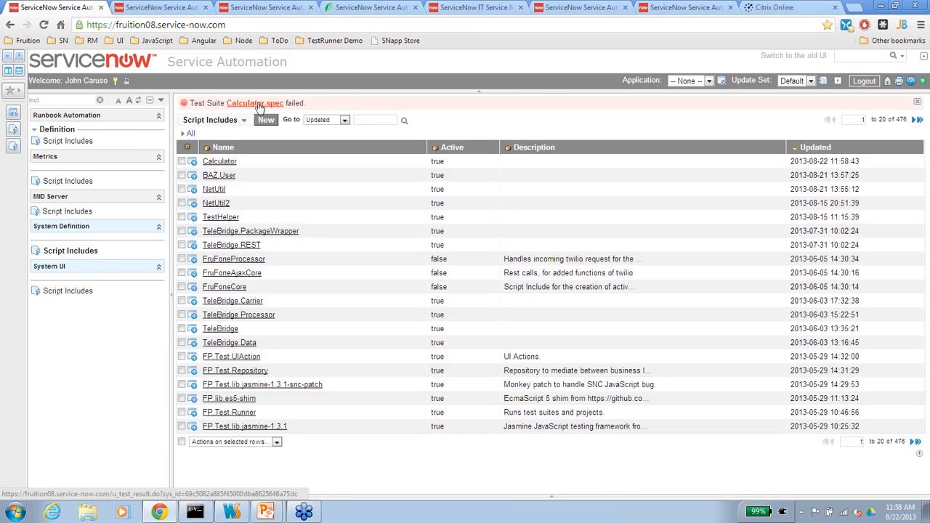
pyautogui.click(254, 102)
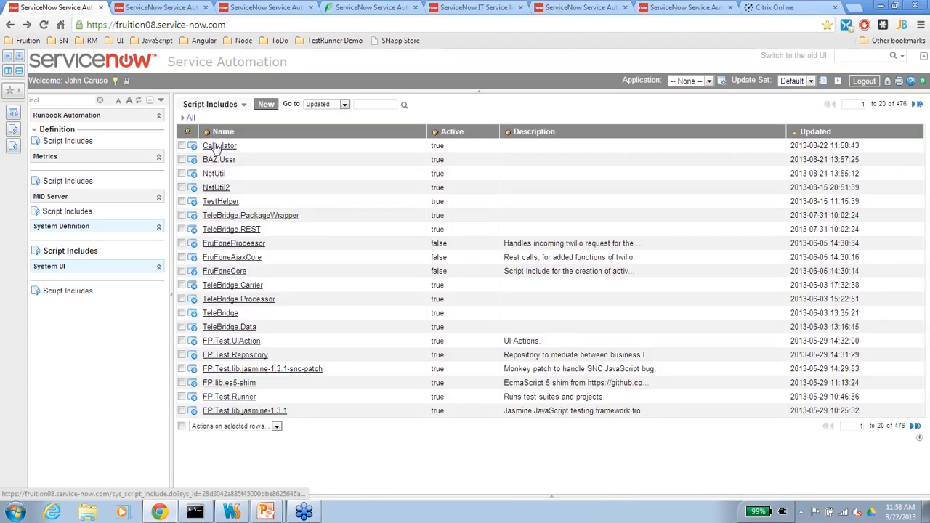
pyautogui.click(219, 145)
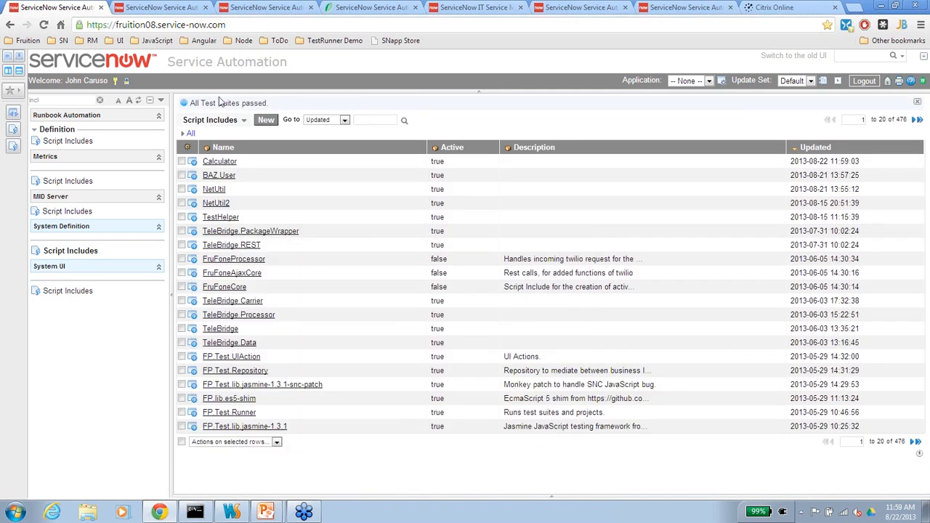
pyautogui.moveTo(67, 82)
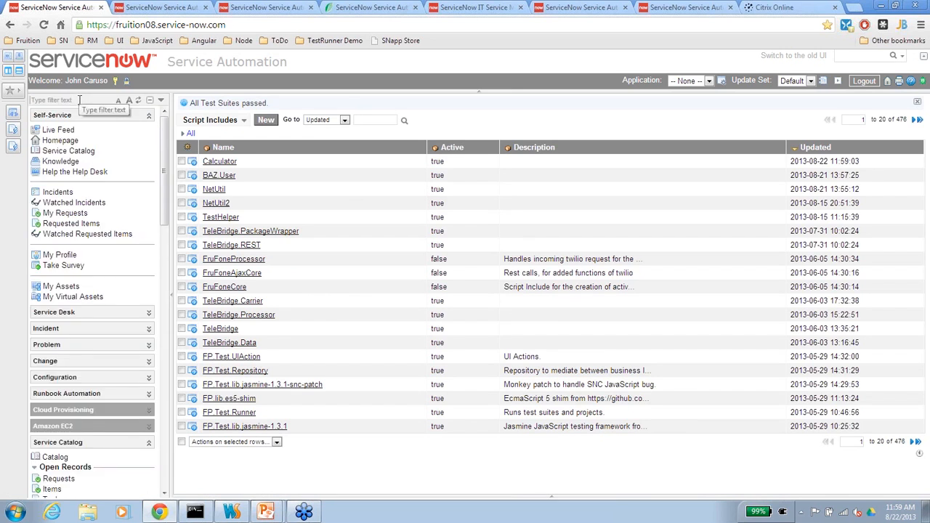
pyautogui.moveTo(166, 485)
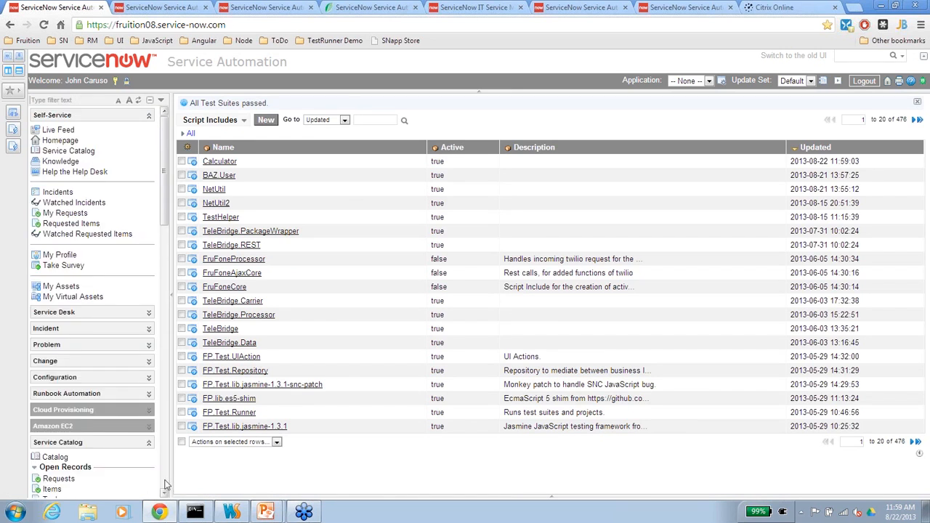
# List all TestRunner results, where the newest Calculator.spec run passes 2 of 2 after an earlier failure
pyautogui.scroll(-3)
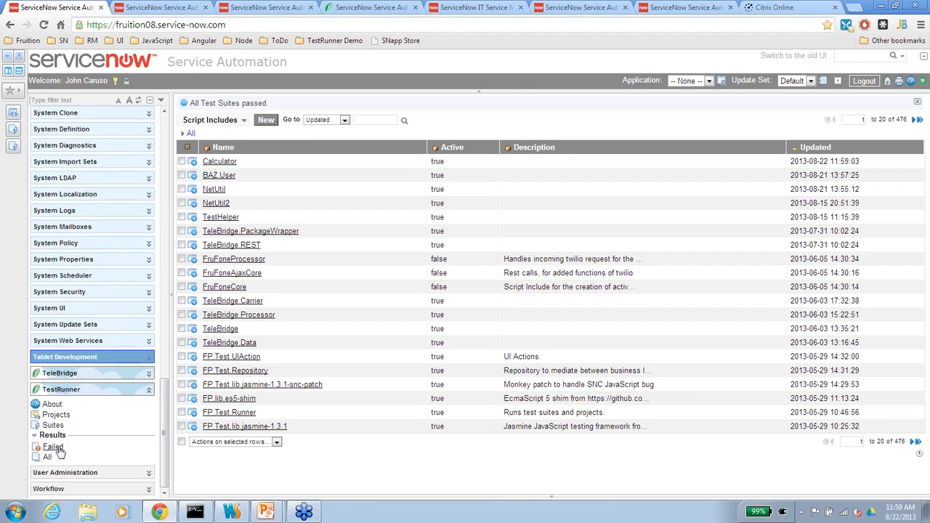
pyautogui.click(47, 456)
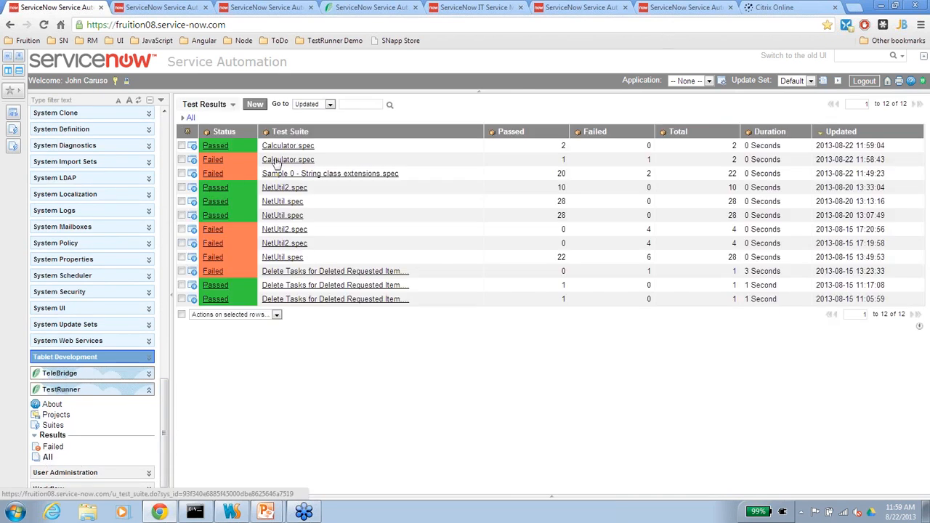
pyautogui.moveTo(276, 156)
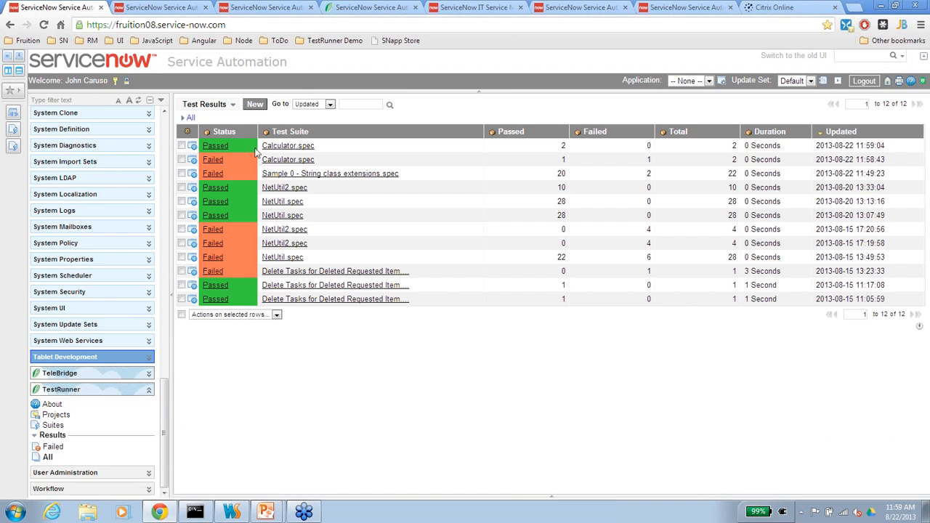
pyautogui.click(359, 104)
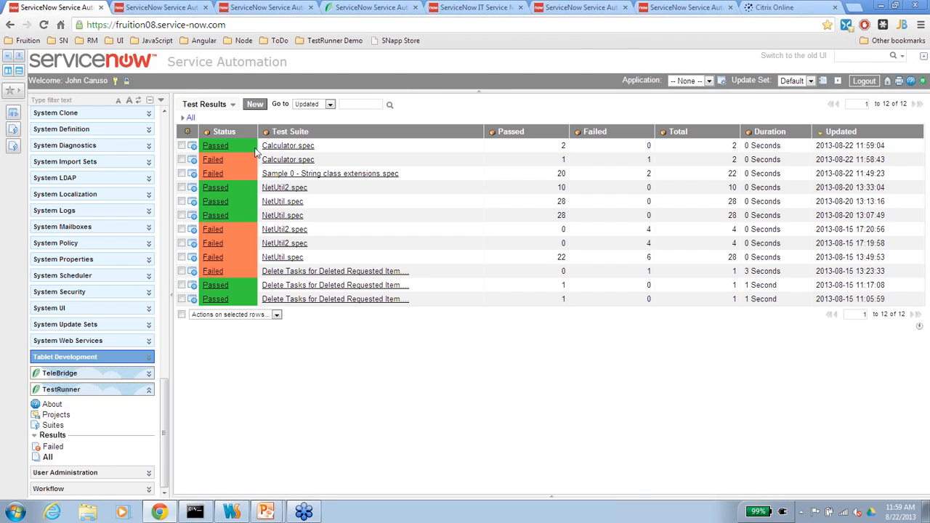
pyautogui.click(360, 104)
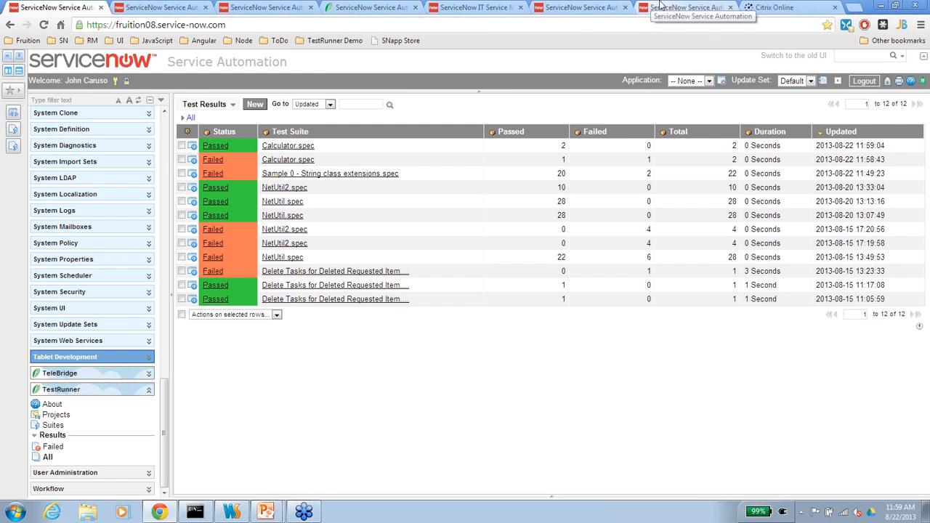
pyautogui.moveTo(576, 7)
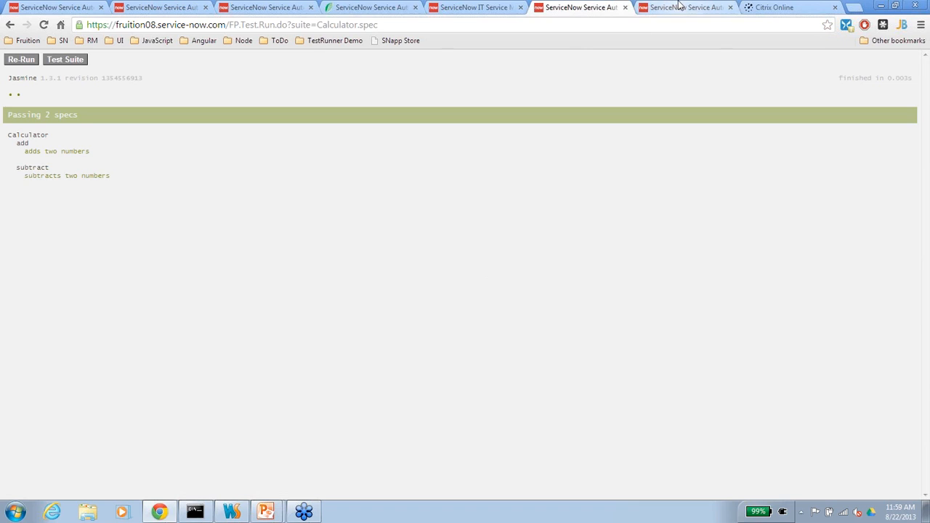
# Show the SNC JavaScript Bugs spec run, failing all 4 of its specs
pyautogui.click(682, 7)
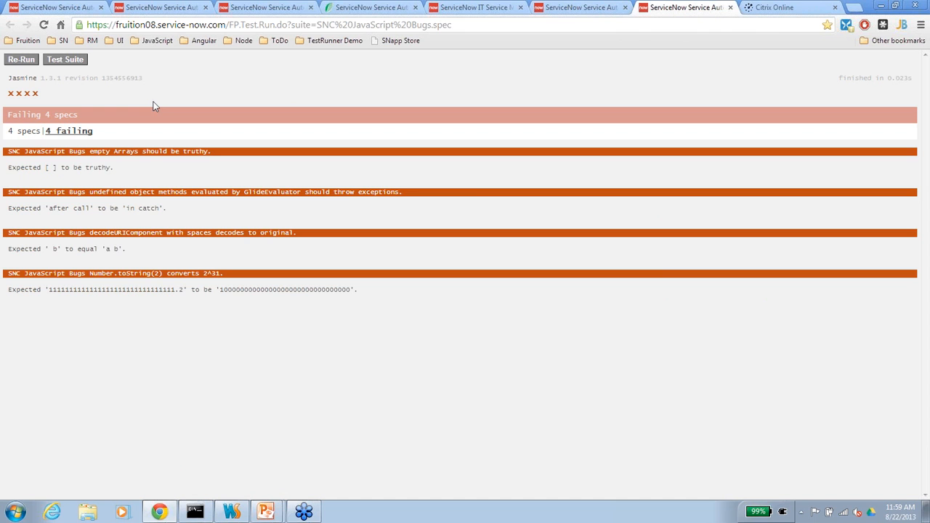
pyautogui.moveTo(232, 511)
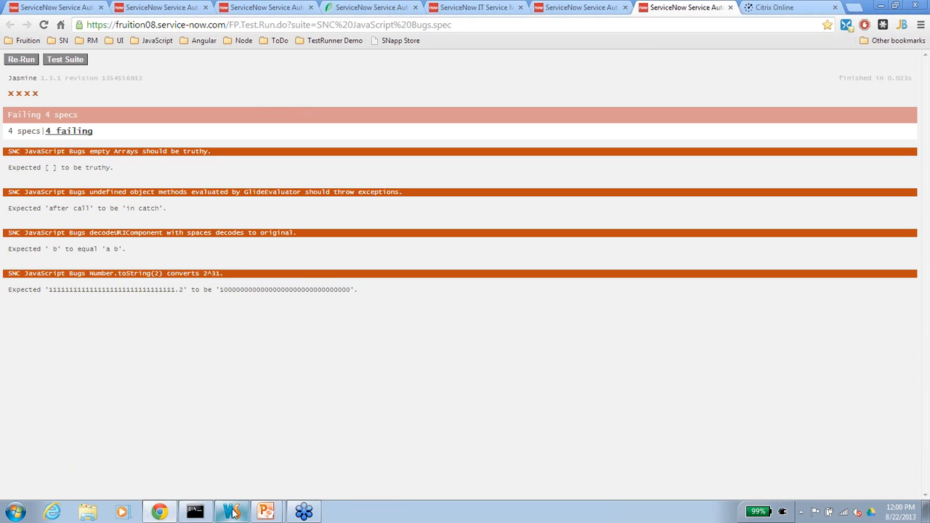
# Review the empty-array and undefined-object-method bug specs in SNC JavaScript Bugs.spec.js
pyautogui.click(231, 512)
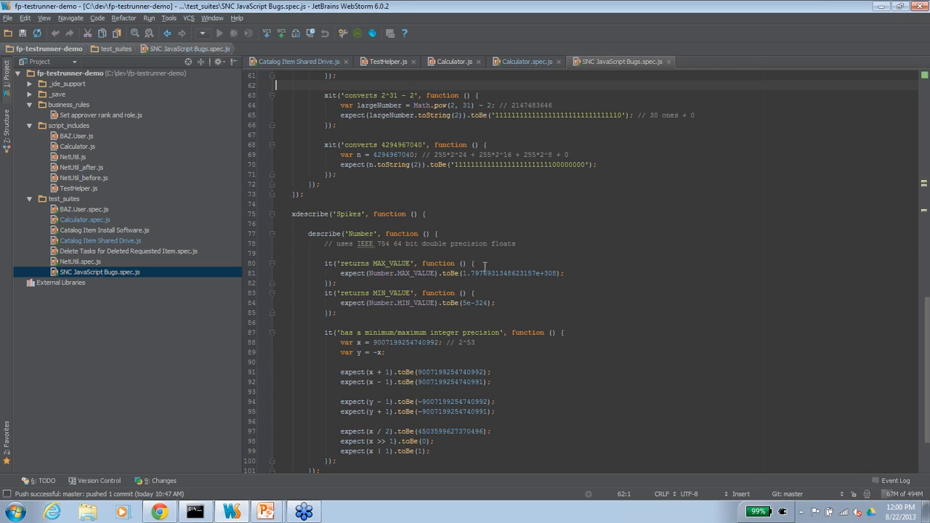
pyautogui.scroll(3)
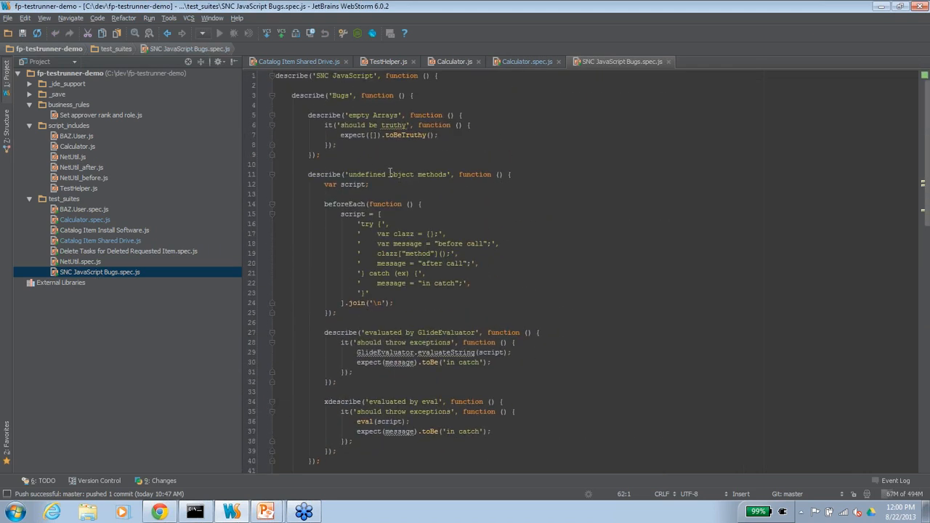
pyautogui.moveTo(393, 125)
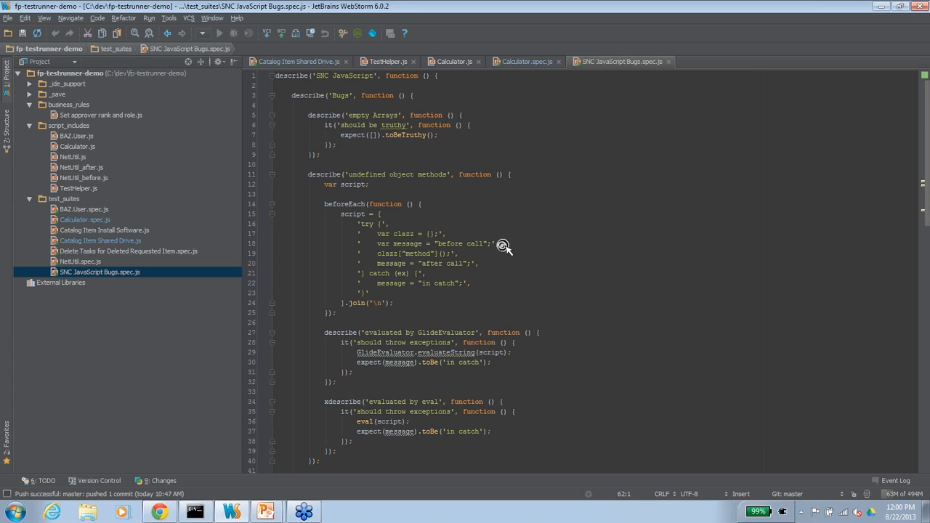
pyautogui.scroll(-3)
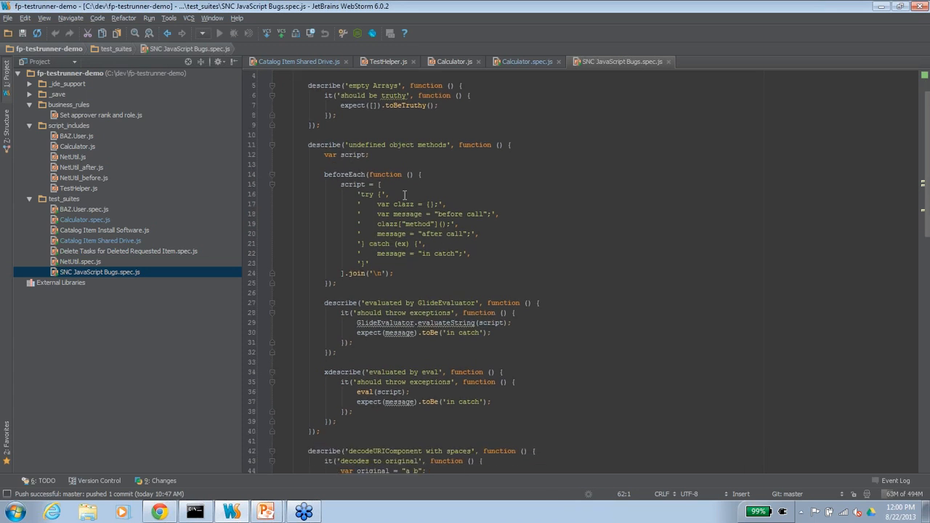
pyautogui.moveTo(396, 202)
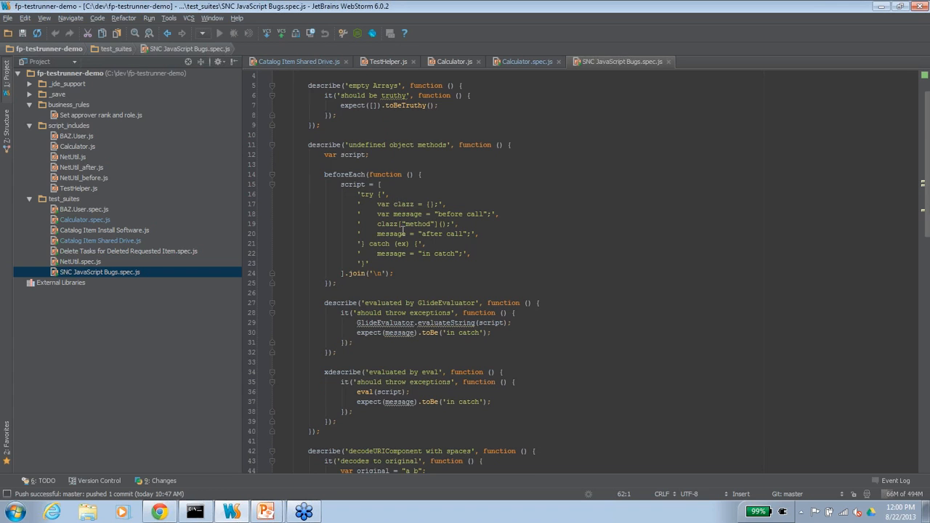
pyautogui.moveTo(446, 201)
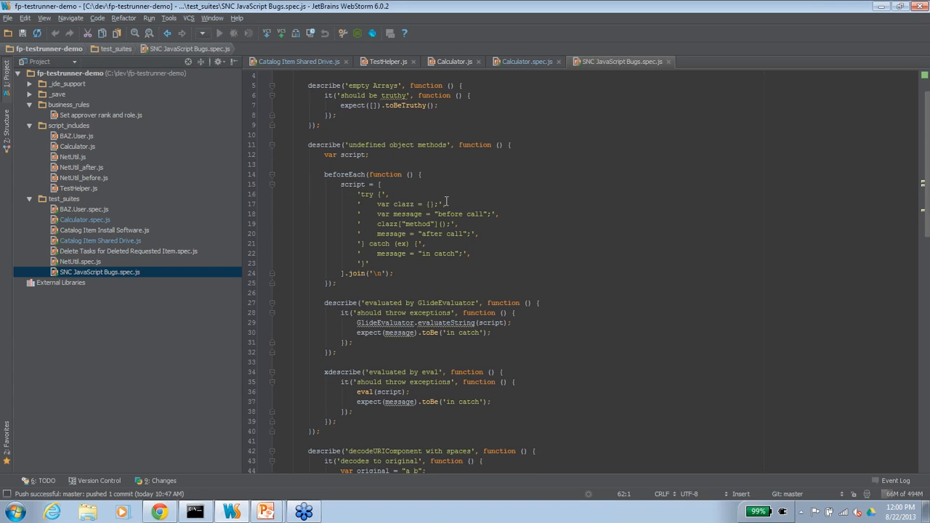